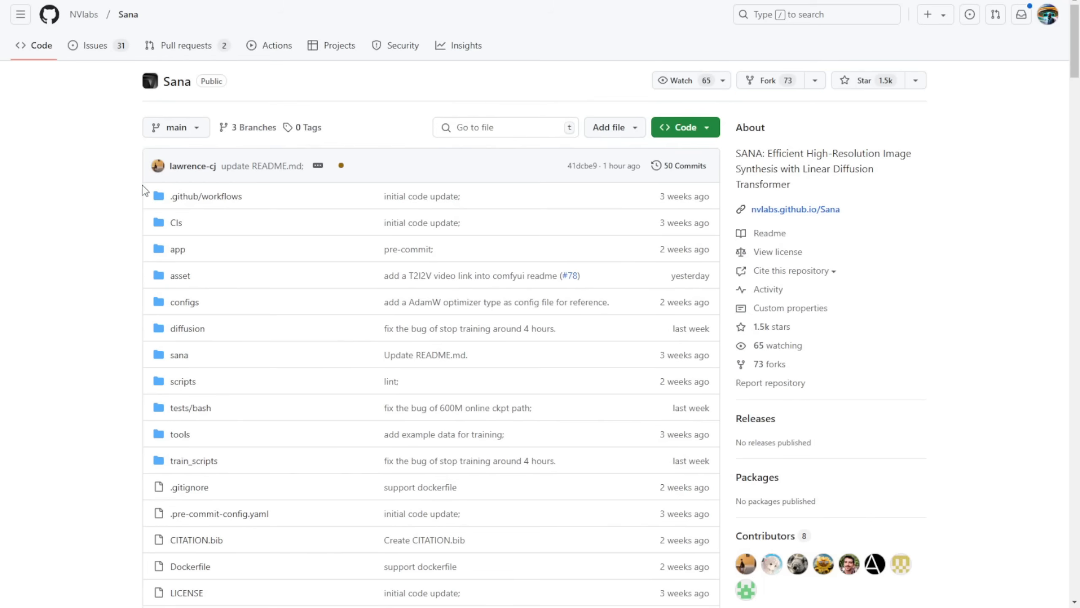
pyautogui.moveTo(192, 222)
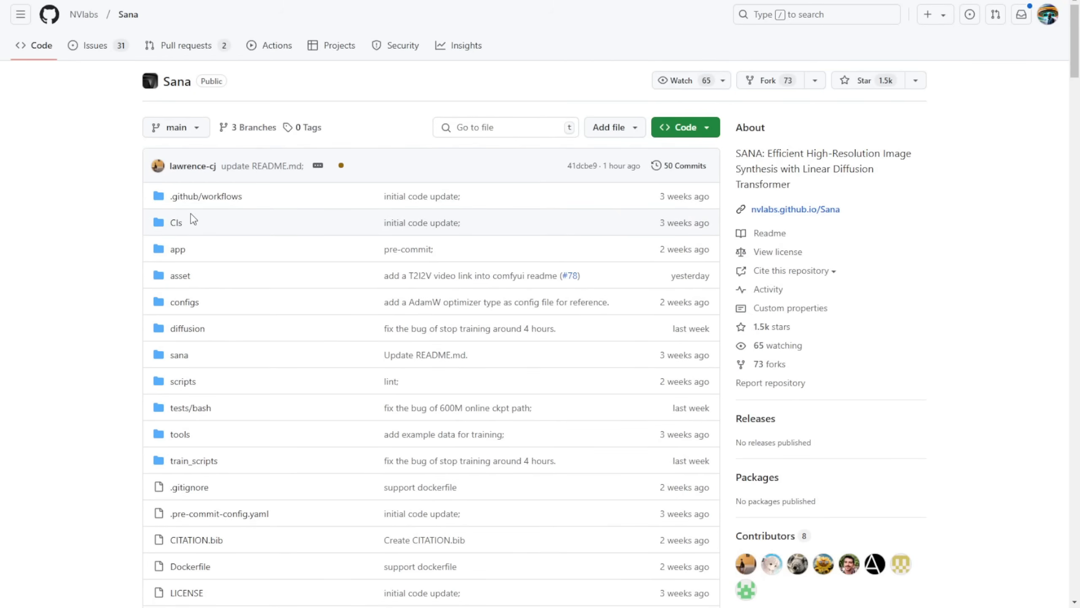
# Scroll to the Sana News section and highlight the newest entry's date and model name
pyautogui.scroll(-3)
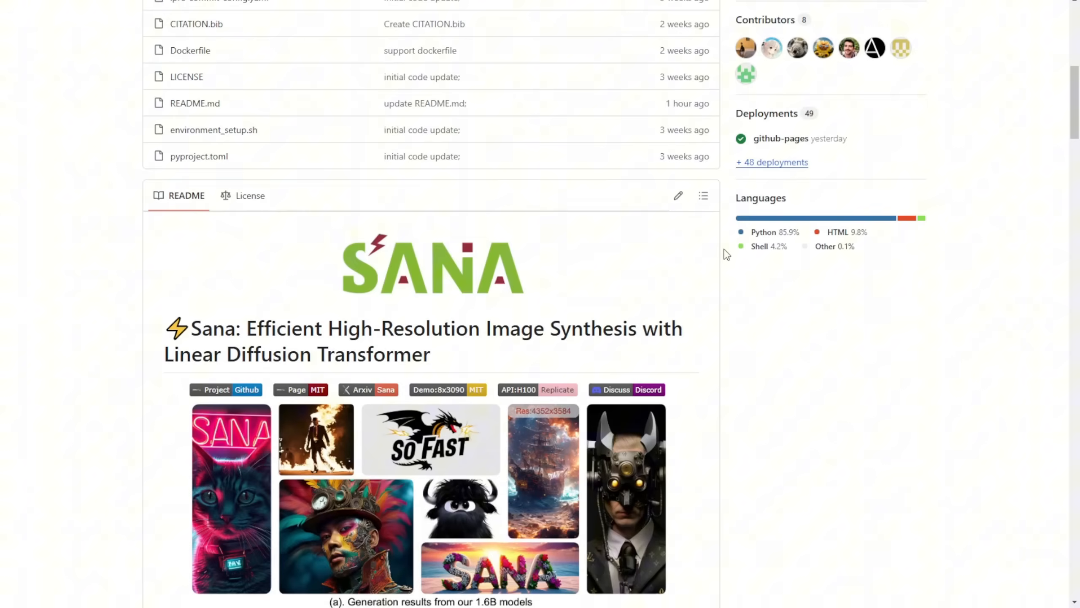
pyautogui.scroll(-3)
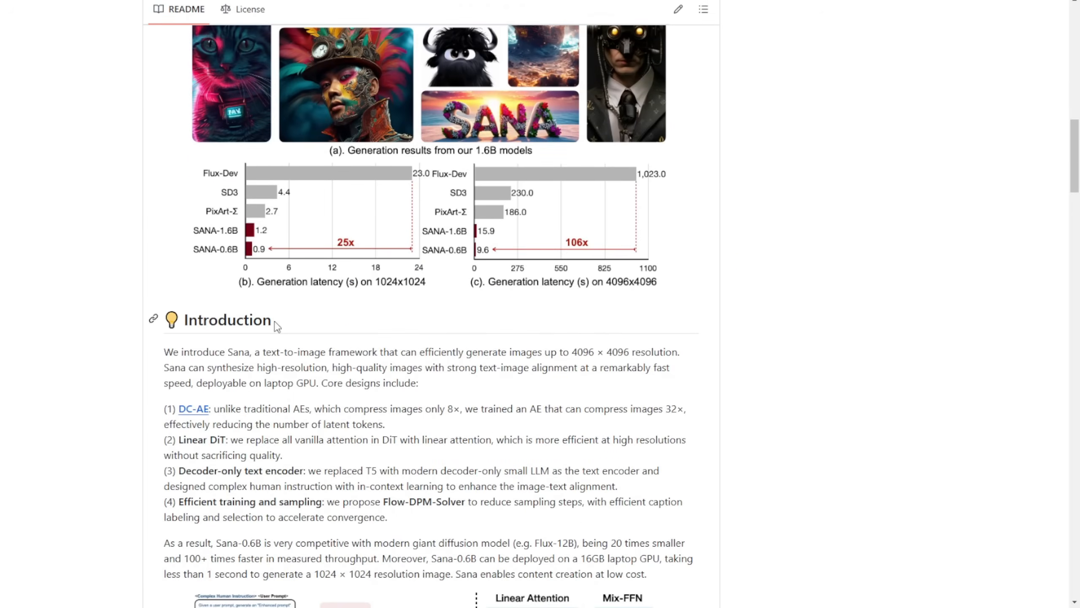
pyautogui.moveTo(675, 344)
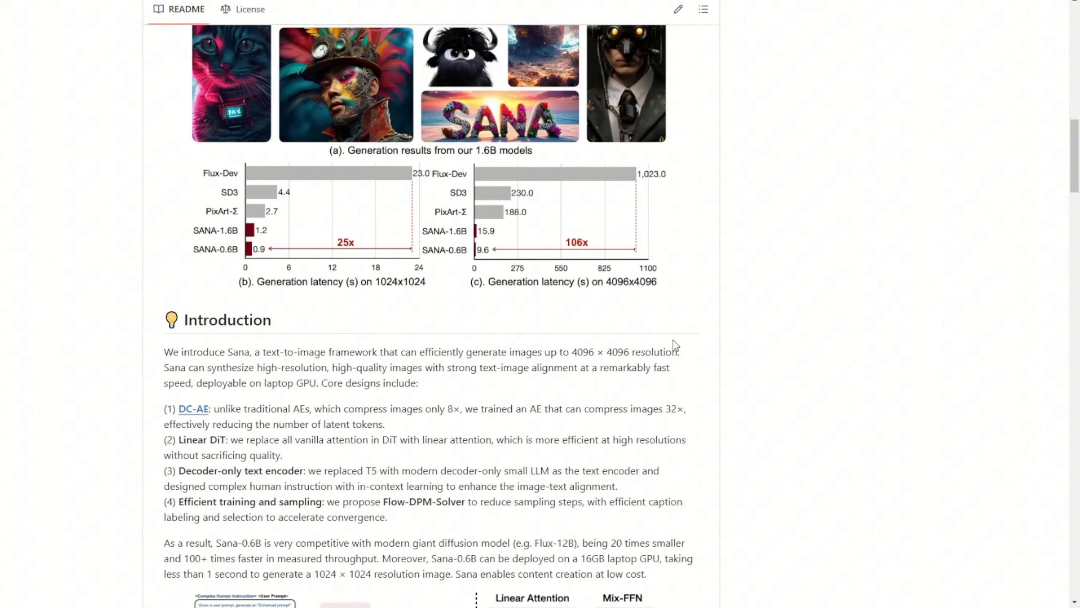
pyautogui.moveTo(537, 297)
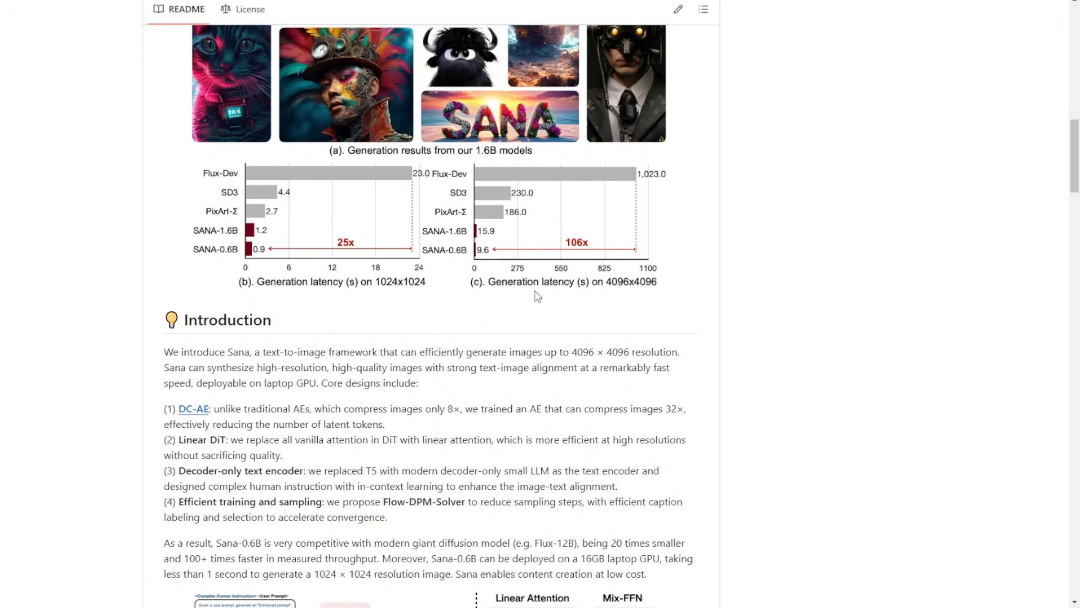
pyautogui.moveTo(465, 213)
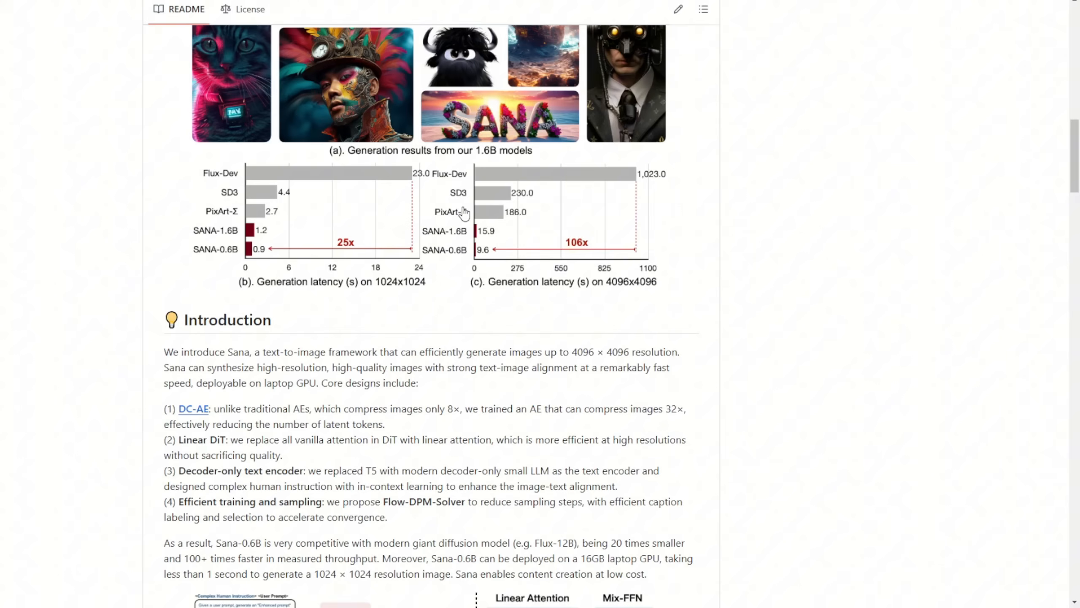
pyautogui.moveTo(600, 157)
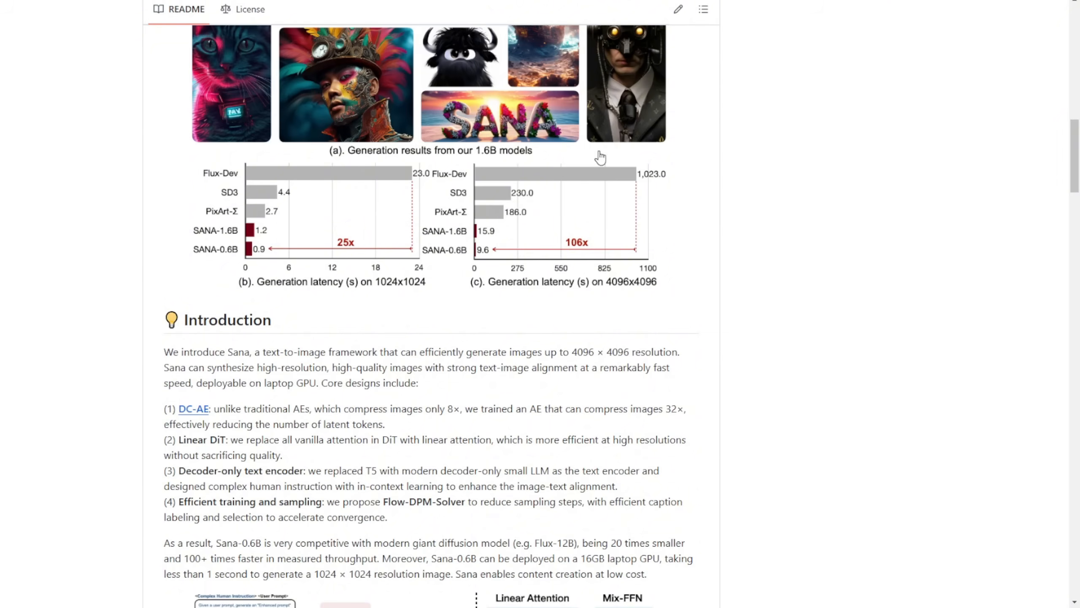
pyautogui.moveTo(527, 253)
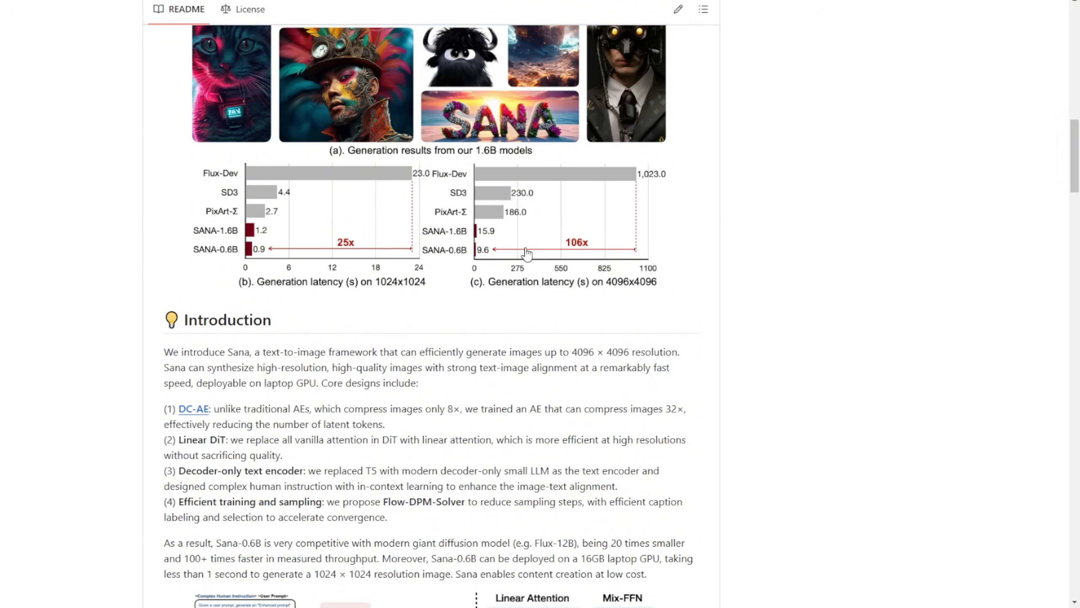
pyautogui.moveTo(451, 305)
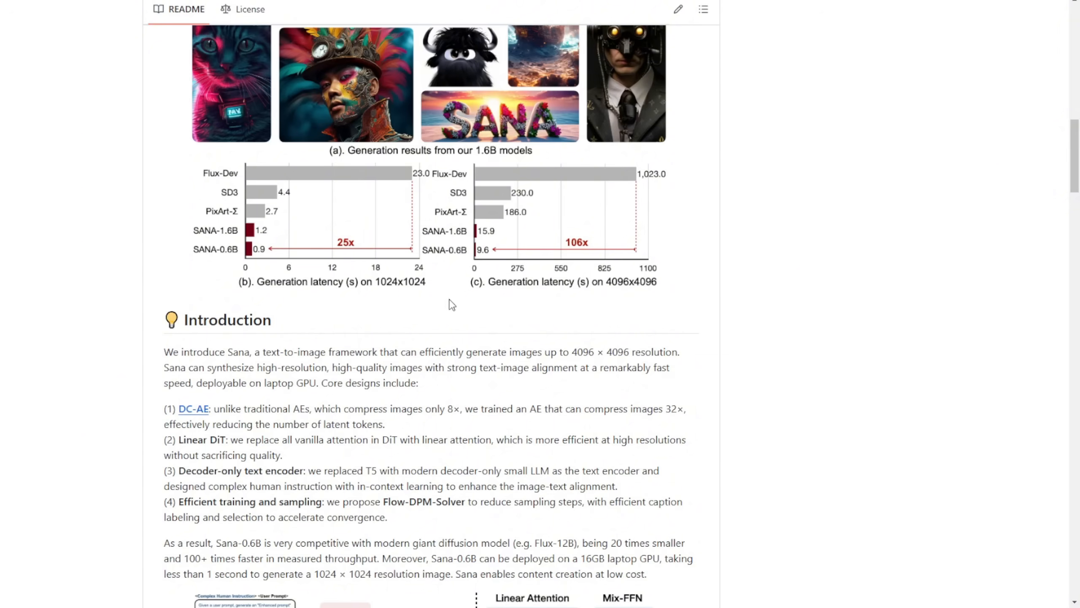
pyautogui.moveTo(248, 245)
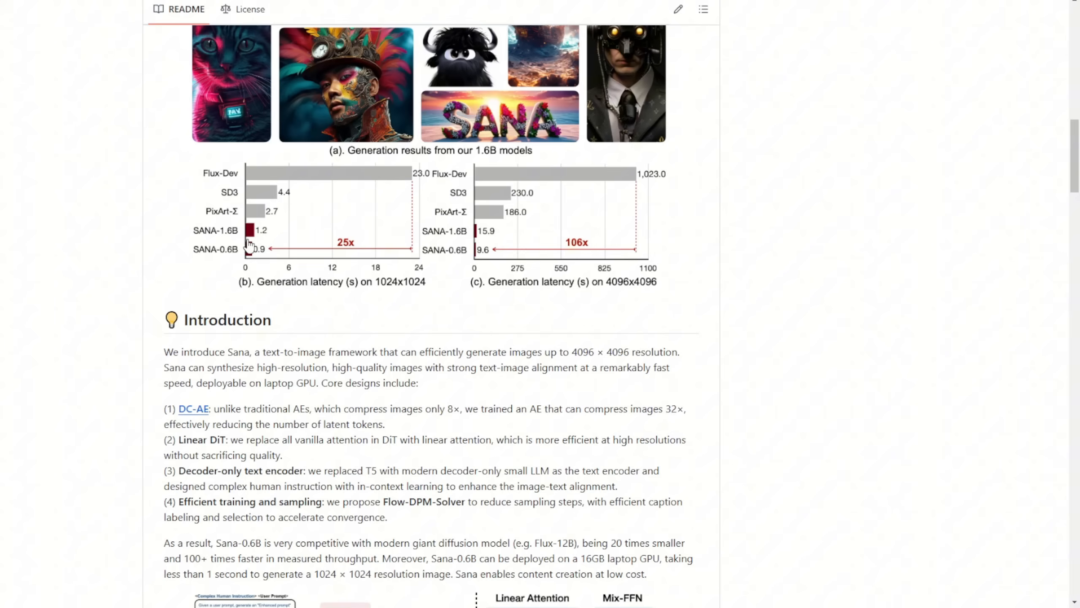
pyautogui.moveTo(480, 239)
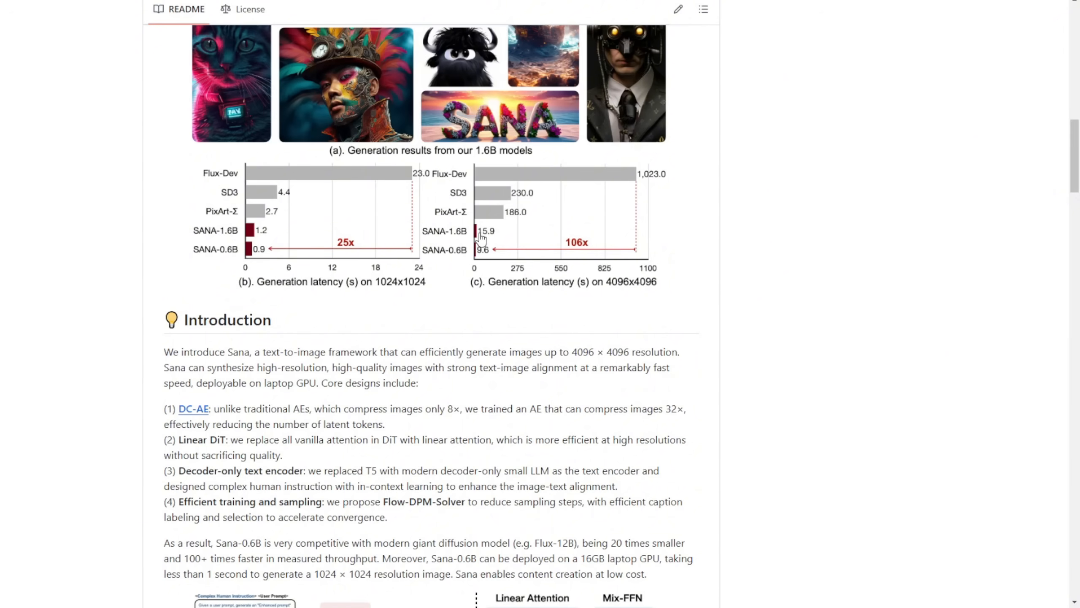
pyautogui.moveTo(459, 193)
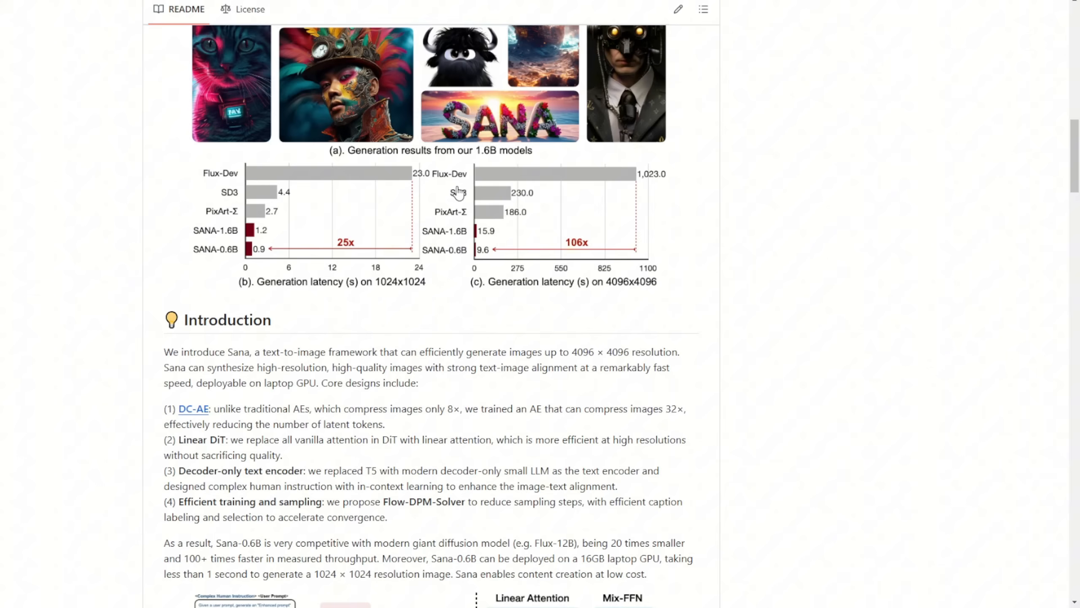
pyautogui.moveTo(473, 192)
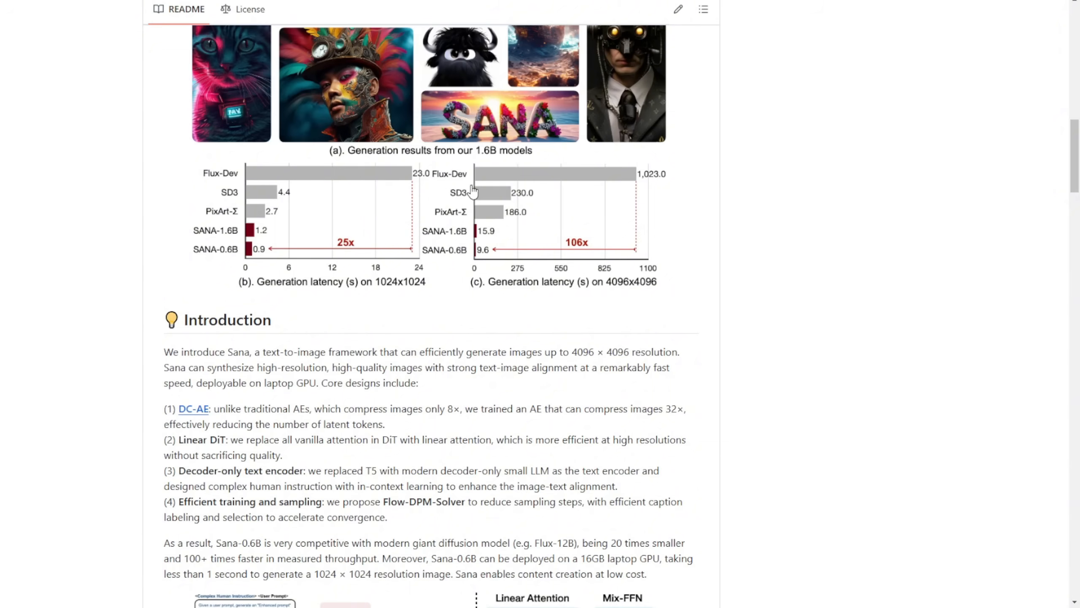
pyautogui.moveTo(720, 375)
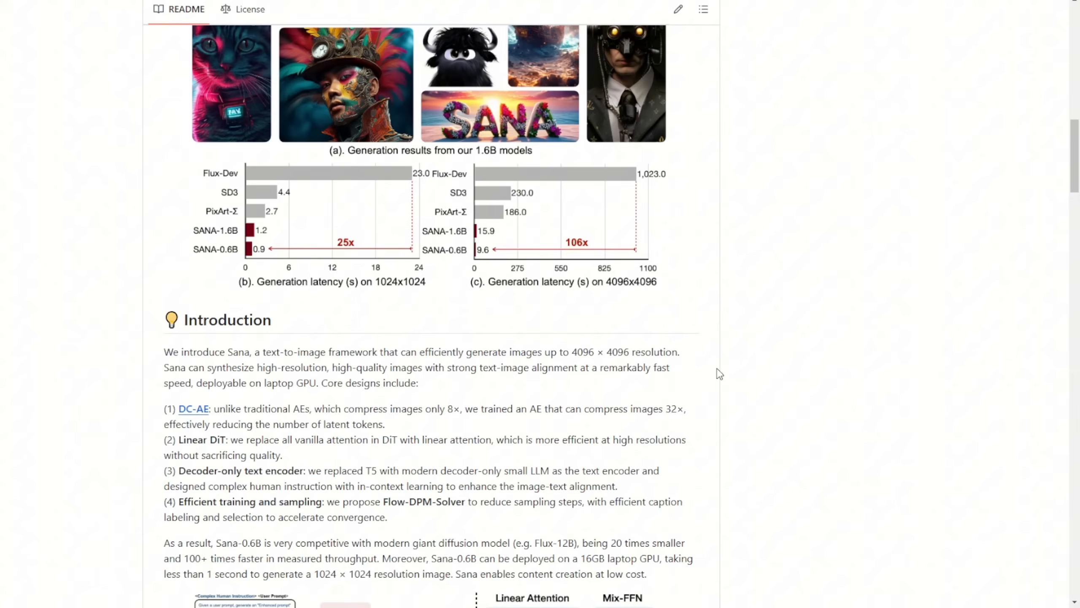
pyautogui.scroll(-3)
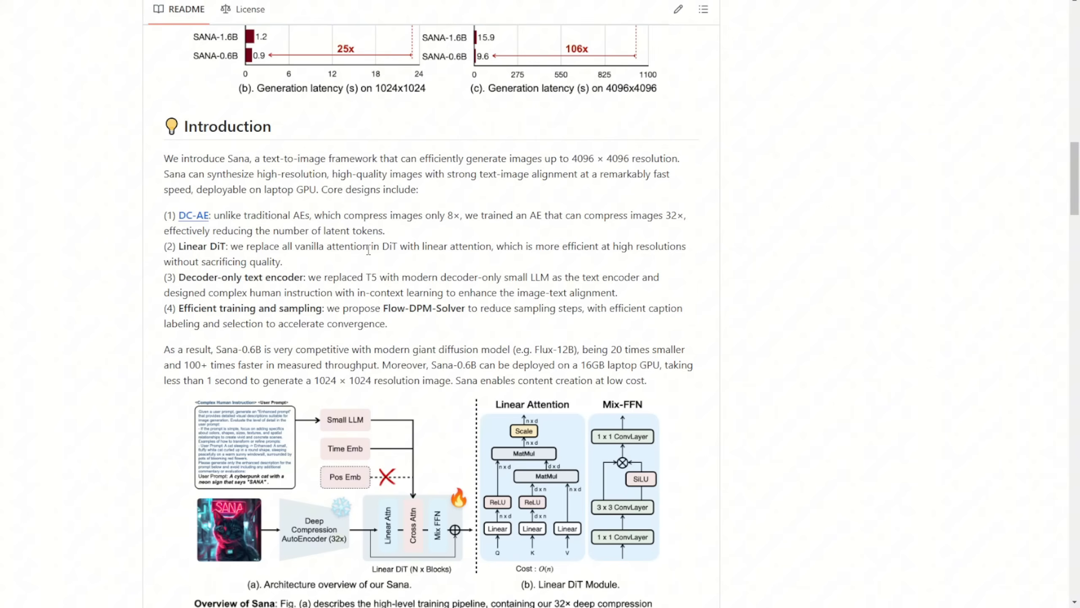
pyautogui.scroll(3)
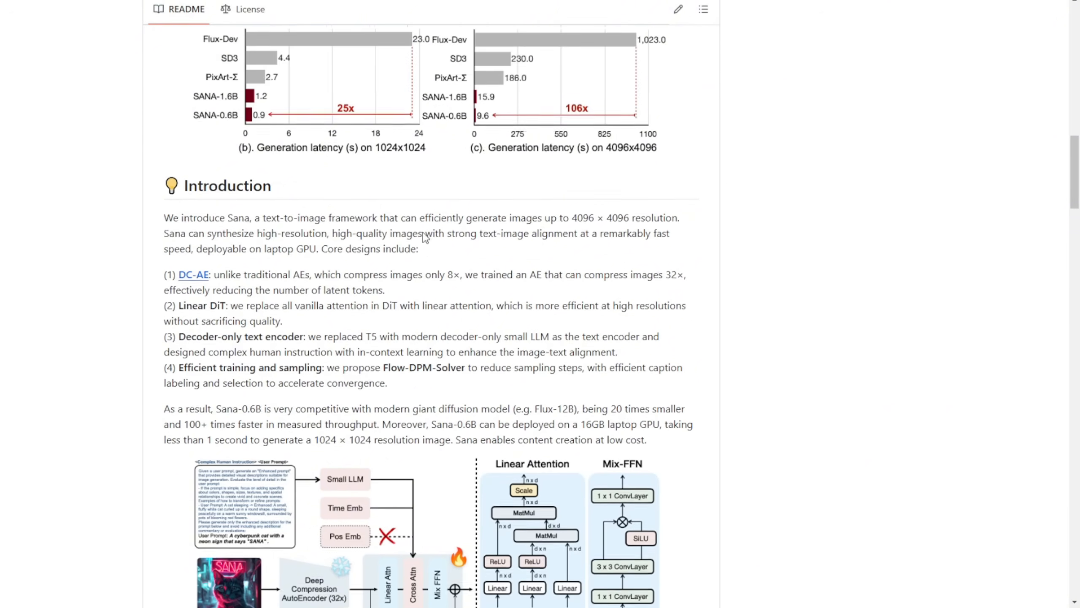
pyautogui.scroll(3)
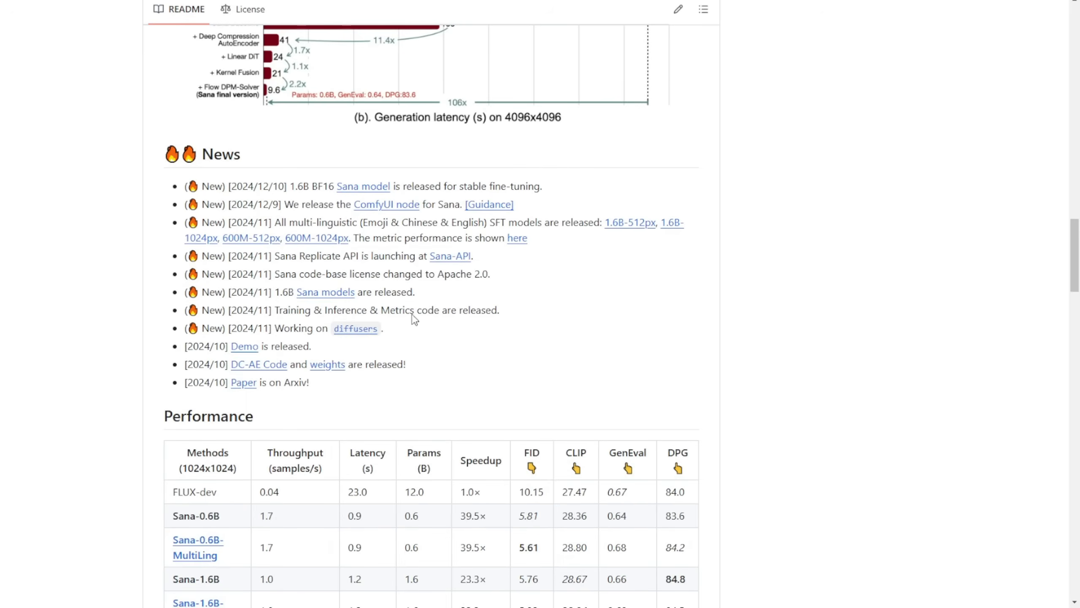
pyautogui.moveTo(239, 202)
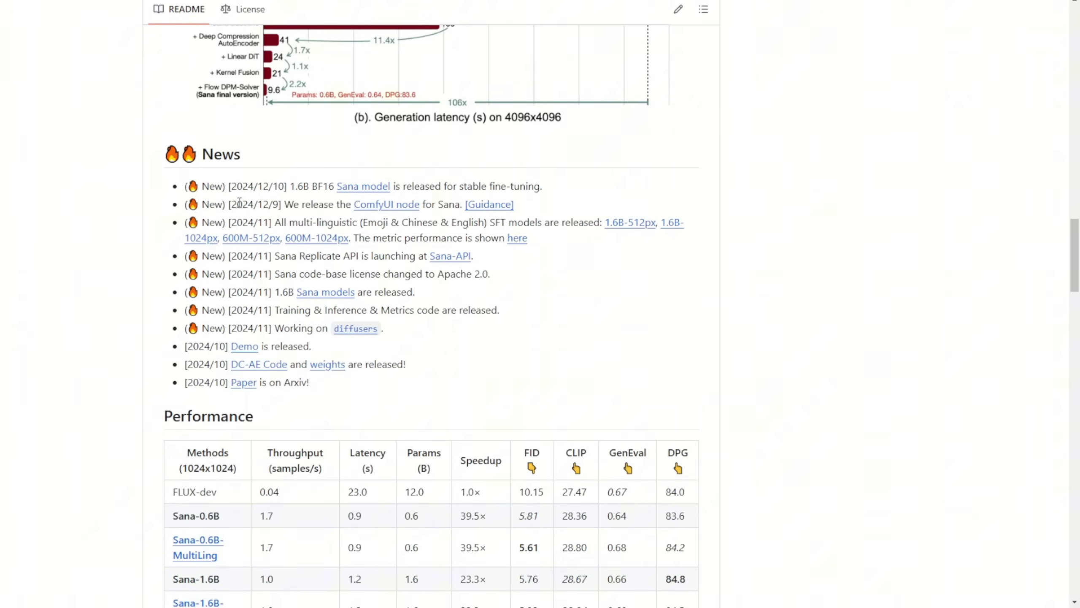
pyautogui.moveTo(238, 205); pyautogui.dragTo(311, 204)
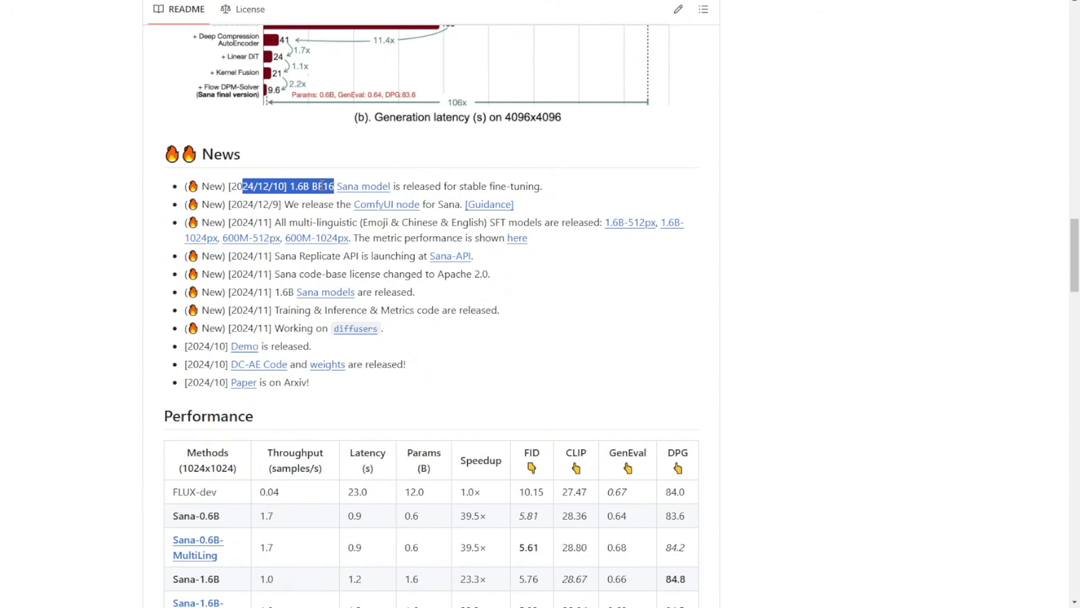
pyautogui.moveTo(409, 186)
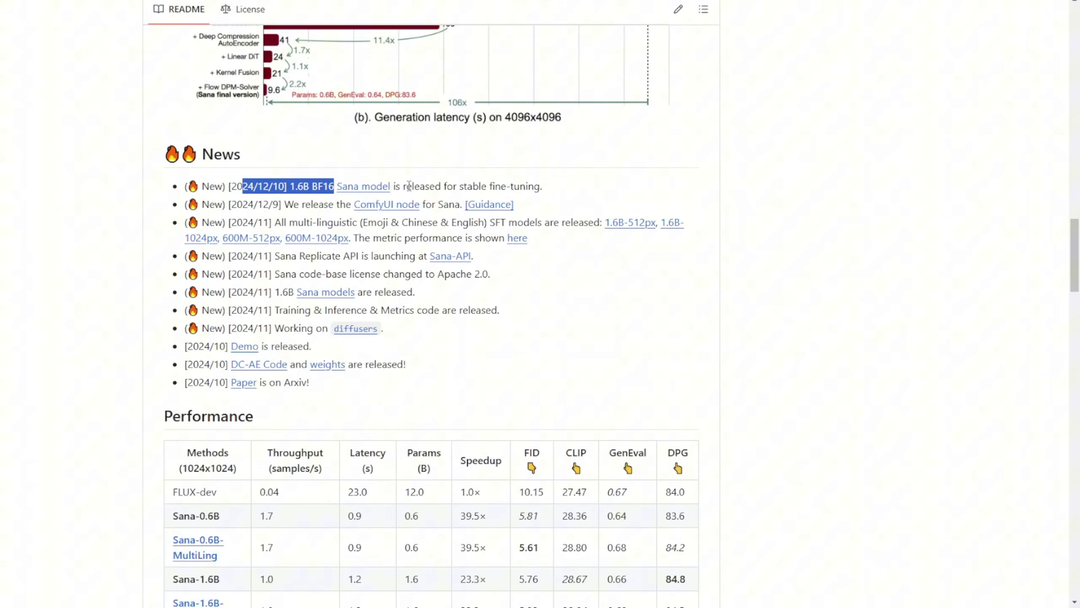
# Open ComfyUI_ExtraModels and browse its README, highlighting the PixArt heading
pyautogui.click(387, 204)
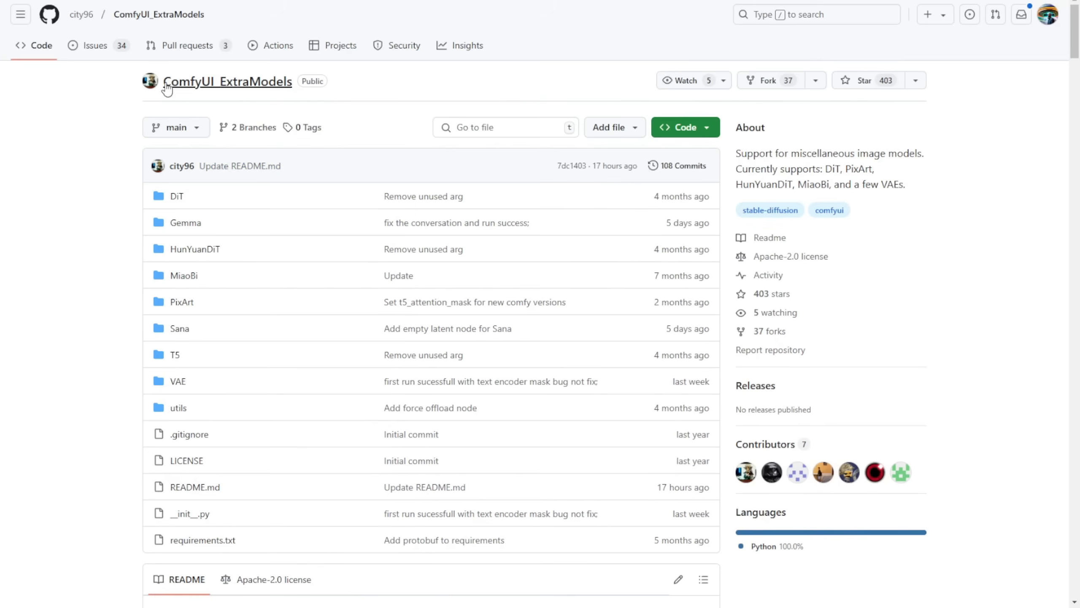
pyautogui.moveTo(236, 92)
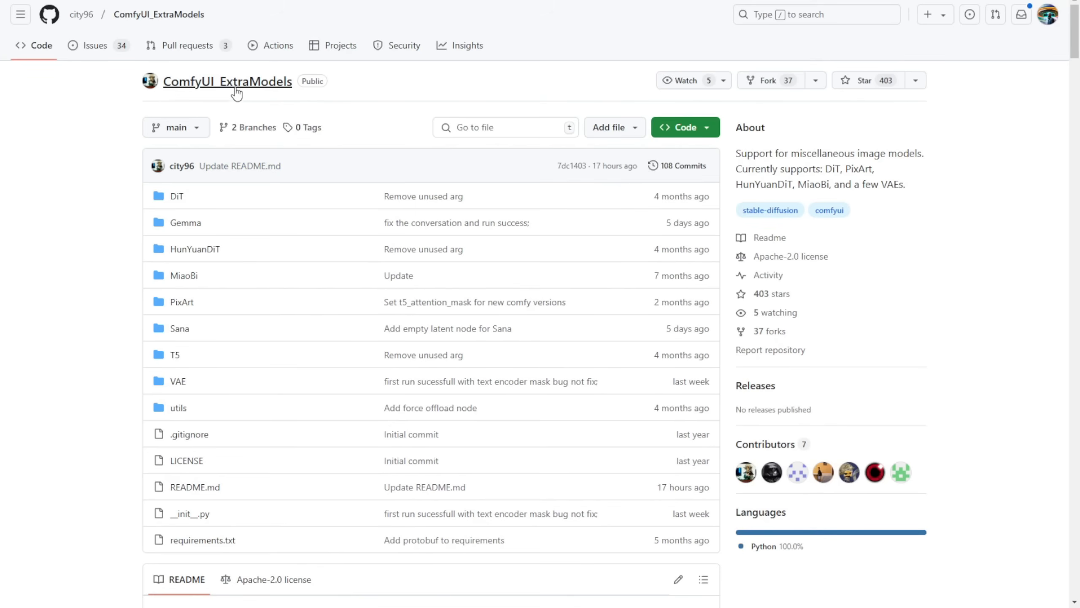
pyautogui.moveTo(66, 5)
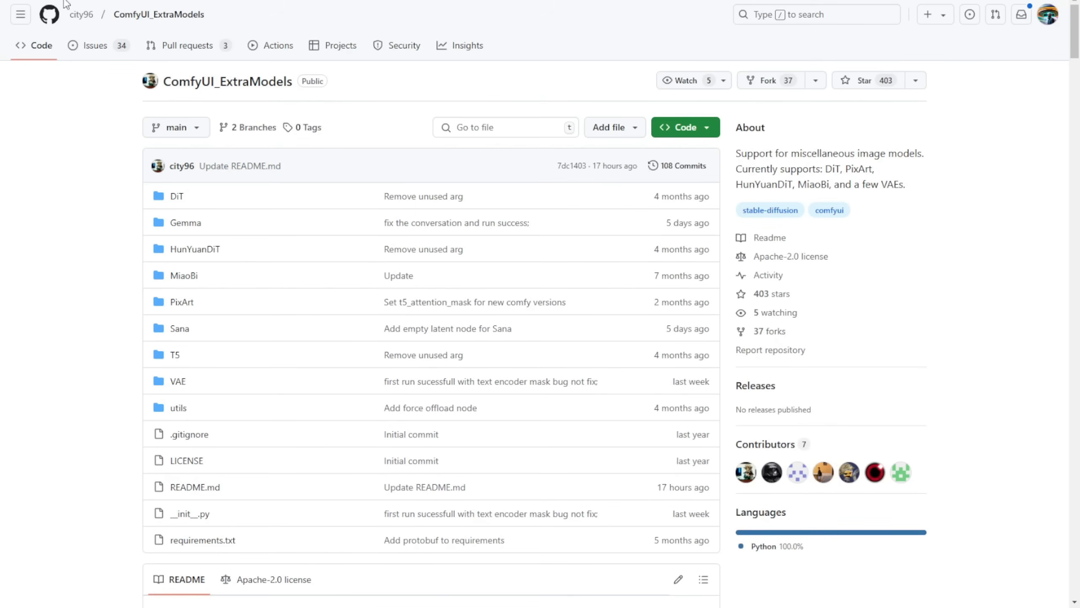
pyautogui.moveTo(81, 15)
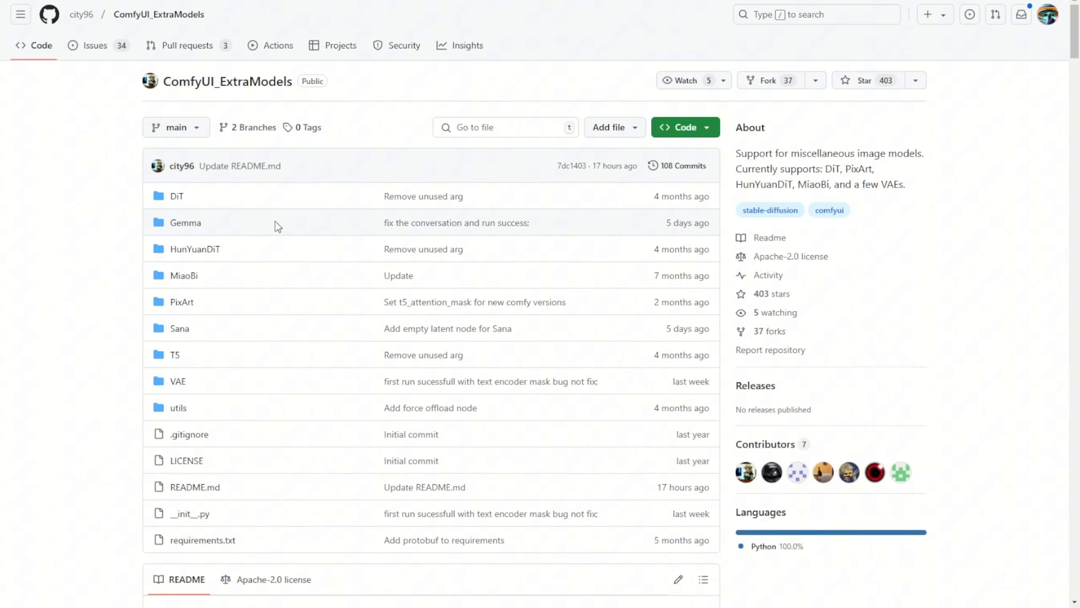
pyautogui.moveTo(255, 337)
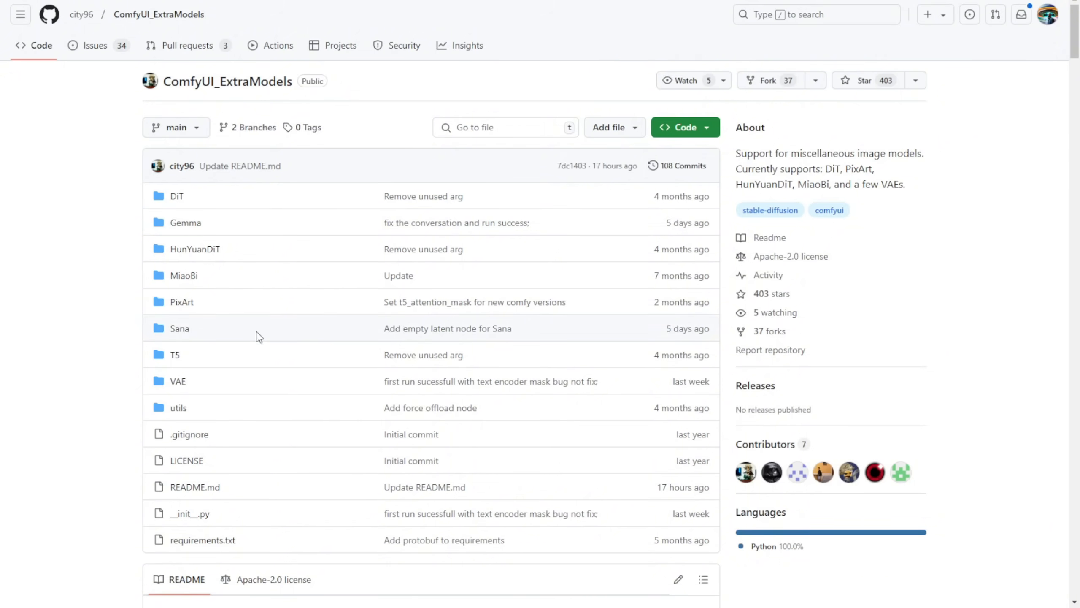
pyautogui.scroll(-3)
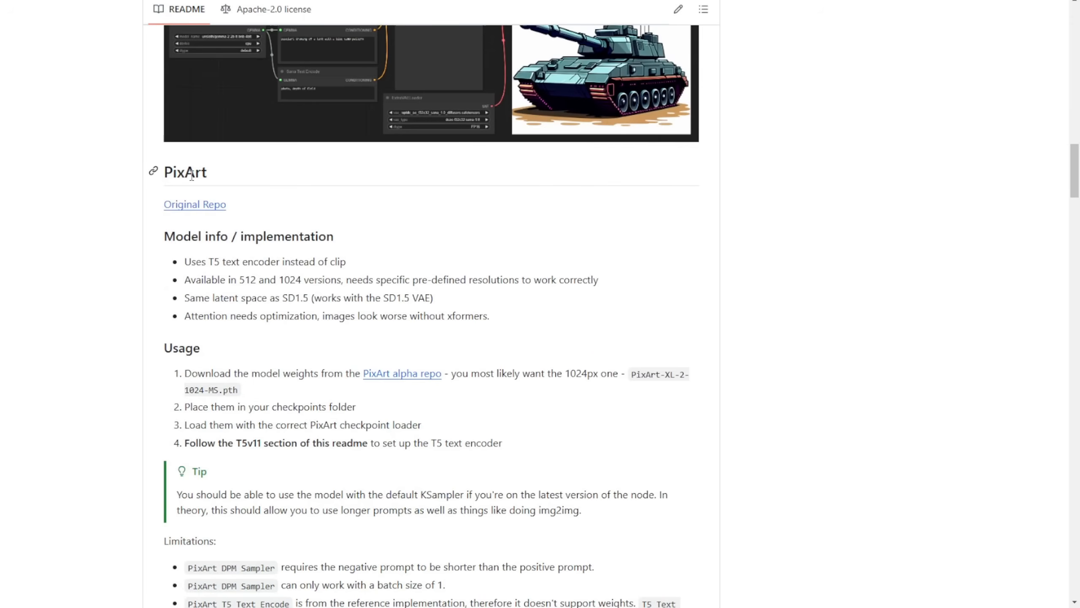
pyautogui.doubleClick(185, 171)
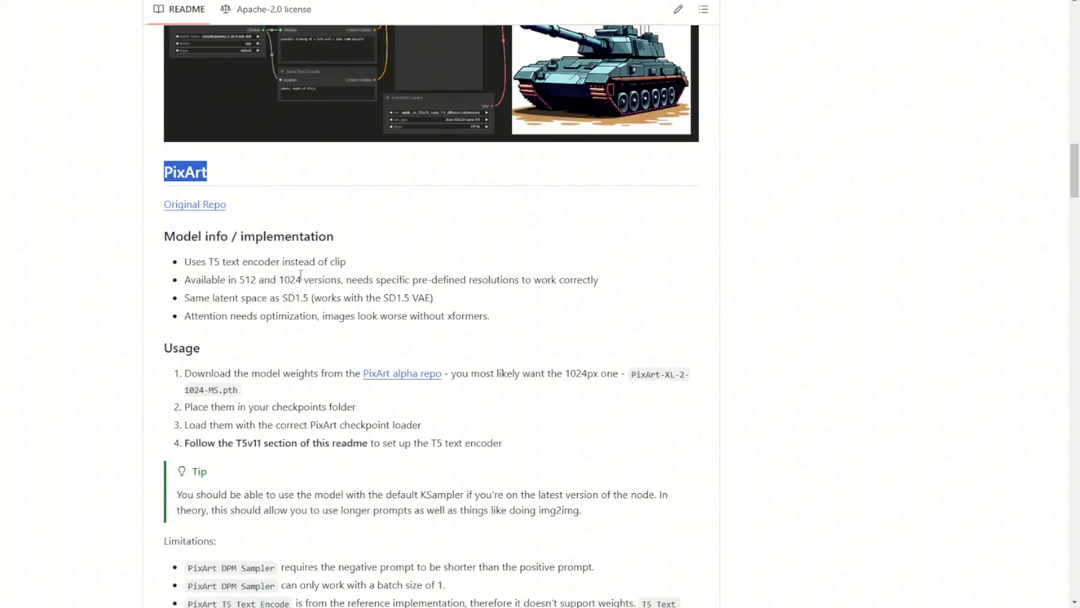
pyautogui.scroll(-3)
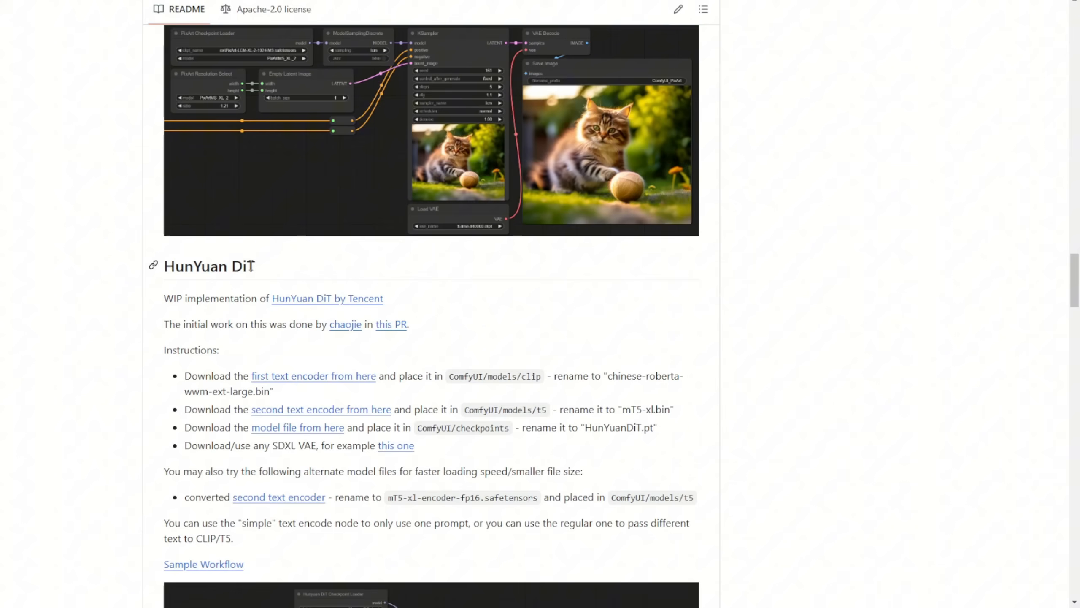
pyautogui.scroll(-3)
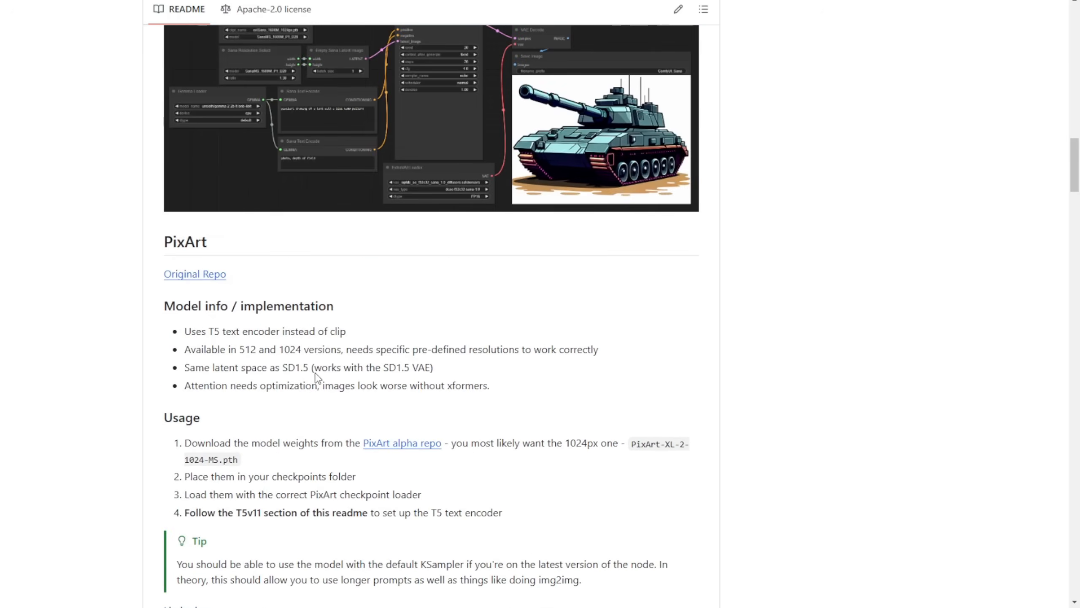
pyautogui.scroll(3)
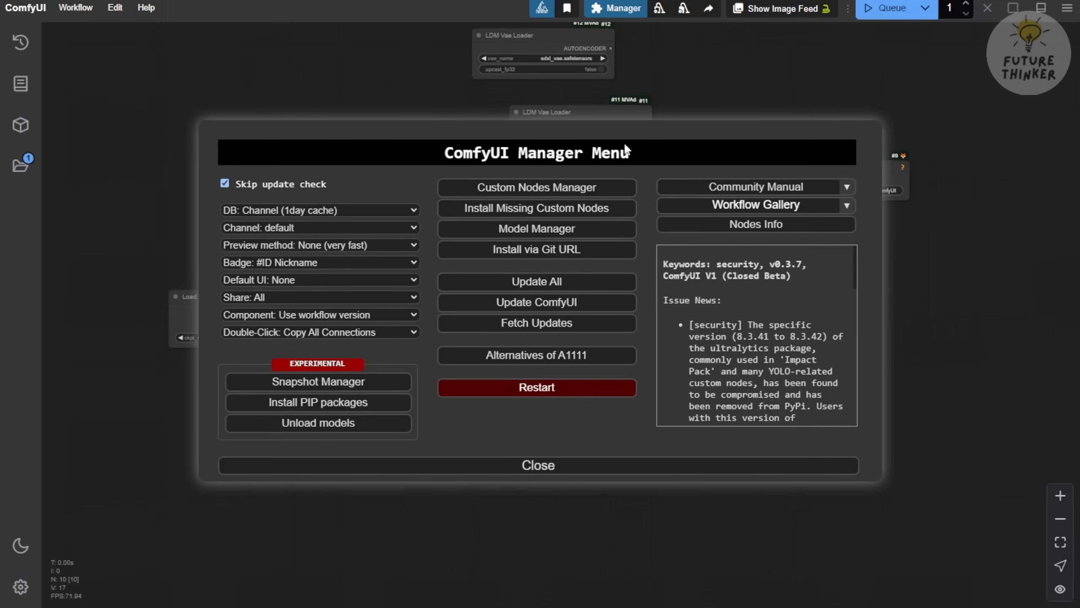
pyautogui.moveTo(512, 189)
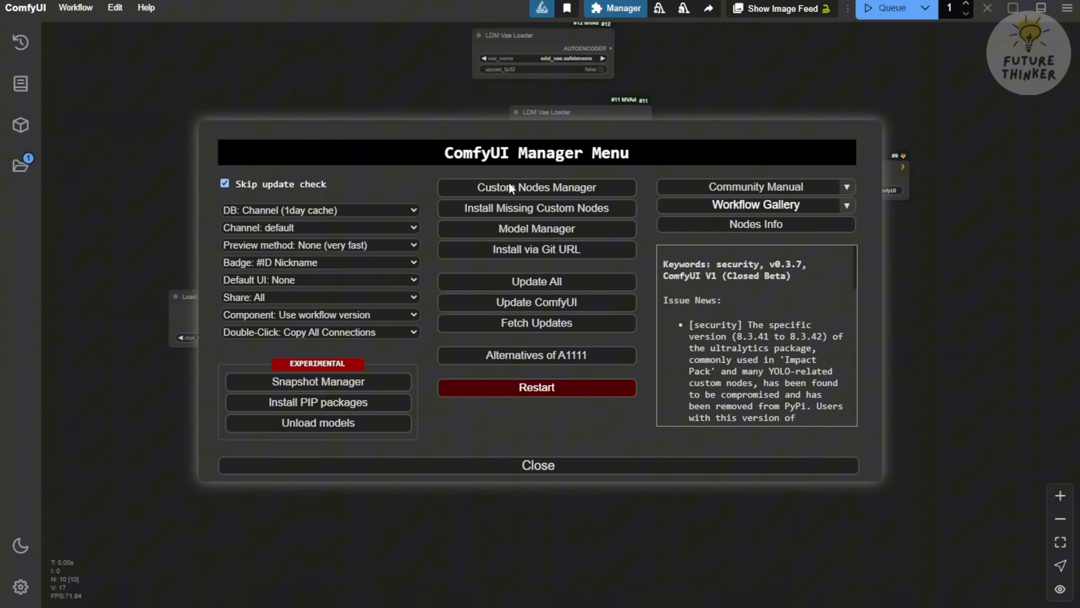
# Search custom nodes for 'Extra Models', install Extra Models for ComfyUI, and restart
pyautogui.click(536, 187)
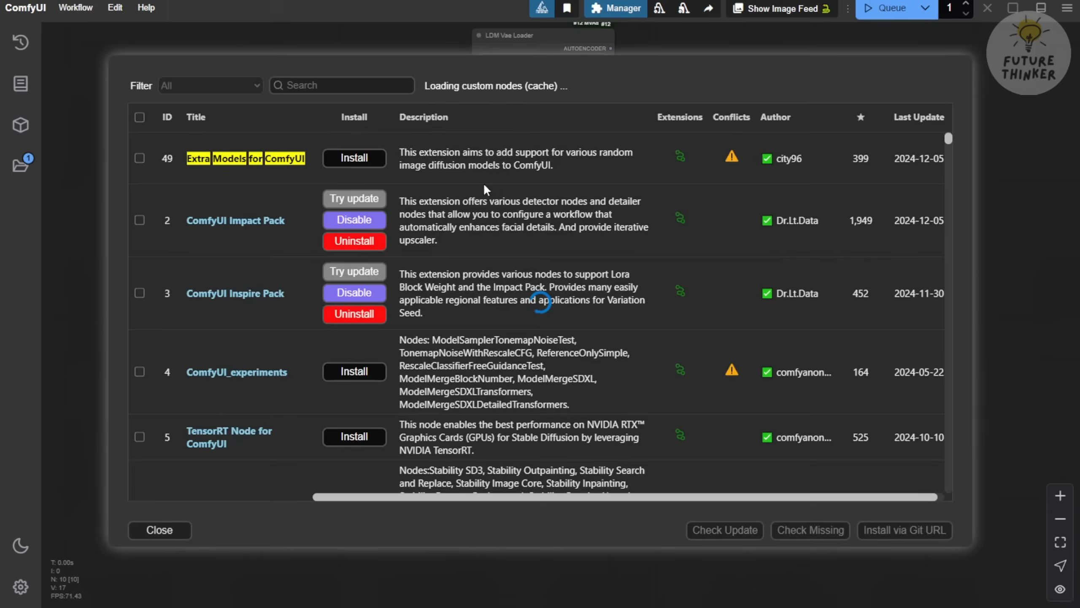
pyautogui.click(341, 85)
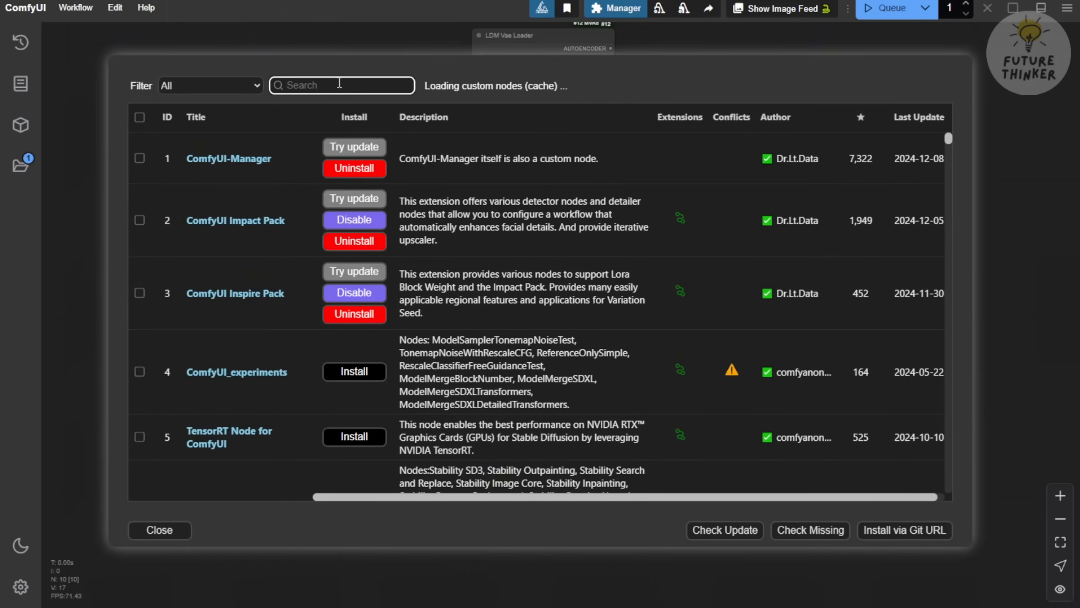
pyautogui.write('Extra Models')
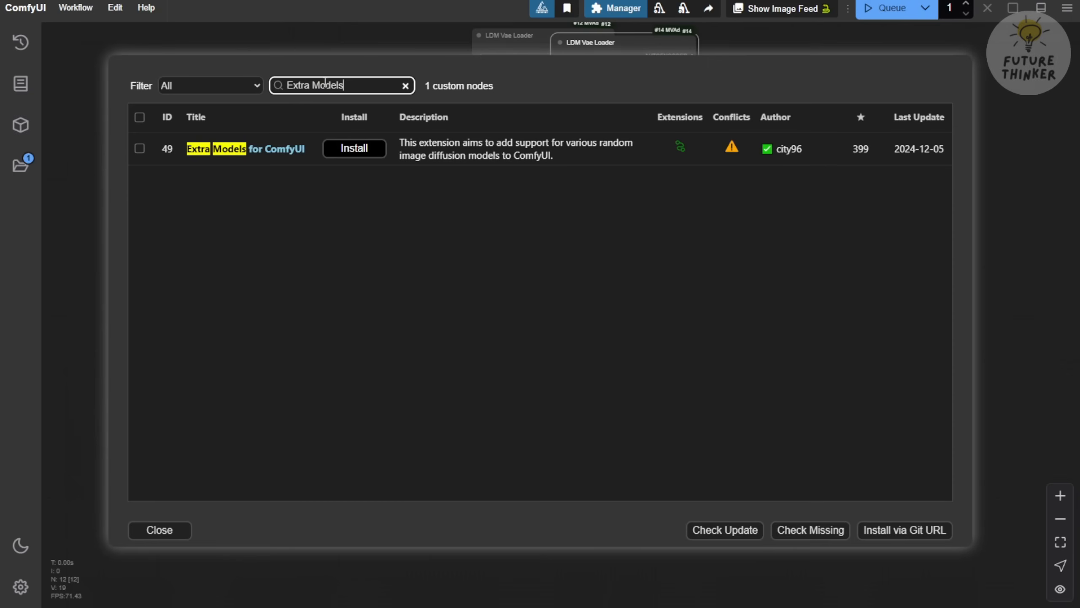
pyautogui.moveTo(307, 177)
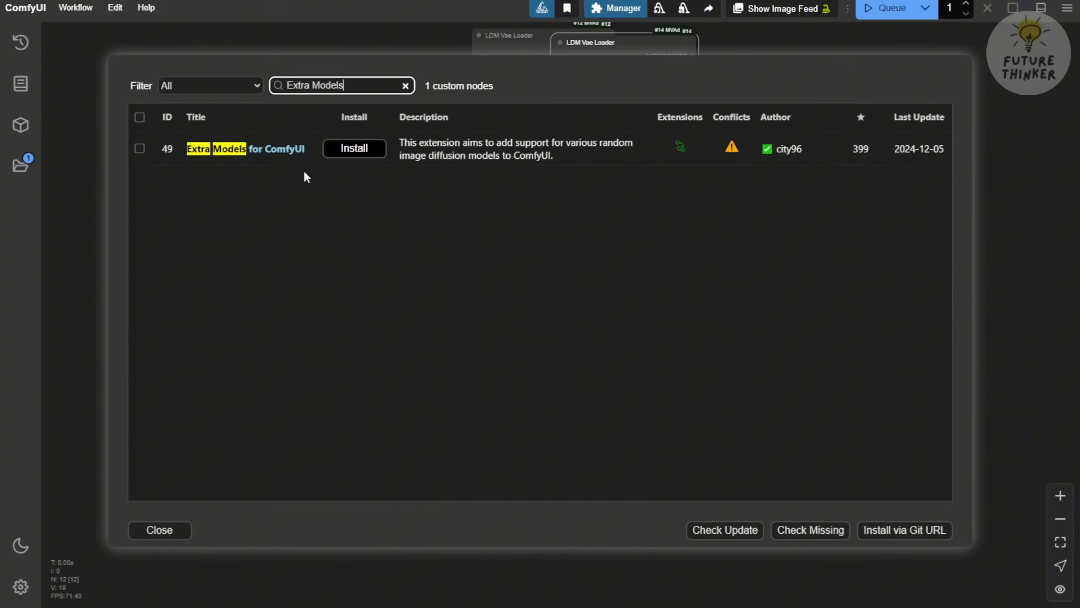
pyautogui.moveTo(331, 85)
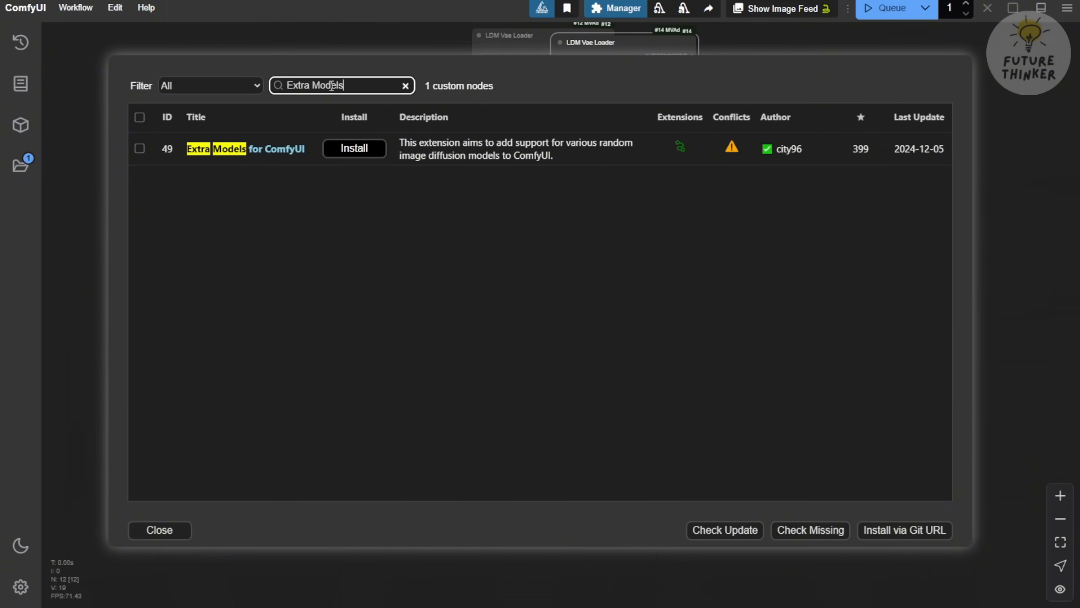
pyautogui.click(354, 149)
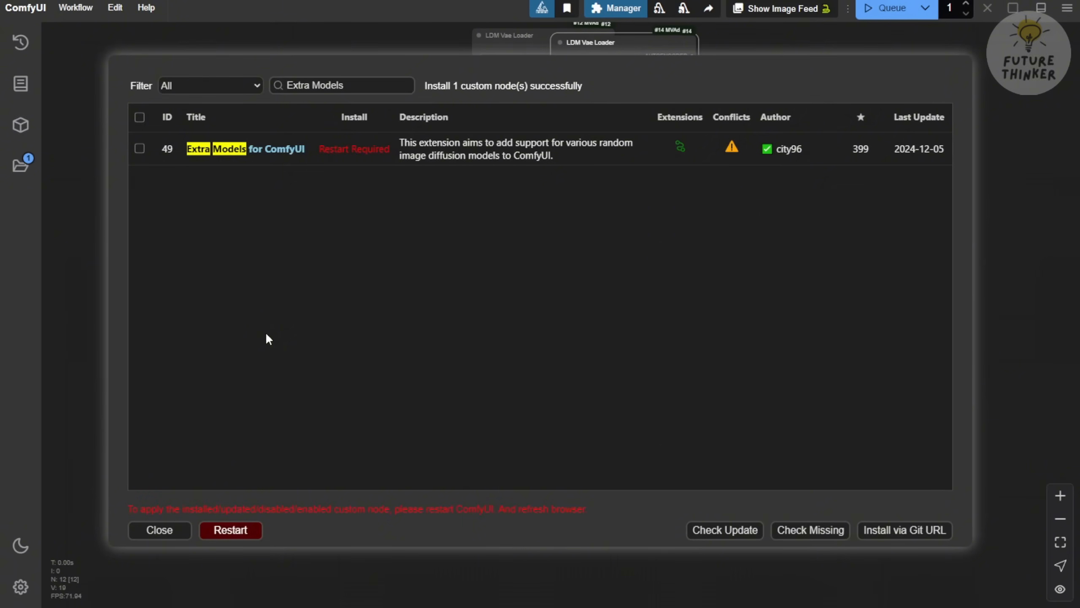
pyautogui.click(230, 530)
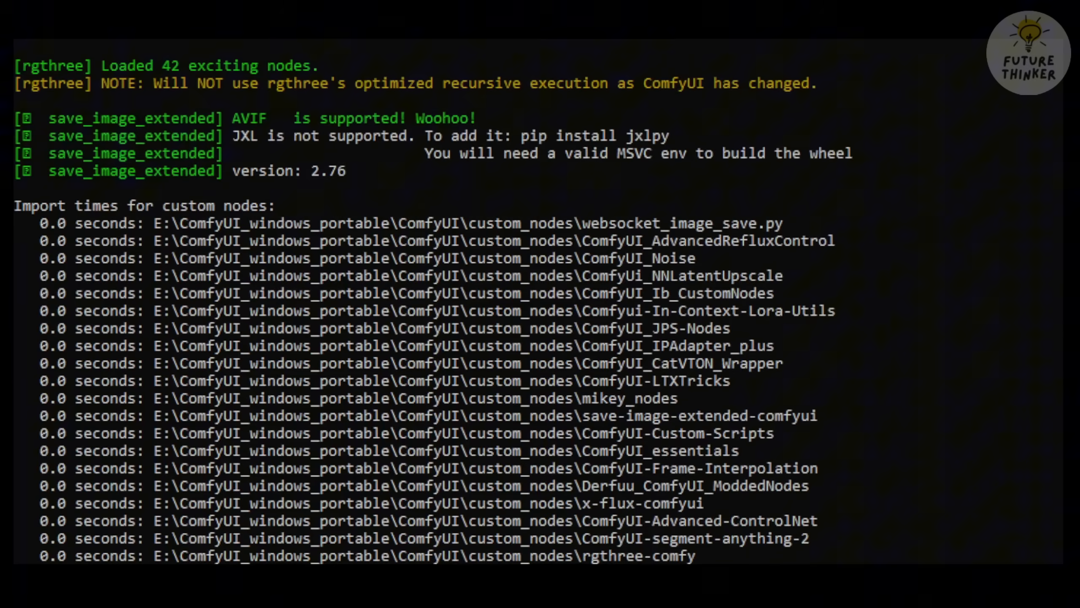
# Scroll the console log to check the custom node import times and the Starting server line
pyautogui.scroll(-3)
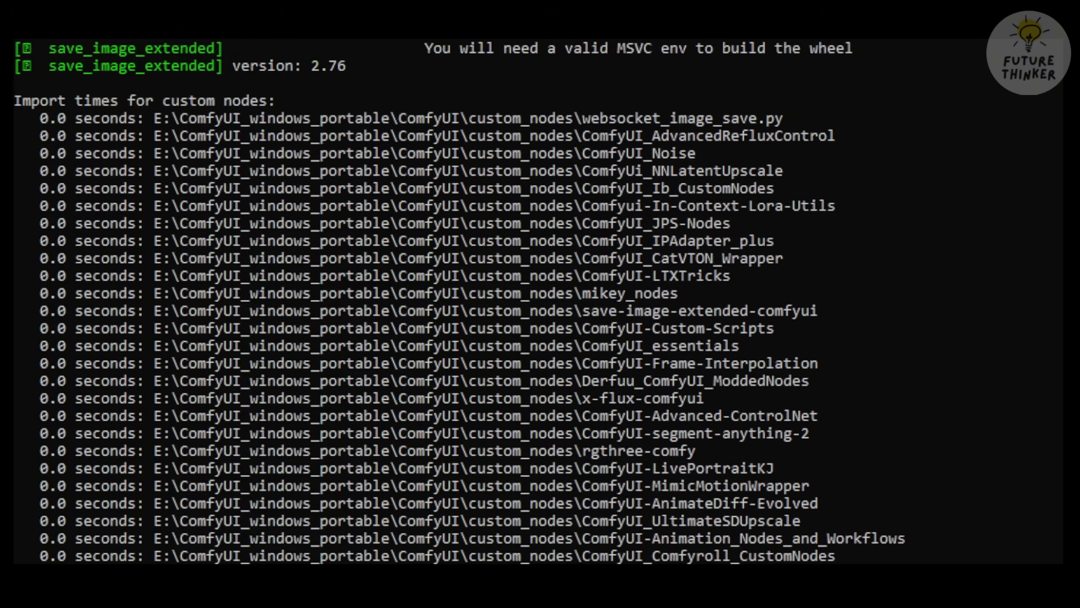
pyautogui.scroll(-3)
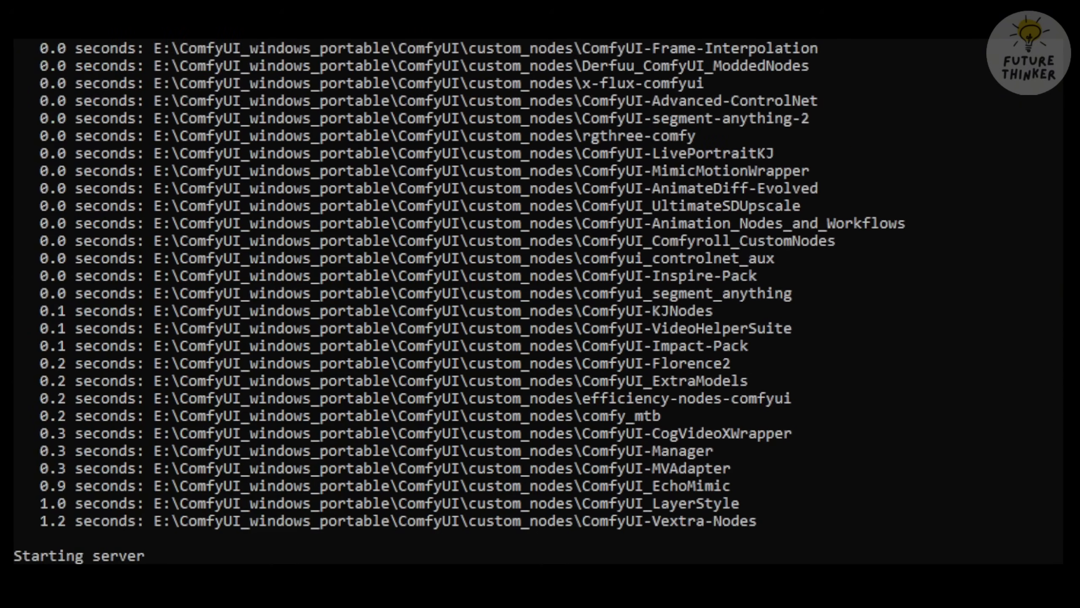
pyautogui.scroll(3)
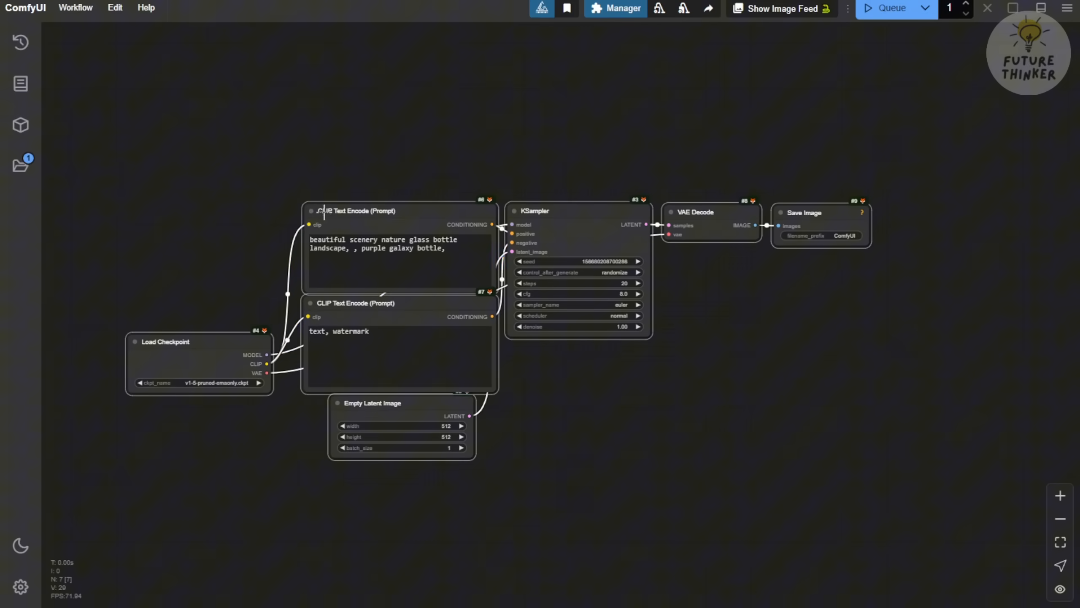
pyautogui.moveTo(373, 254)
pyautogui.write('Sana')
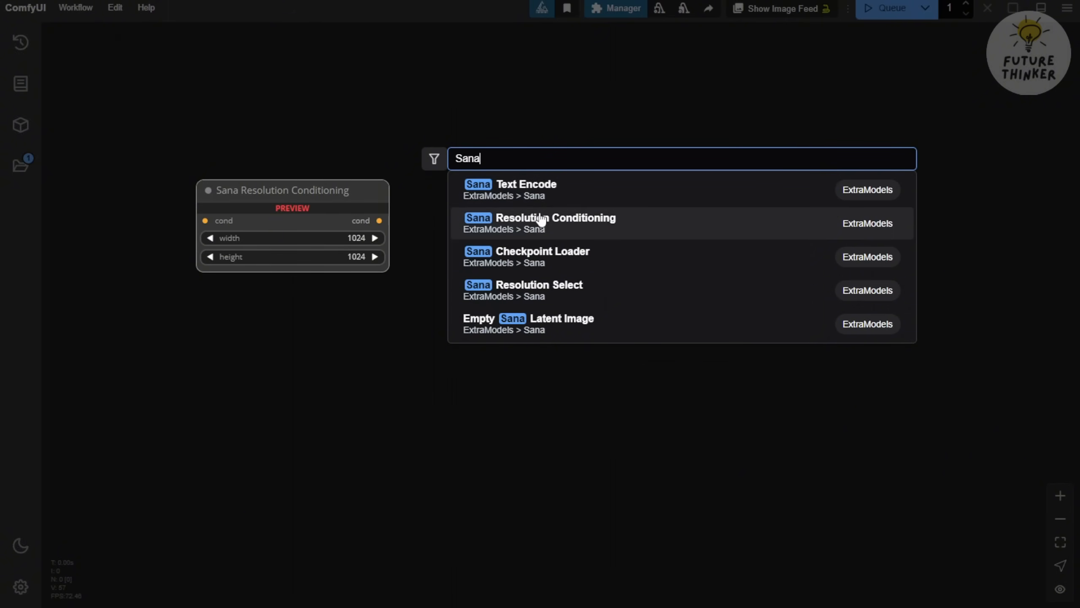
pyautogui.moveTo(529, 317)
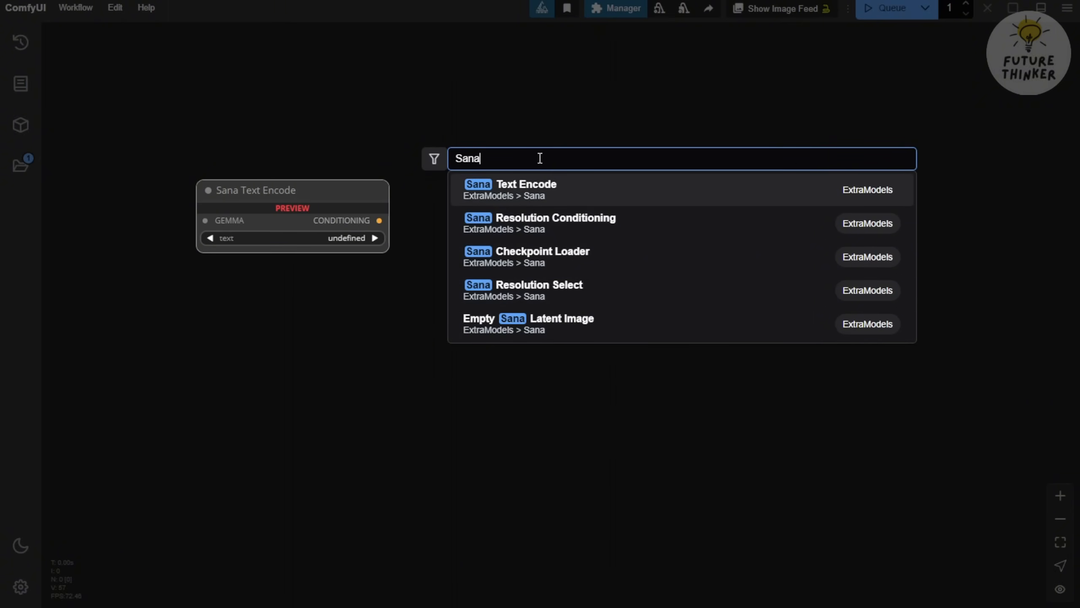
pyautogui.moveTo(494, 198)
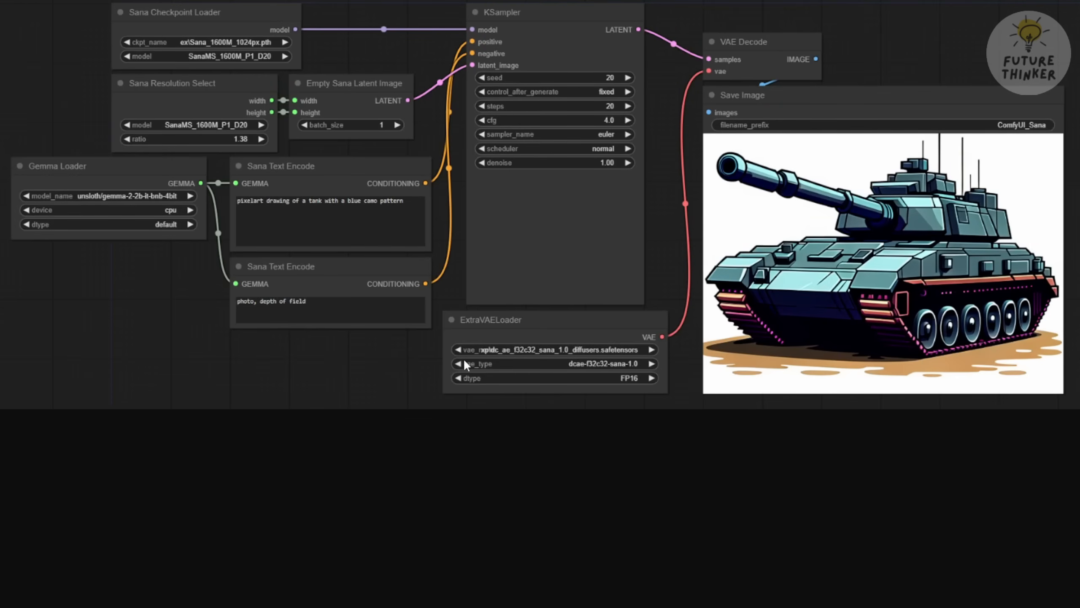
pyautogui.moveTo(176, 21)
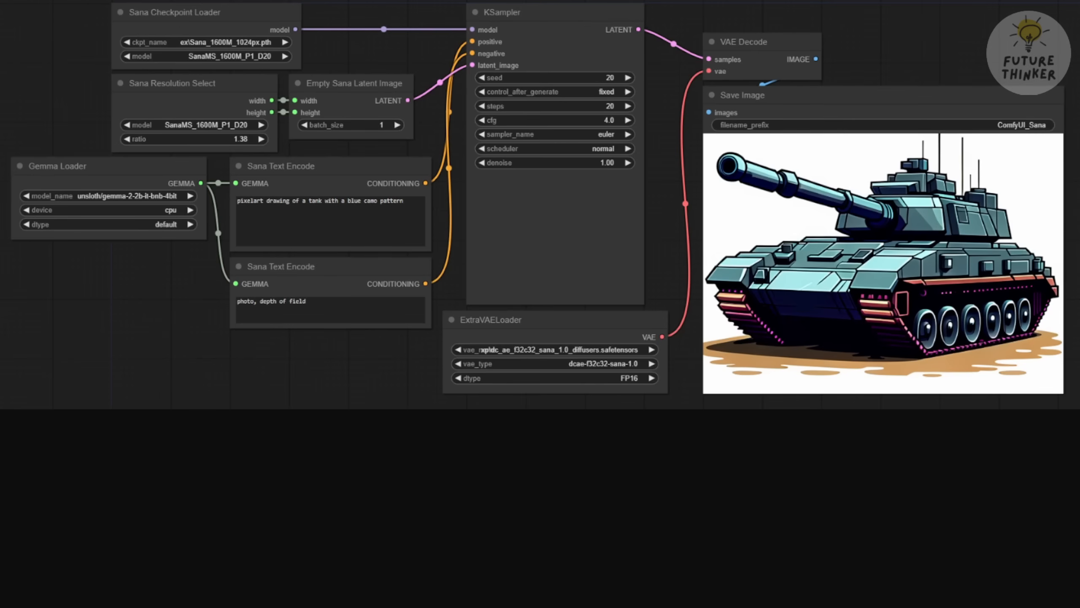
pyautogui.moveTo(129, 442)
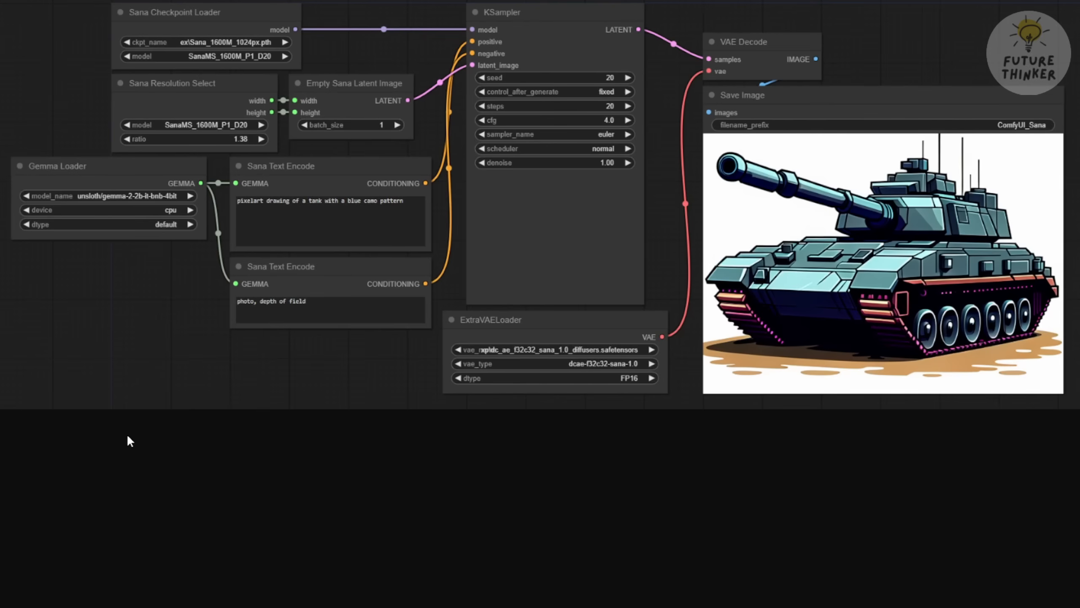
pyautogui.moveTo(150, 40)
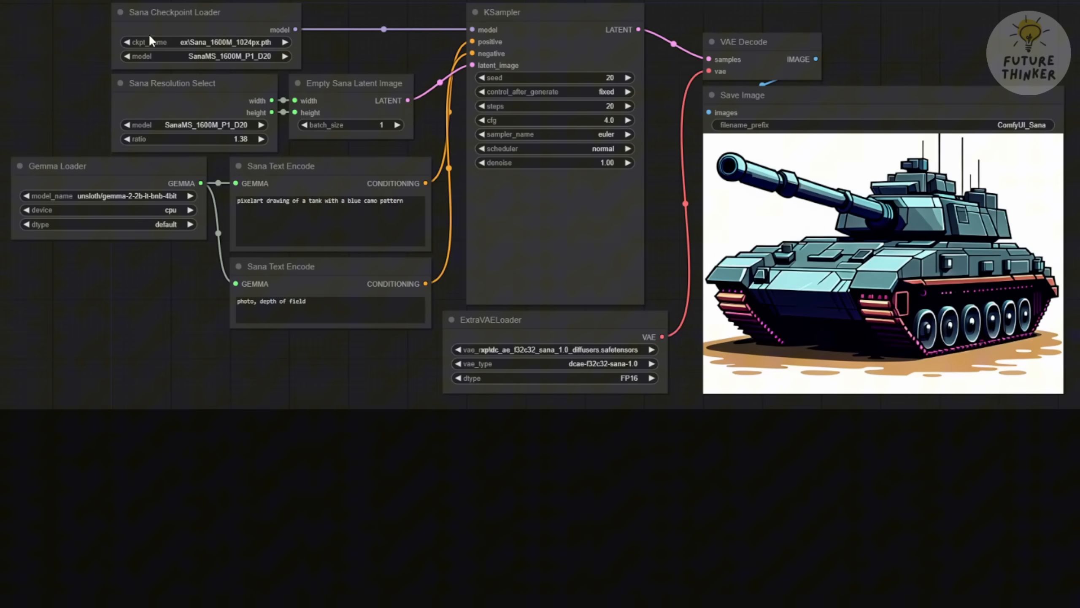
pyautogui.moveTo(230, 24)
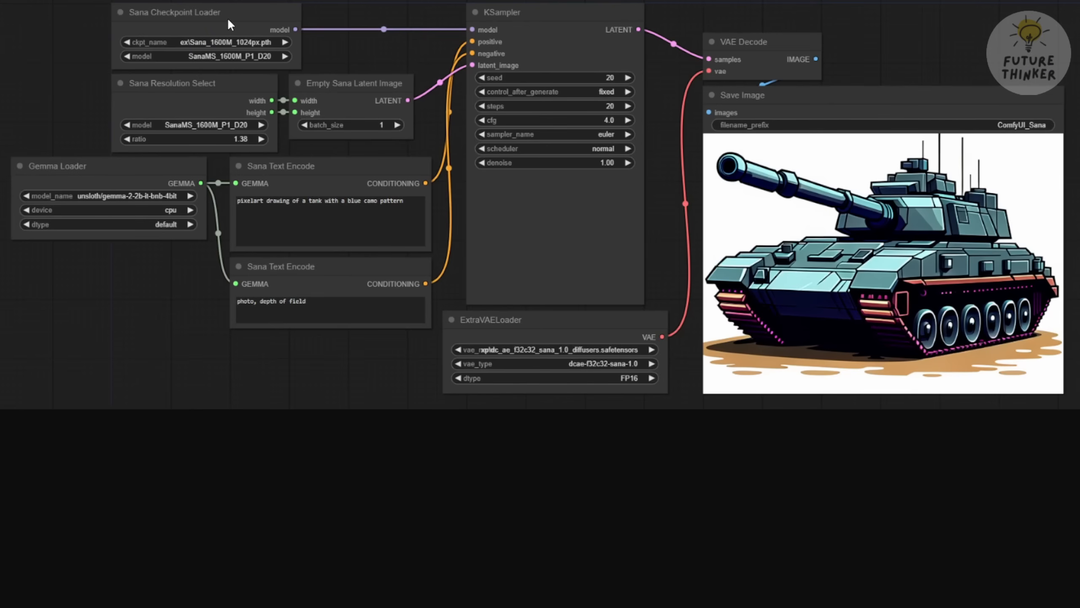
pyautogui.moveTo(195, 49)
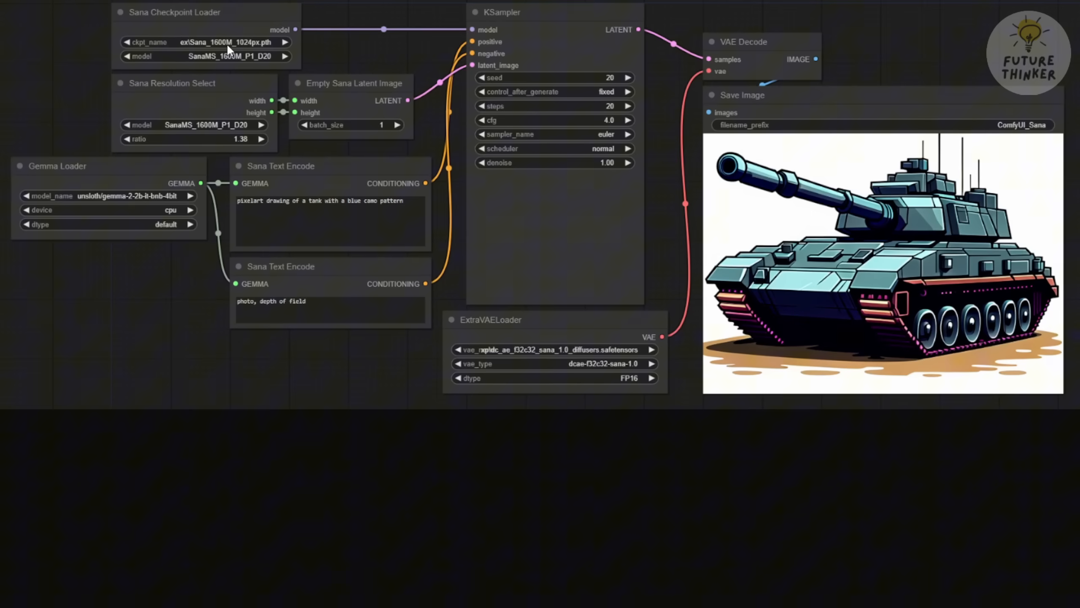
pyautogui.moveTo(242, 48)
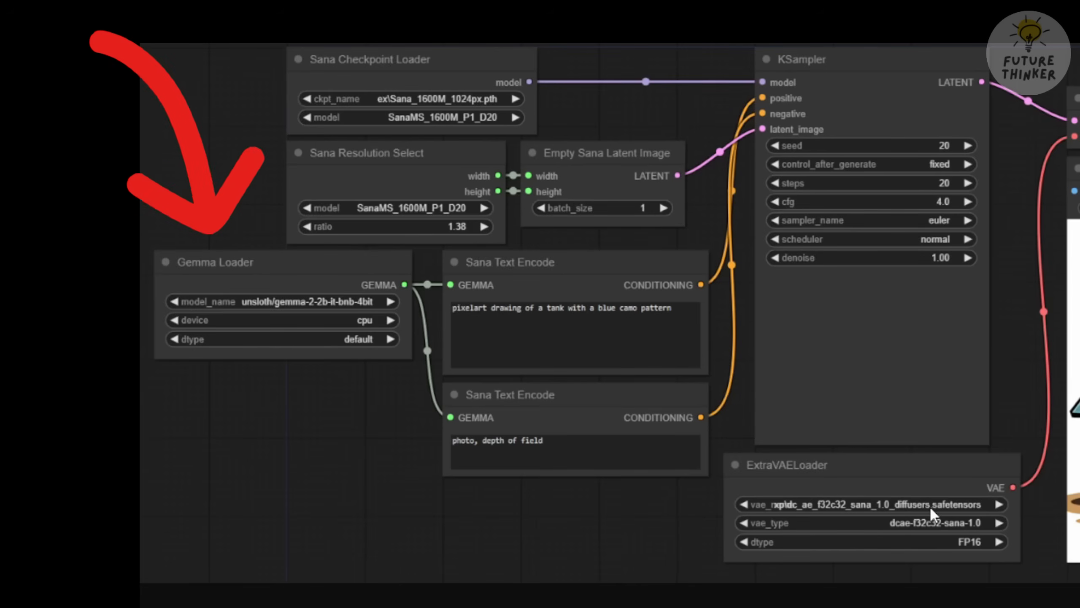
pyautogui.moveTo(962, 513)
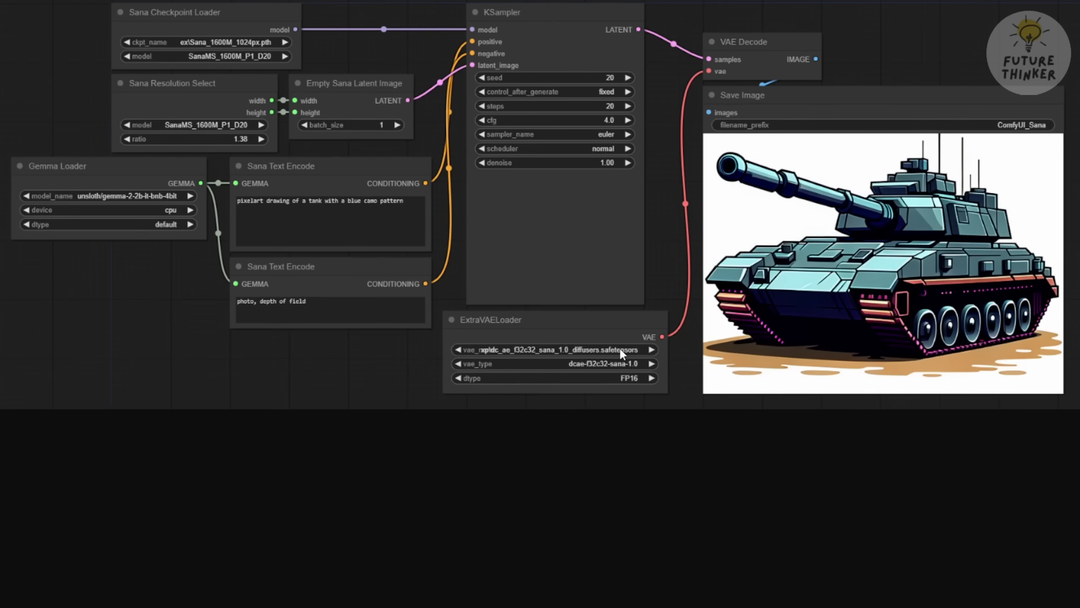
pyautogui.moveTo(195, 183)
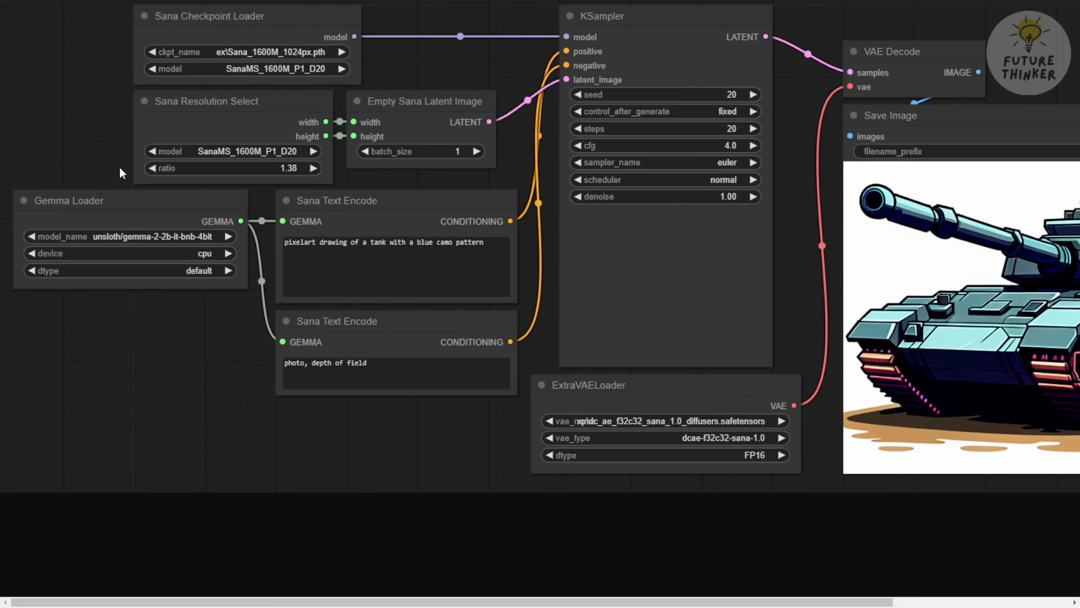
pyautogui.moveTo(165, 221)
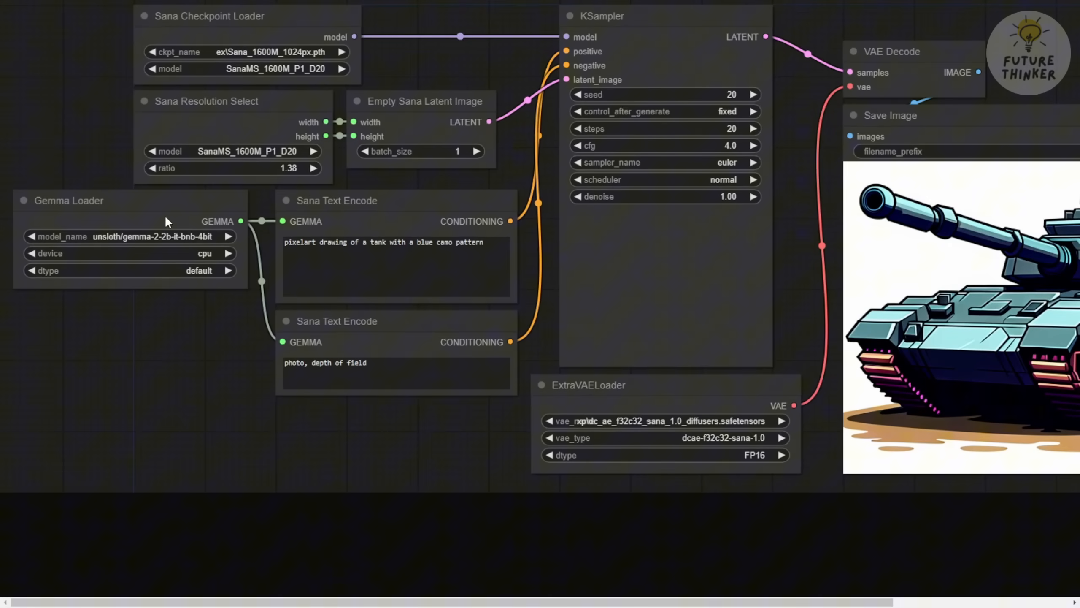
pyautogui.moveTo(364, 229)
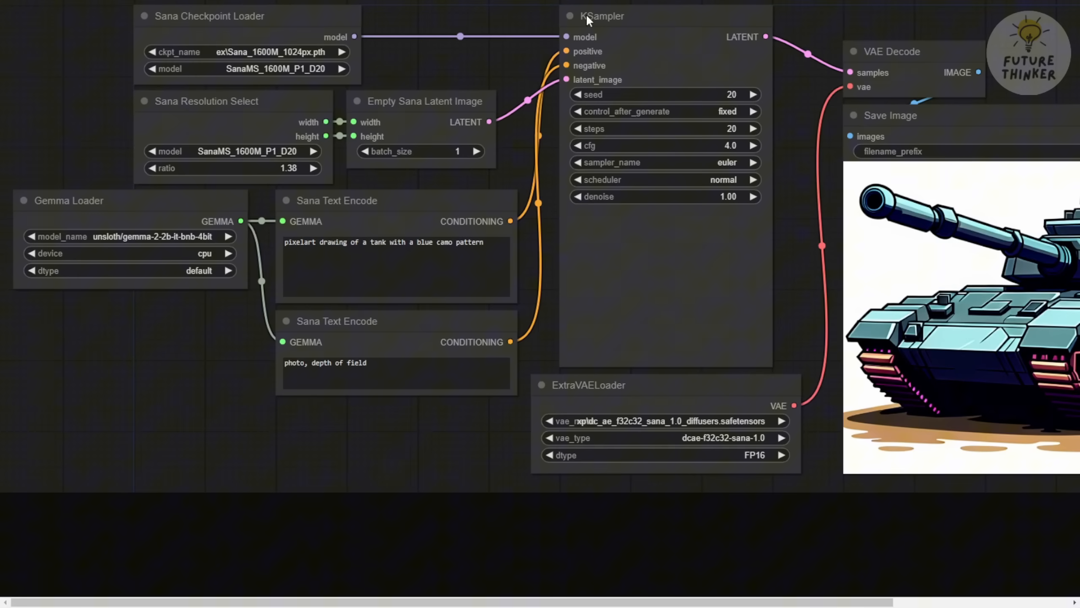
pyautogui.moveTo(679, 226)
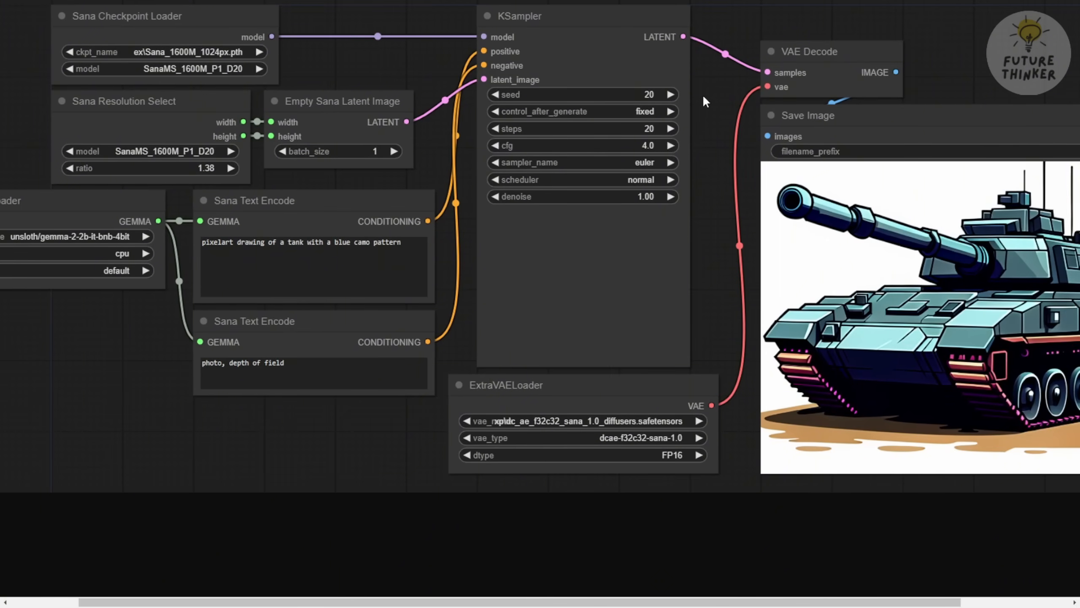
pyautogui.moveTo(356, 65)
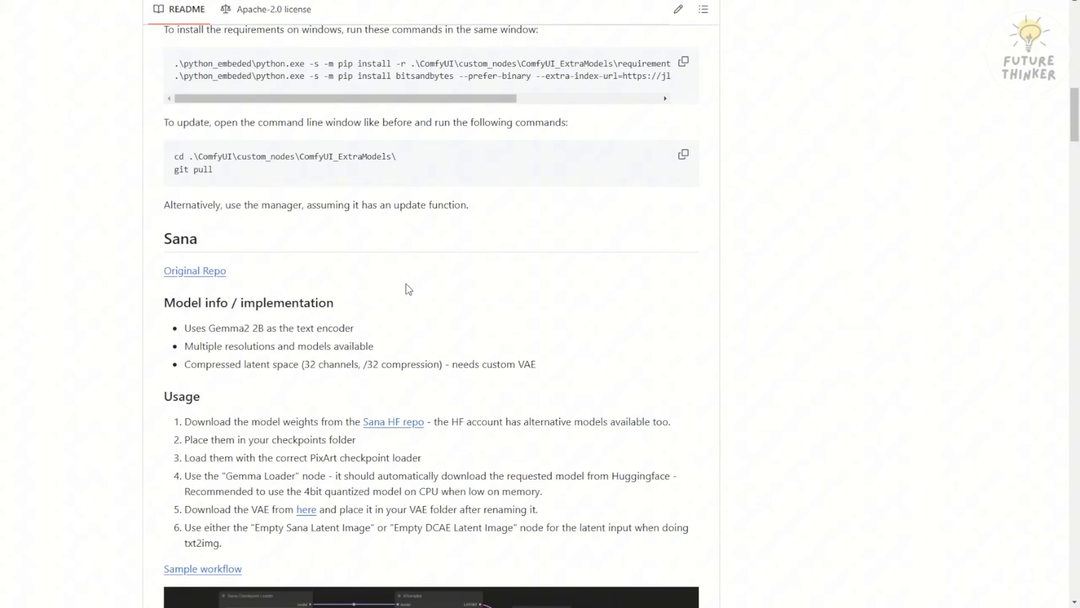
# Scroll the ComfyUI_ExtraModels README to the Sana section's Usage steps and sample workflow
pyautogui.scroll(3)
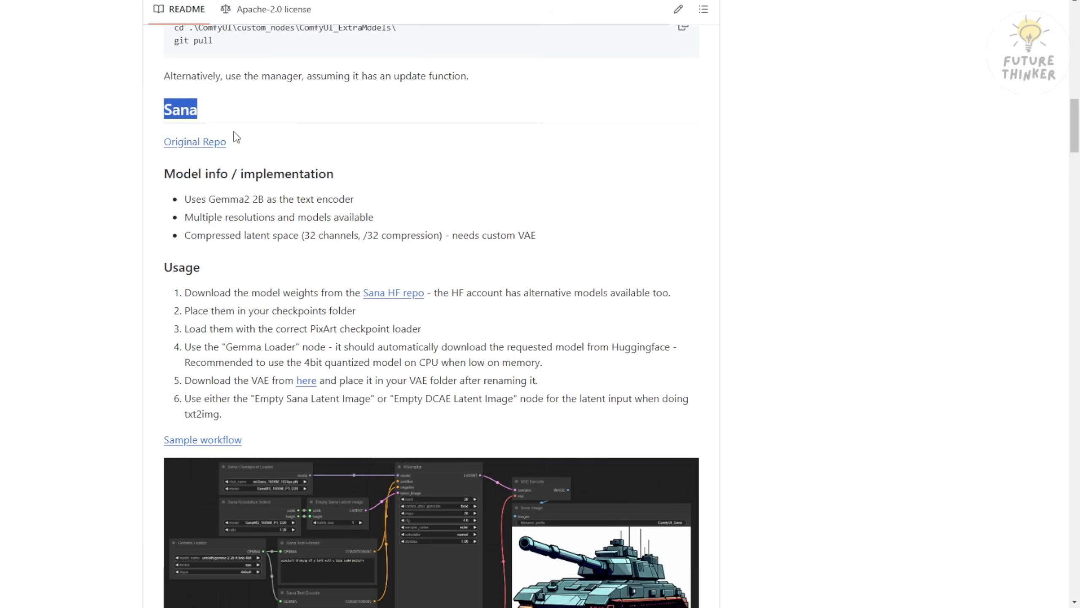
pyautogui.scroll(-3)
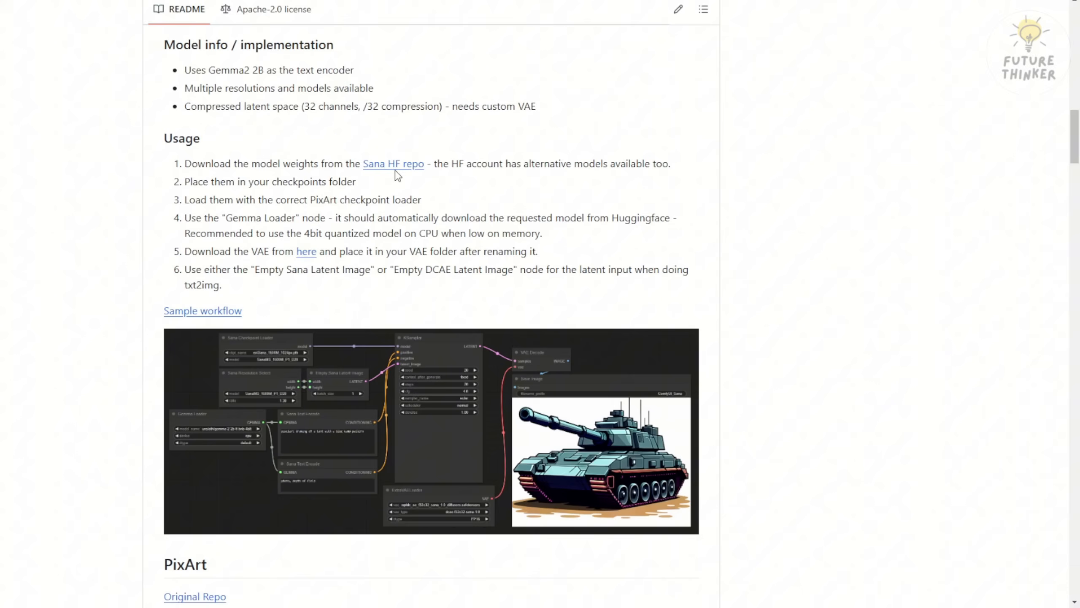
pyautogui.moveTo(211, 160)
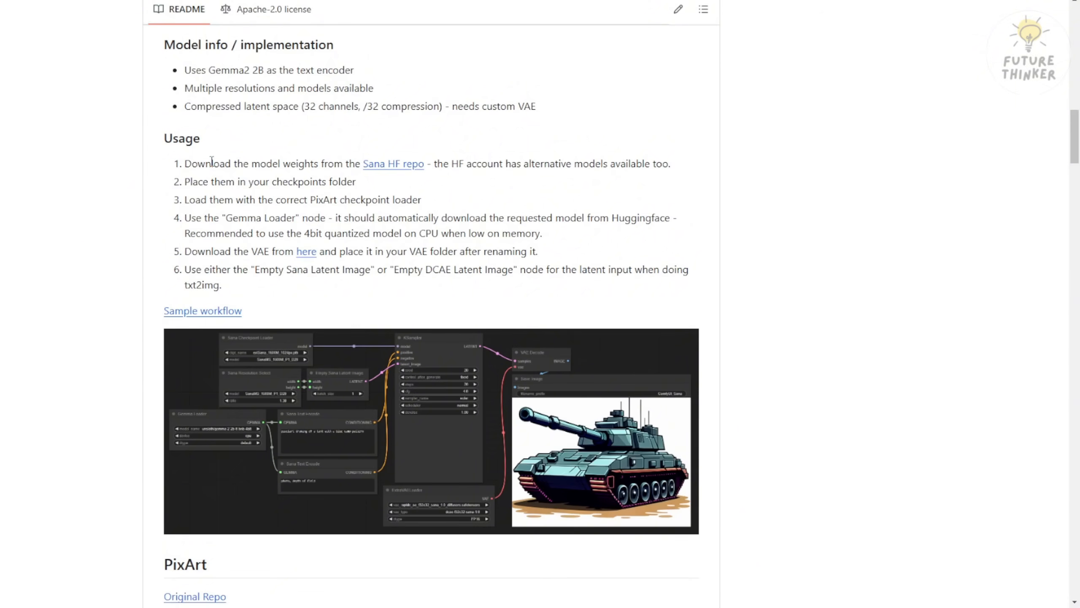
pyautogui.moveTo(371, 173)
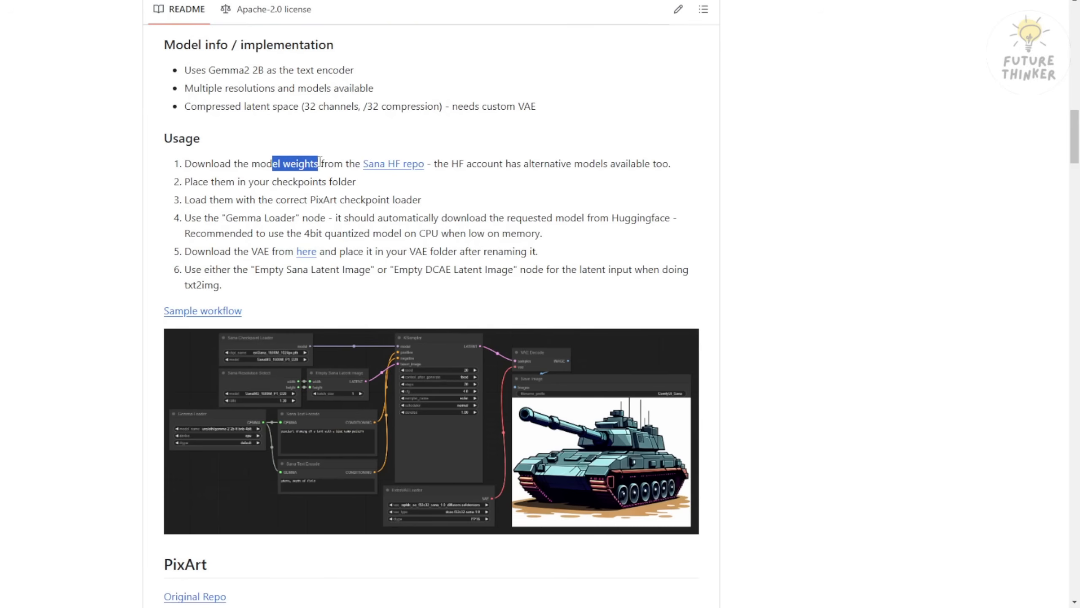
# Follow the Sana weights link to the Sana_1600M_1024px checkpoints folder with its 6.43 GB .pth
pyautogui.click(393, 163)
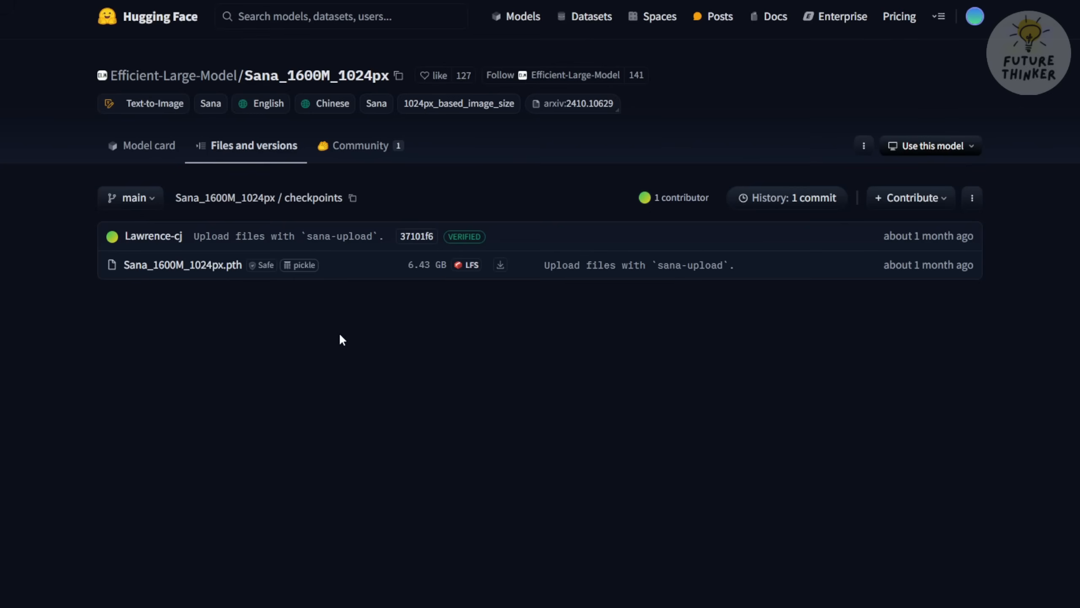
pyautogui.moveTo(130, 293)
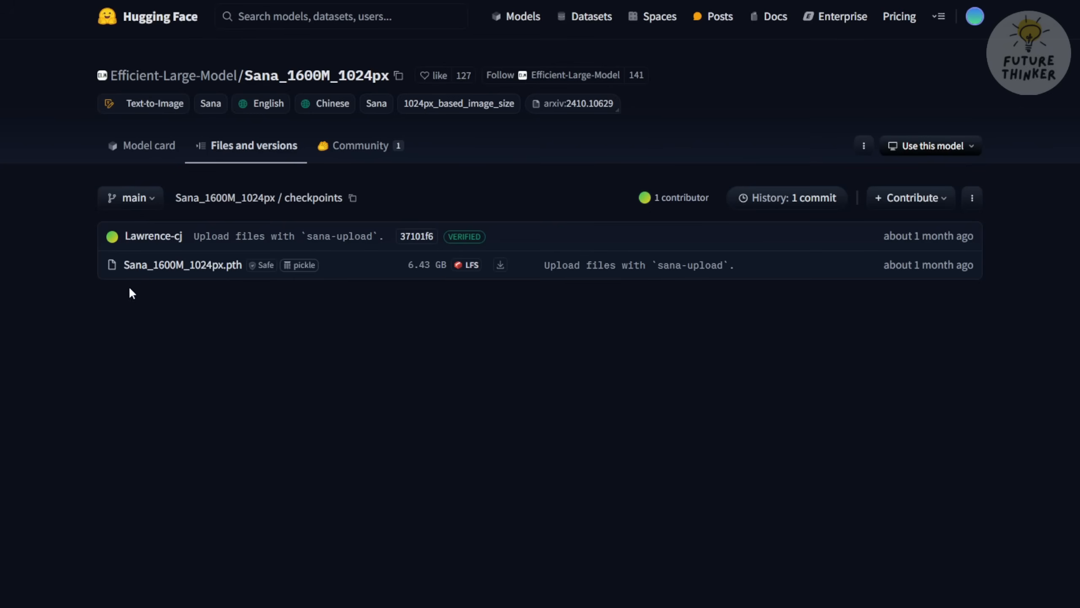
pyautogui.moveTo(181, 265)
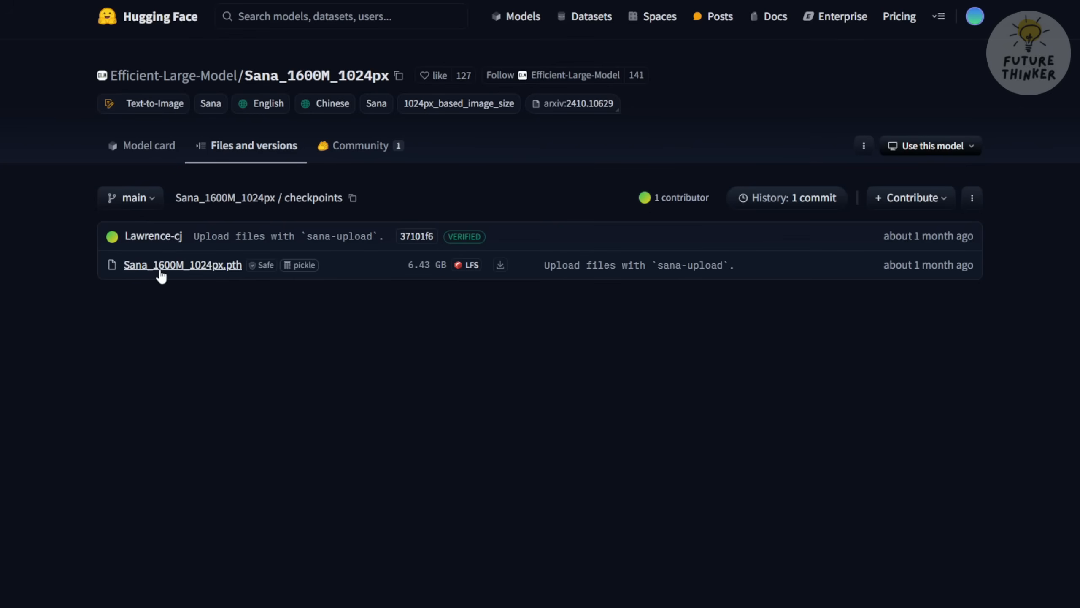
pyautogui.moveTo(241, 252)
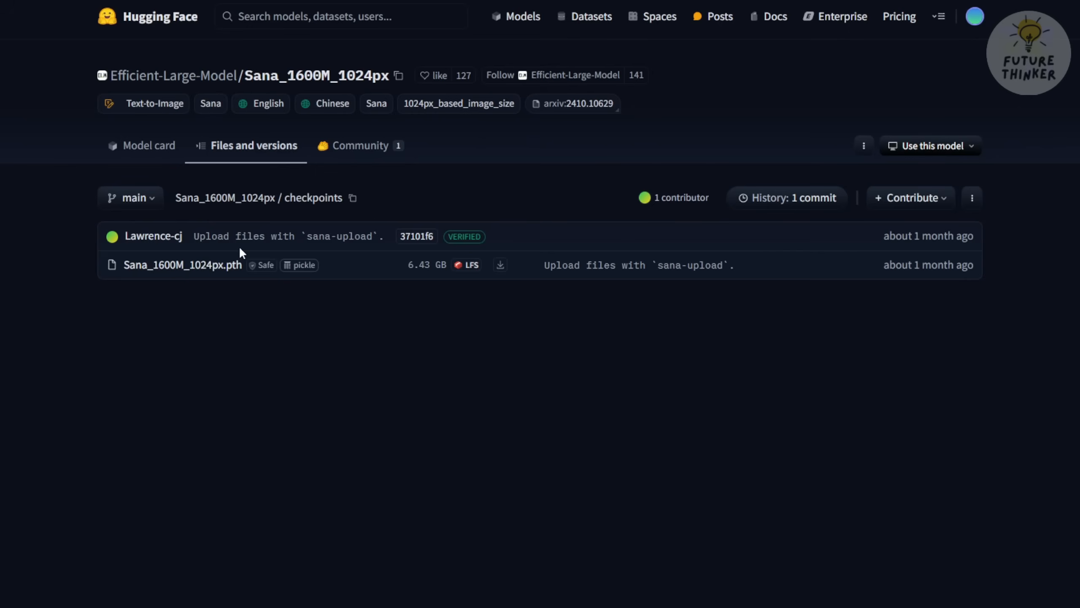
pyautogui.moveTo(319, 286)
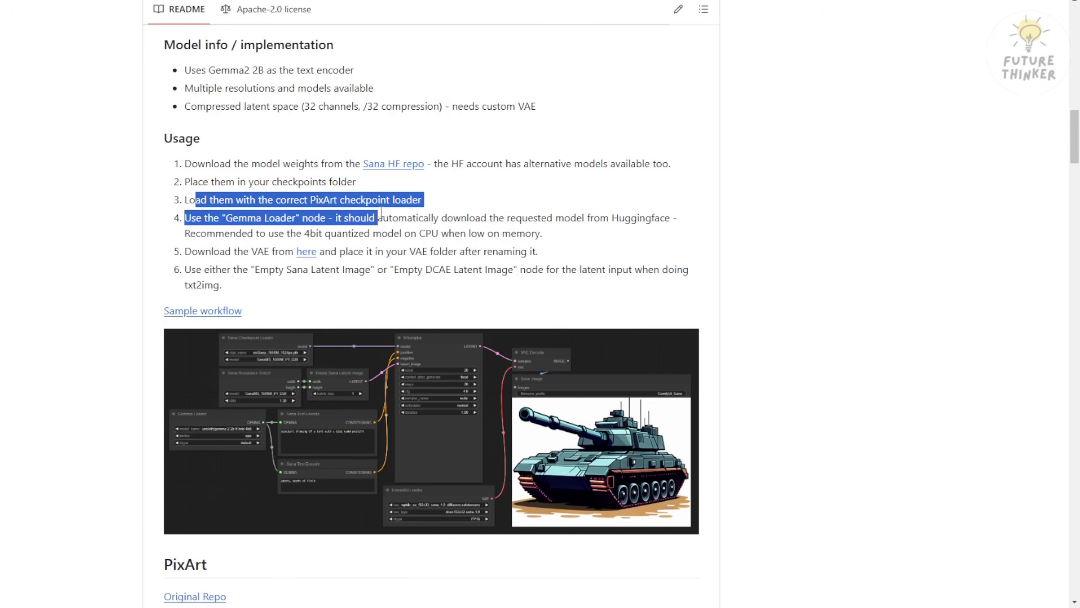
# Clear the highlighted Usage and Gemma Loader lines, then open the Sana diffusers vae folder
pyautogui.click(200, 229)
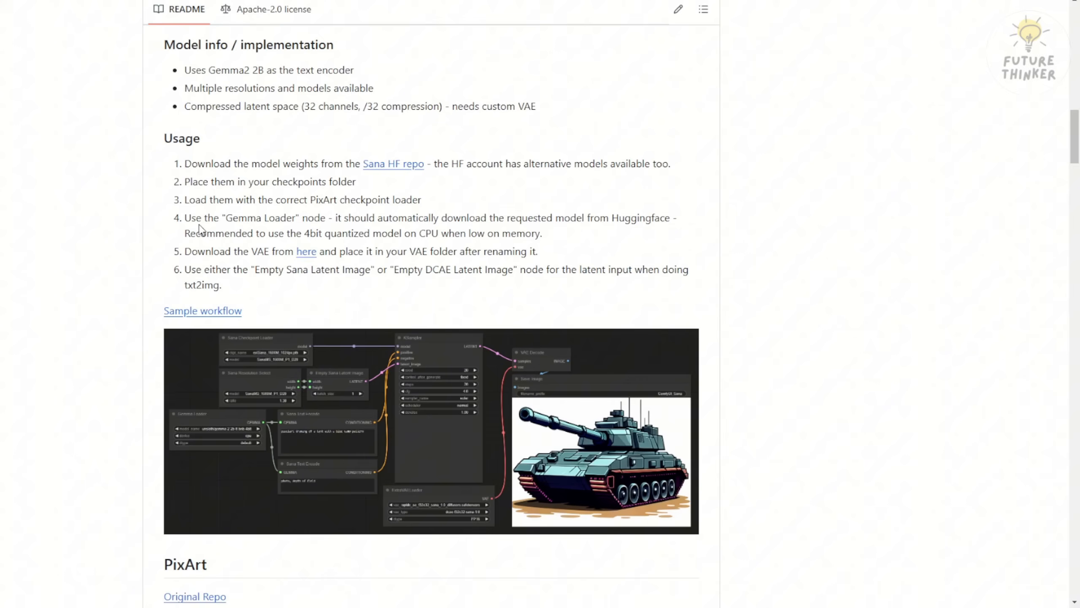
pyautogui.moveTo(214, 249)
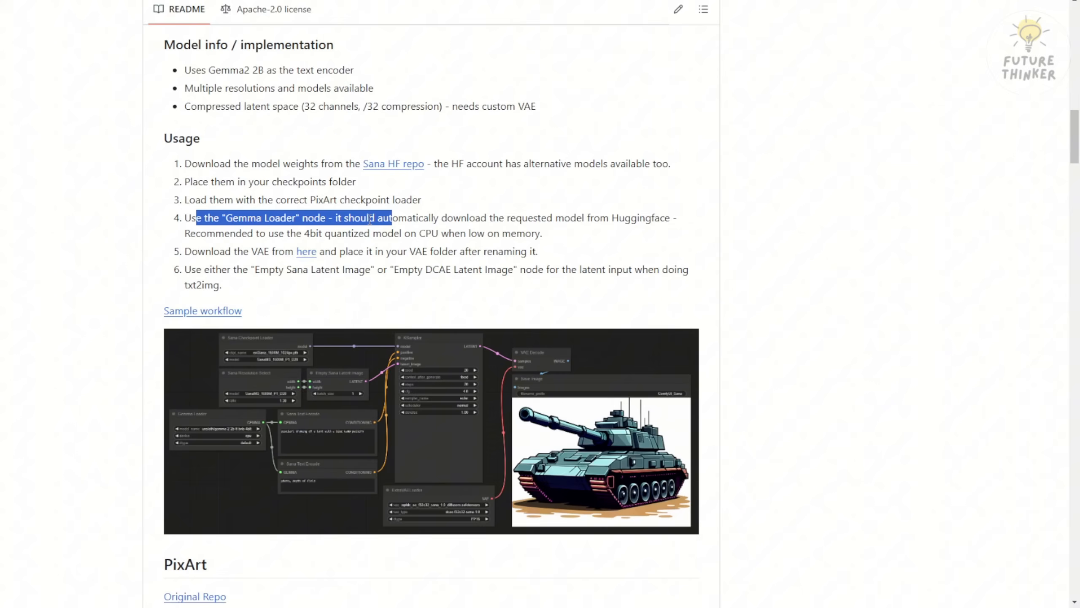
pyautogui.click(387, 218)
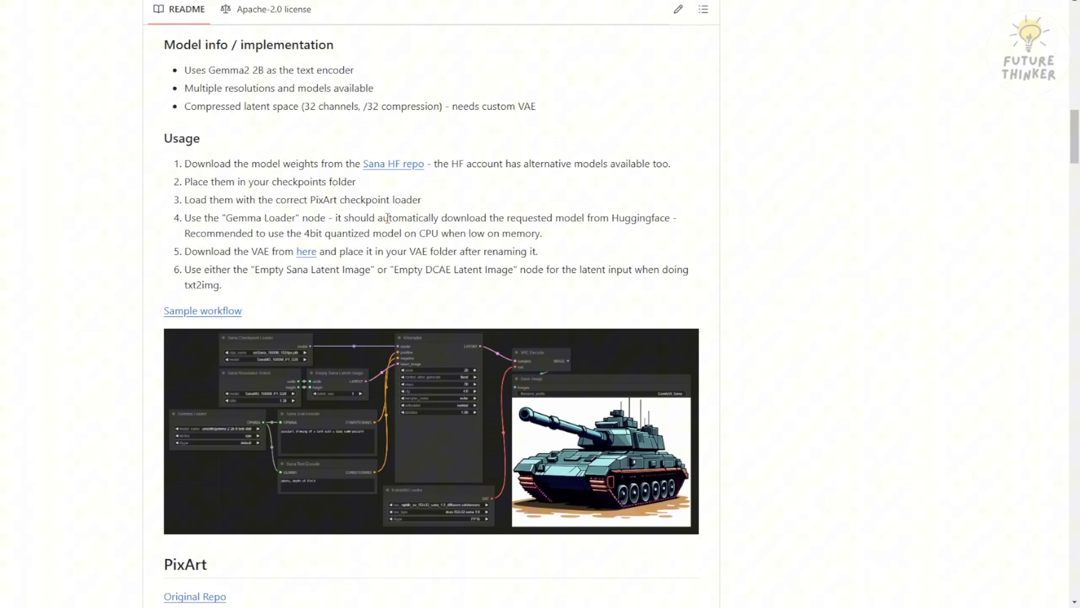
pyautogui.click(307, 250)
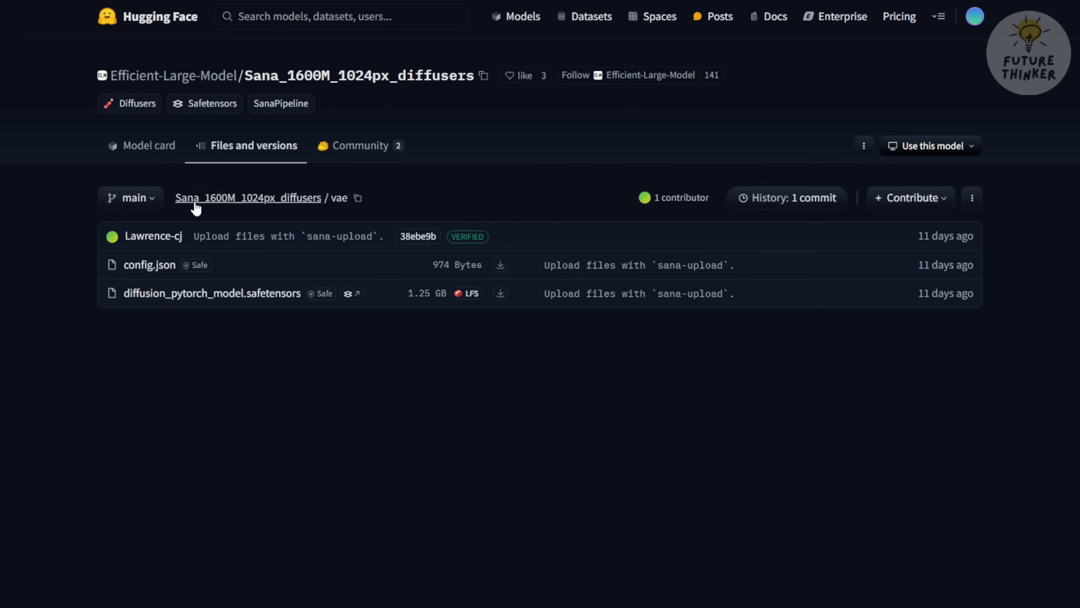
pyautogui.moveTo(144, 330)
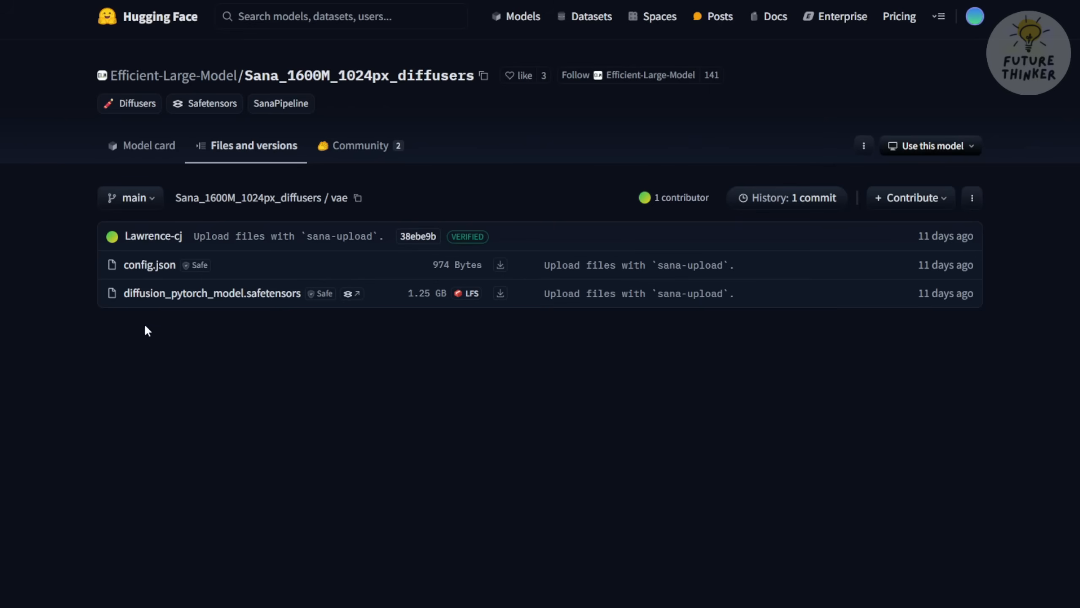
pyautogui.moveTo(108, 311)
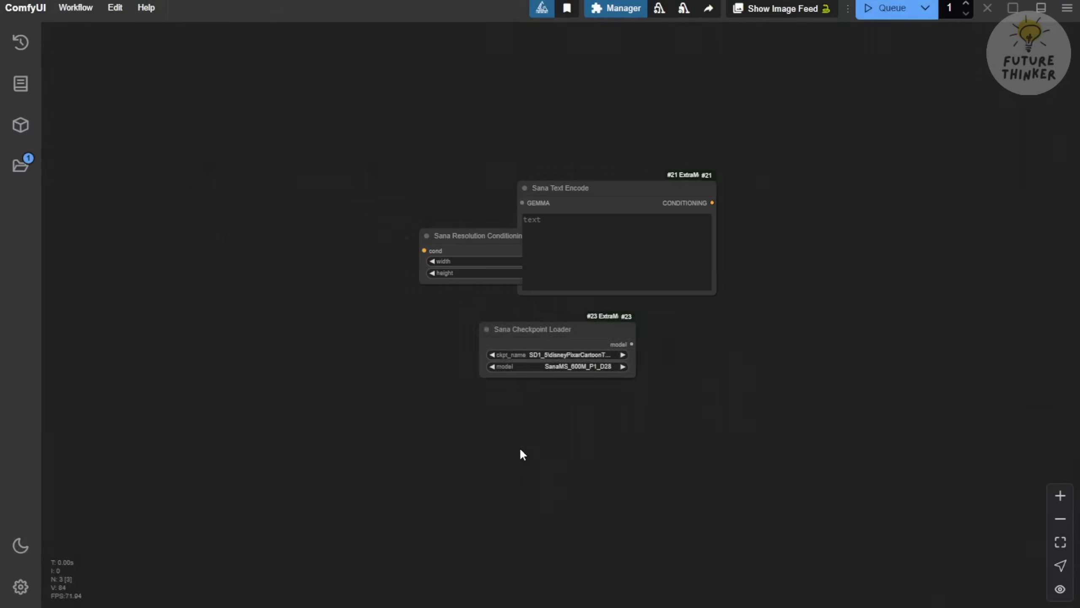
# Filter checkpoints for 'sana', pick Sana_1600M_1024px.pth, and choose model SanaMS_1600M_P1_D20
pyautogui.scroll(3)
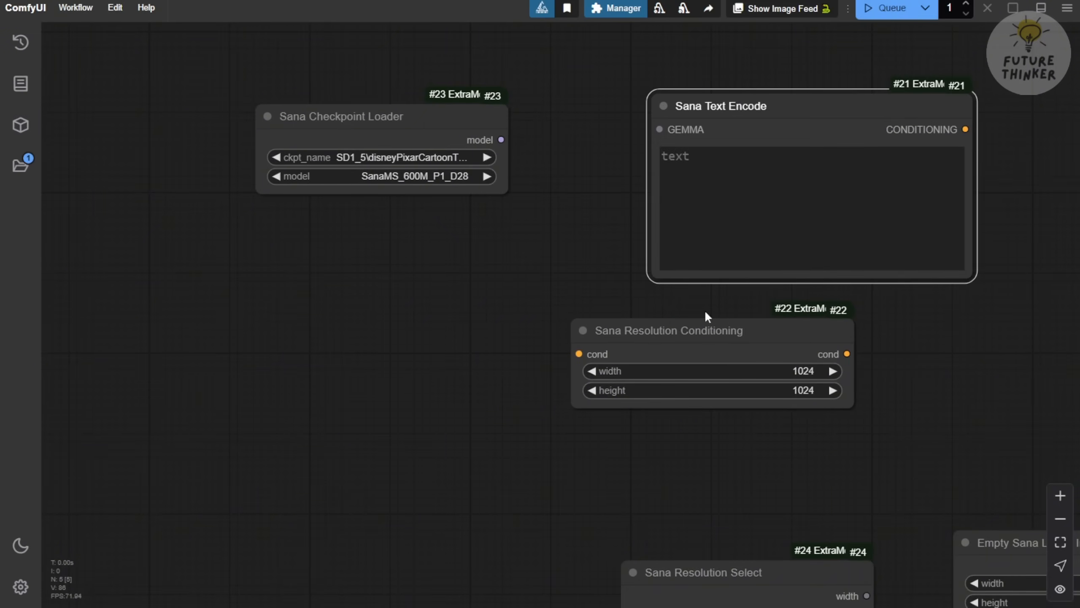
pyautogui.click(382, 157)
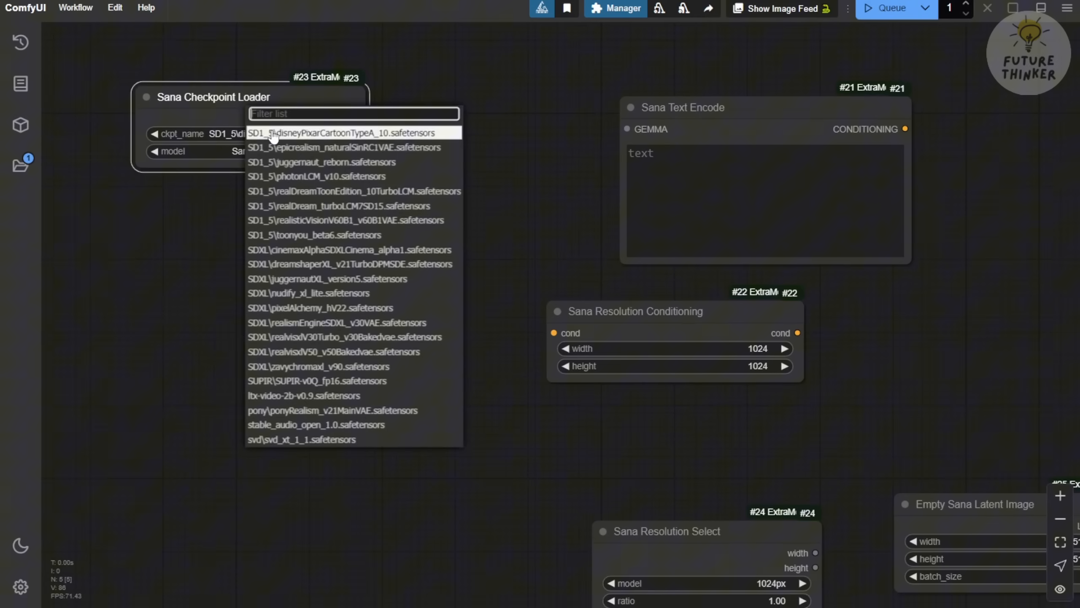
pyautogui.moveTo(548, 169)
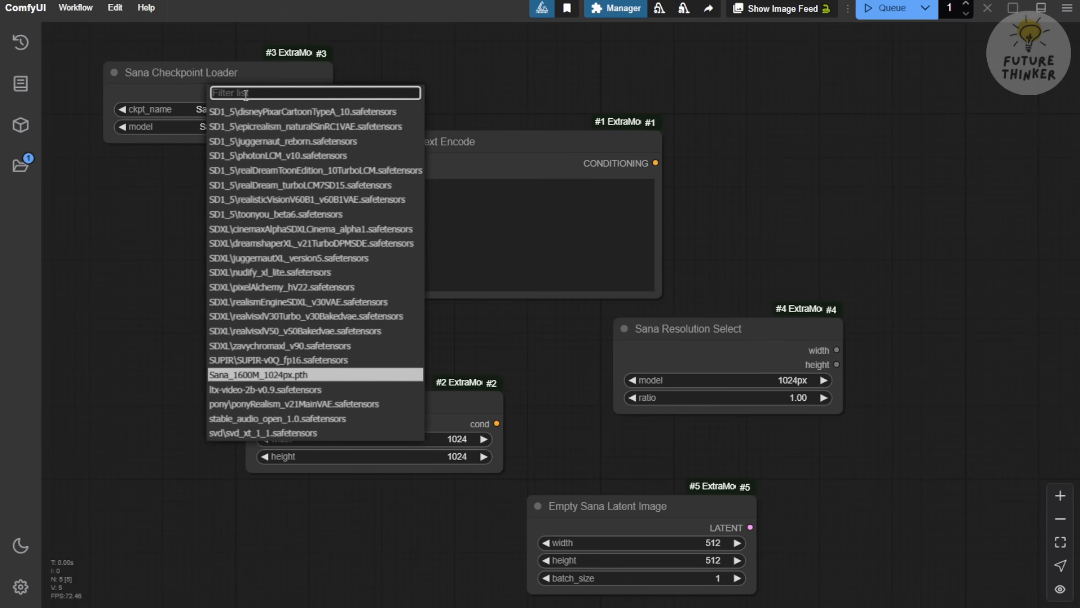
pyautogui.write('sana')
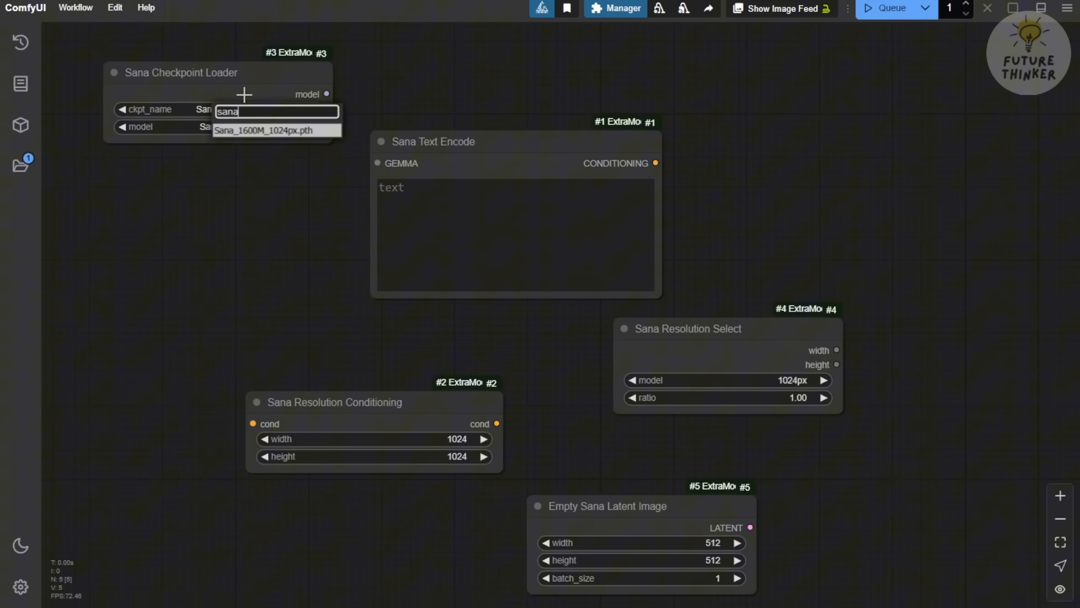
pyautogui.click(266, 131)
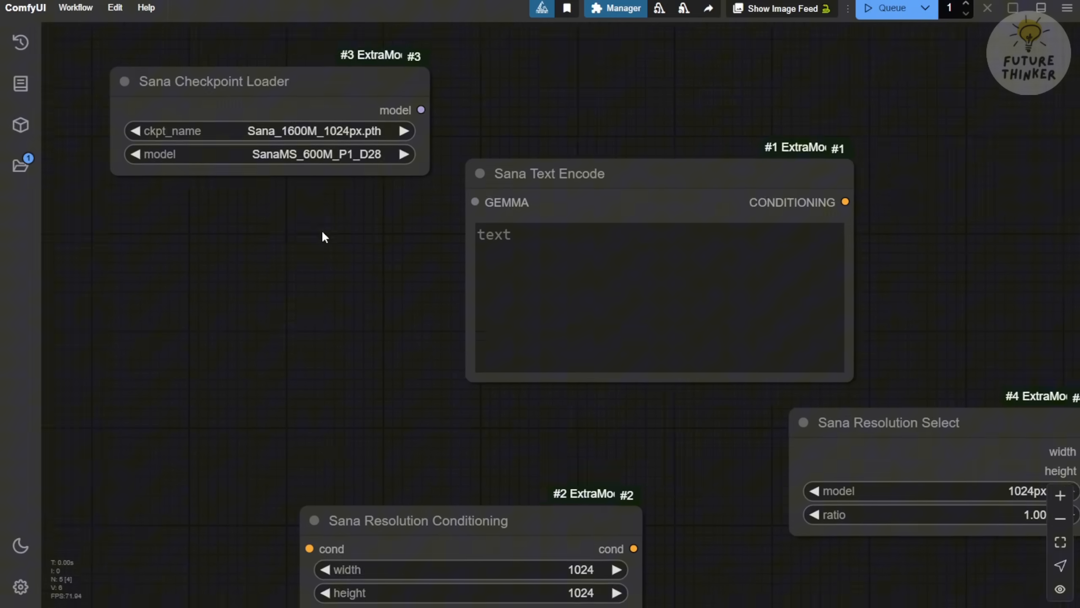
pyautogui.scroll(3)
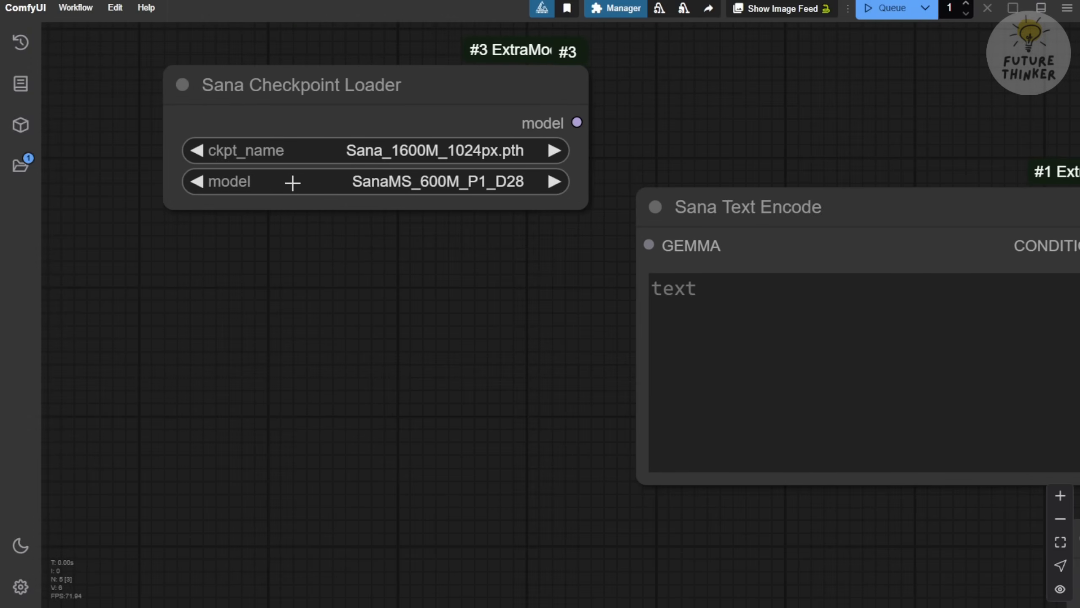
pyautogui.click(437, 181)
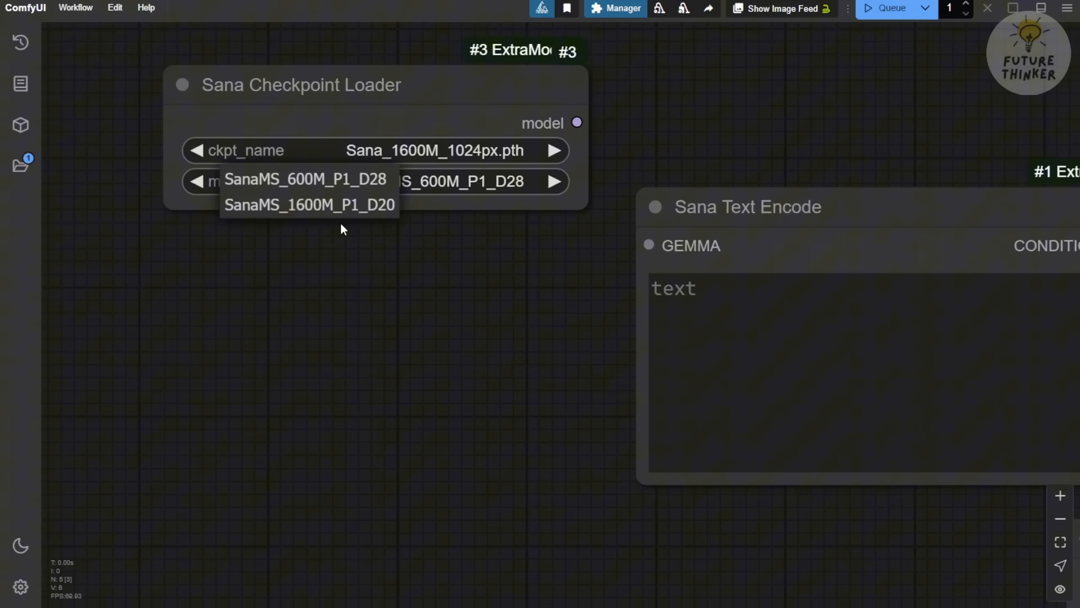
pyautogui.moveTo(308, 204)
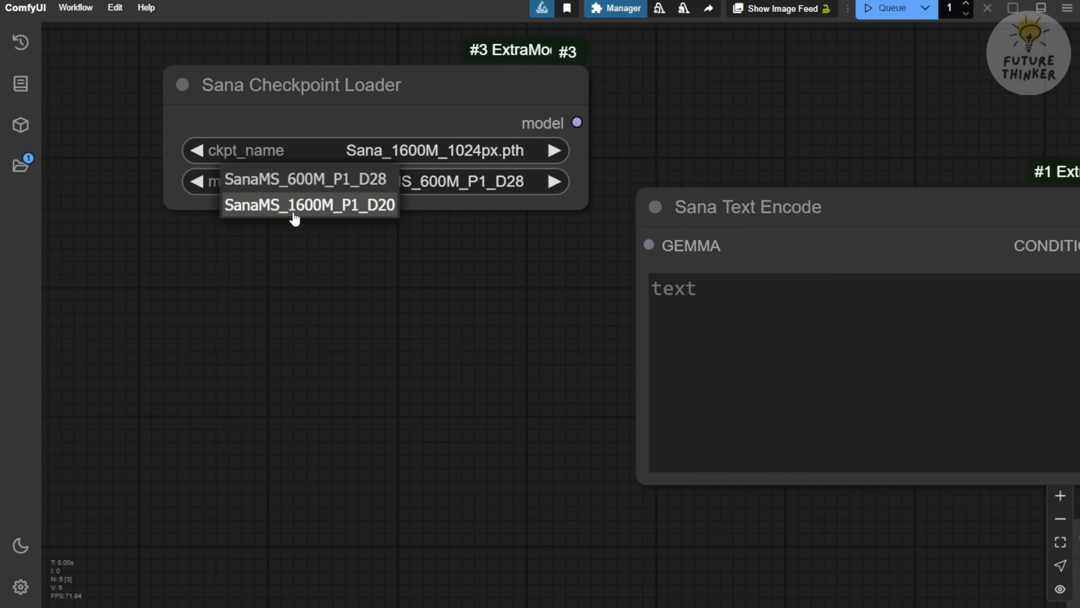
pyautogui.click(308, 205)
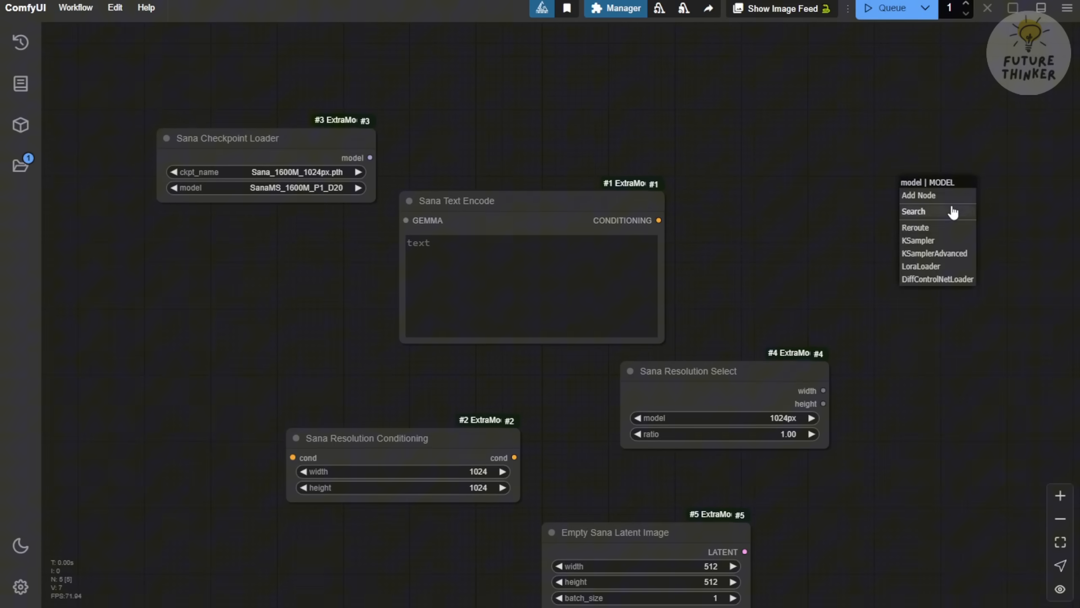
# Choose SanaMS_1600M_P1_D20 as the Sana Resolution Select model
pyautogui.click(918, 240)
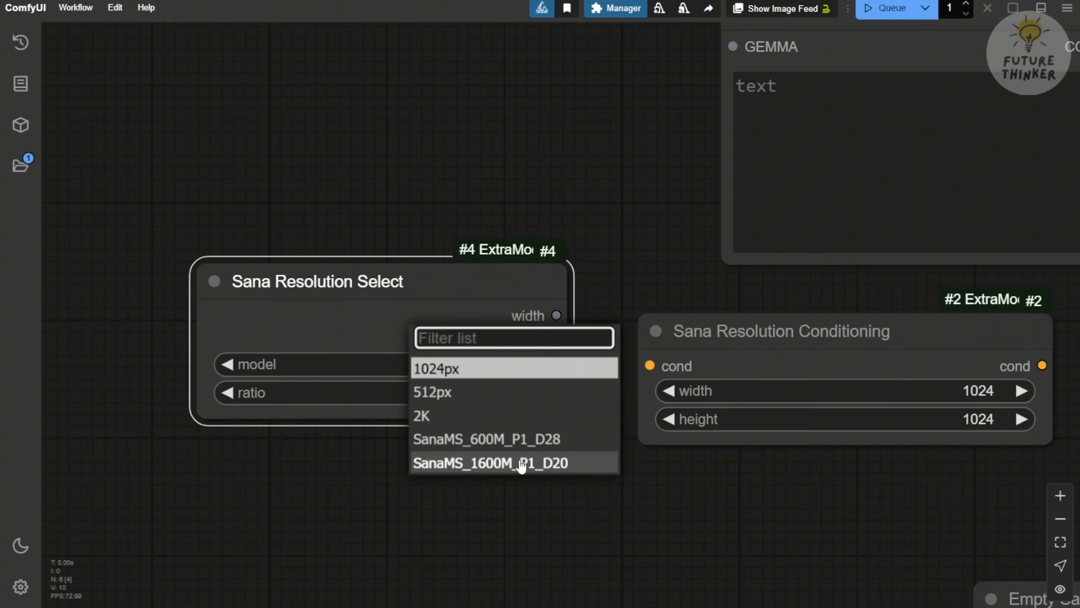
pyautogui.click(490, 463)
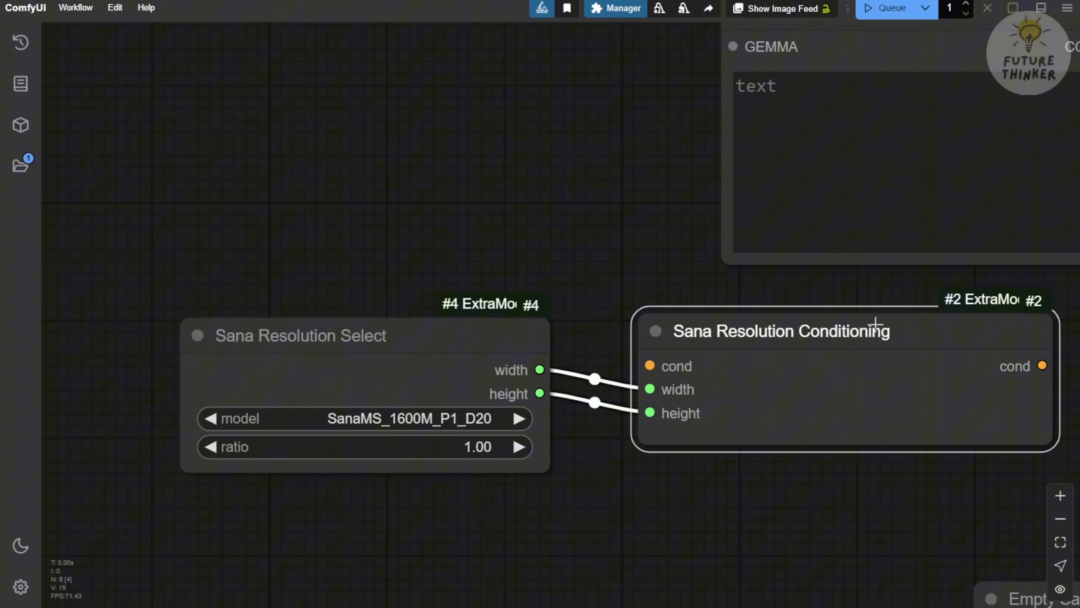
pyautogui.scroll(-3)
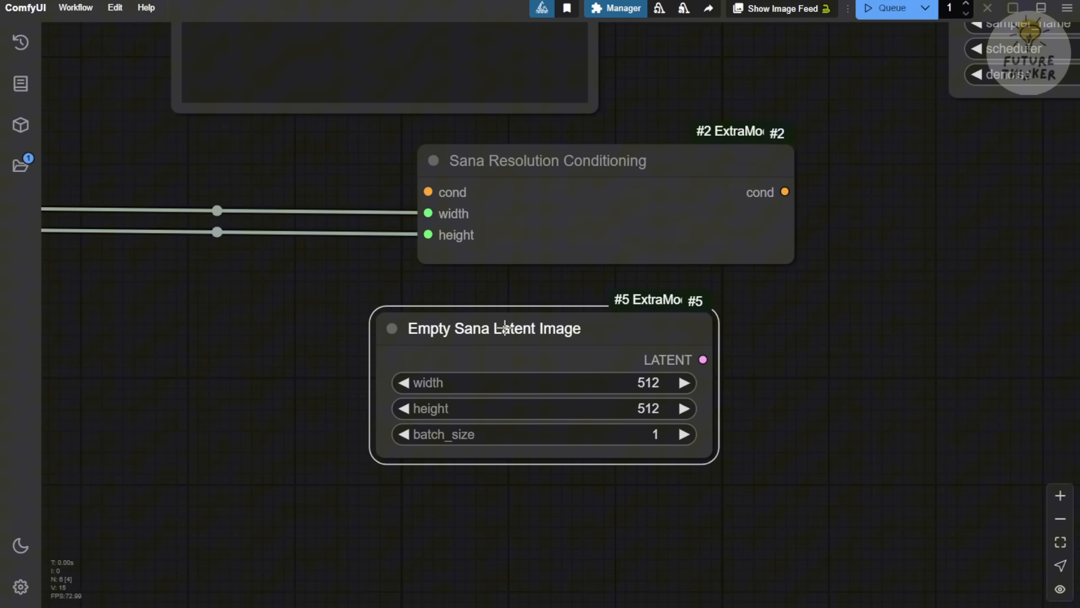
pyautogui.moveTo(565, 331)
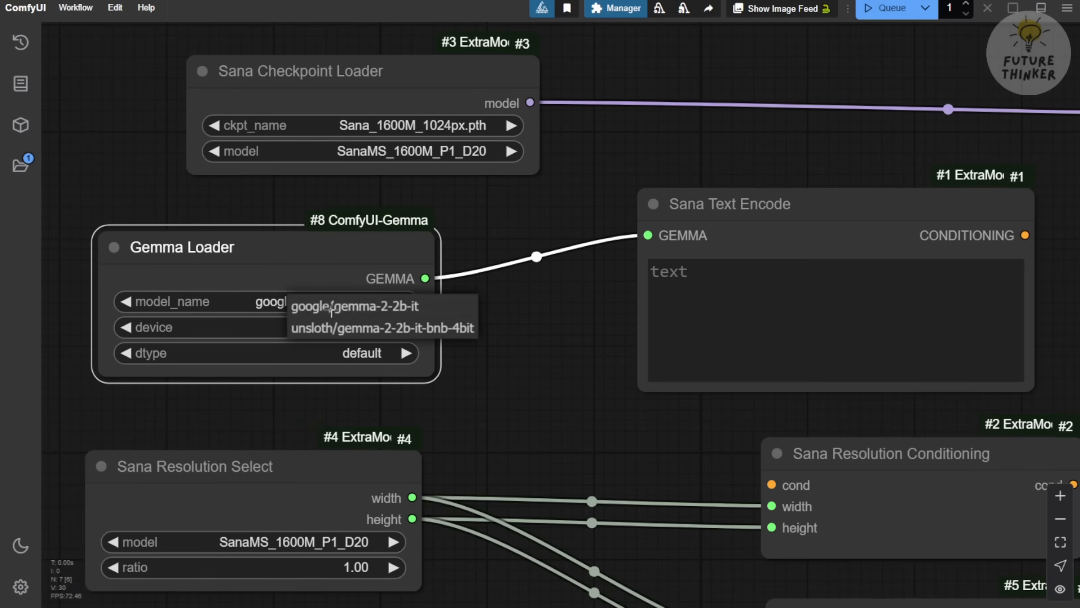
pyautogui.moveTo(425, 341)
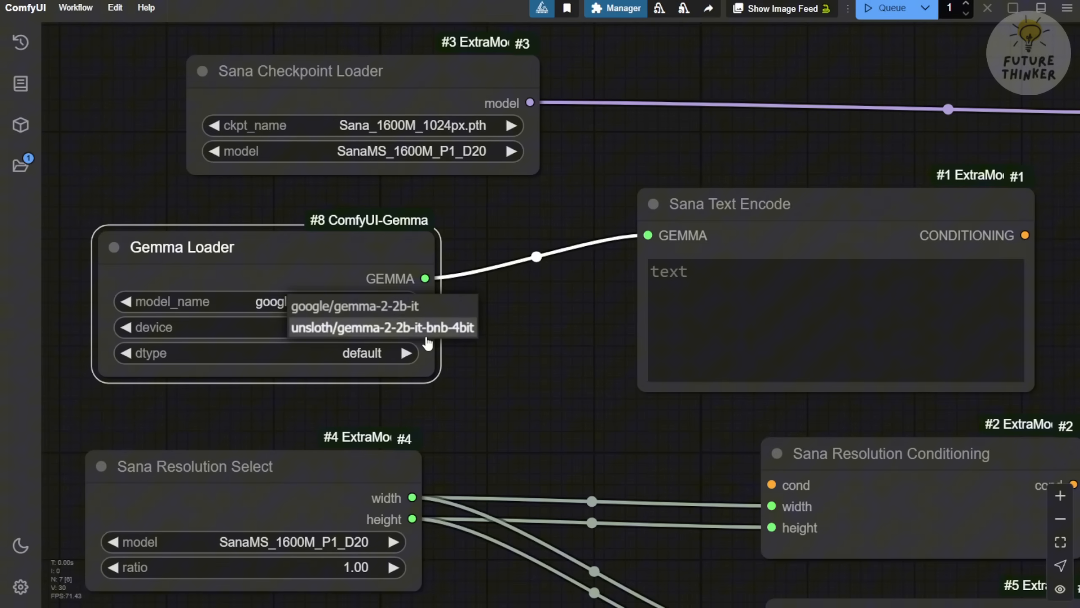
# Select unsloth/gemma-2-2b-it-bnb-4bit in the Gemma Loader model_name widget
pyautogui.click(381, 326)
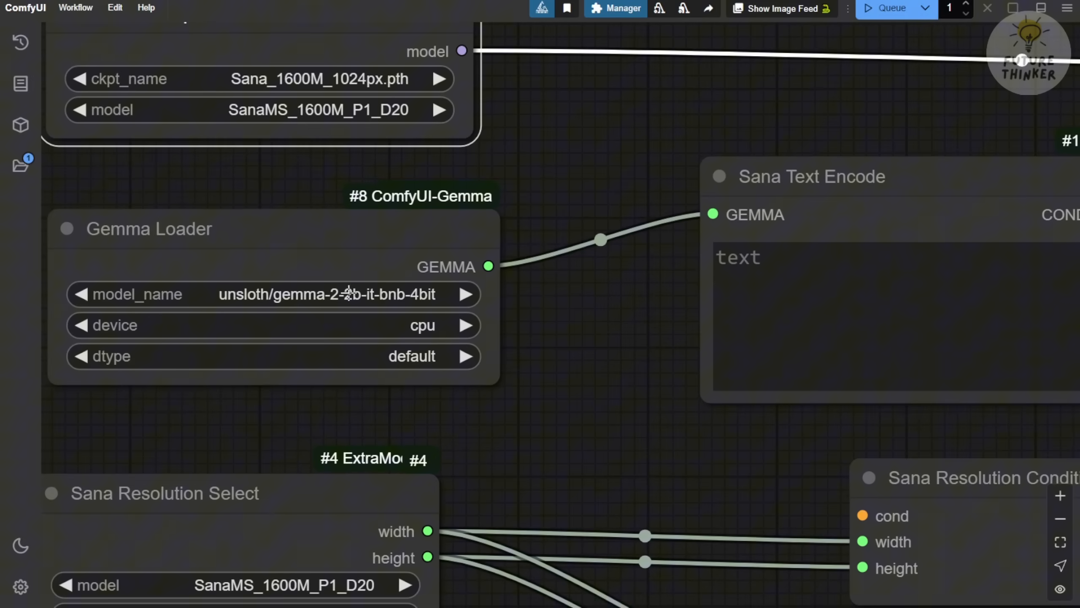
pyautogui.moveTo(348, 293)
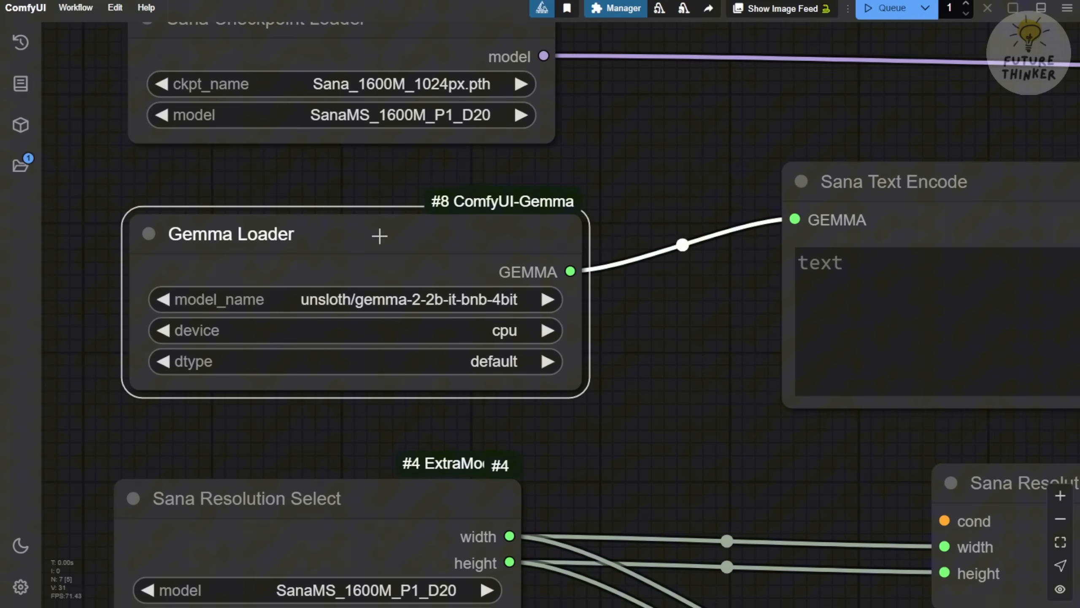
pyautogui.scroll(-3)
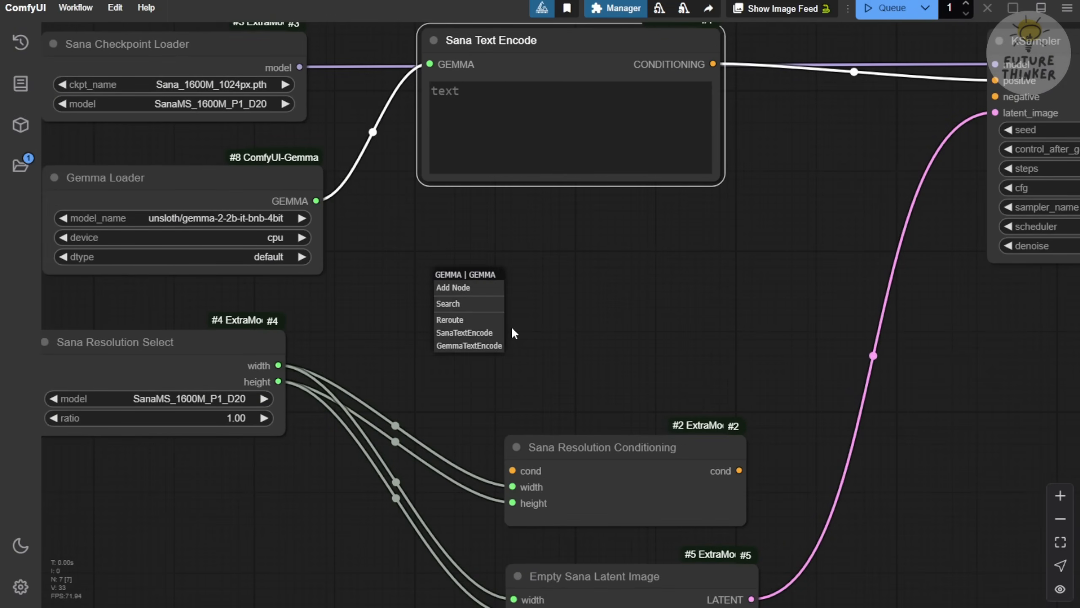
# Add a second Gemma-fed Sana Text Encode and colour the first encoder green
pyautogui.click(463, 333)
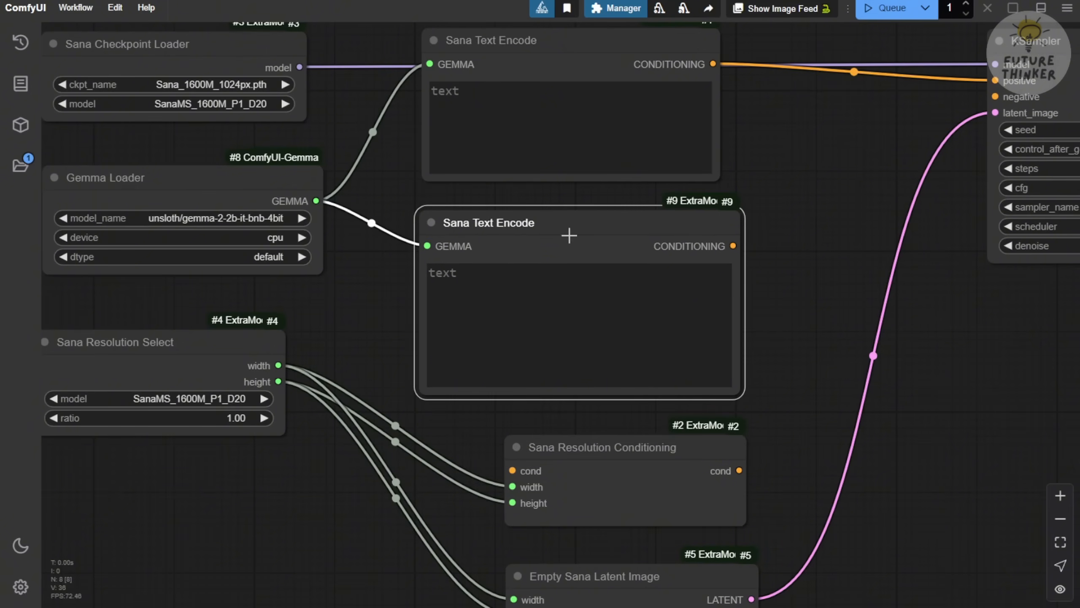
pyautogui.rightClick(569, 236)
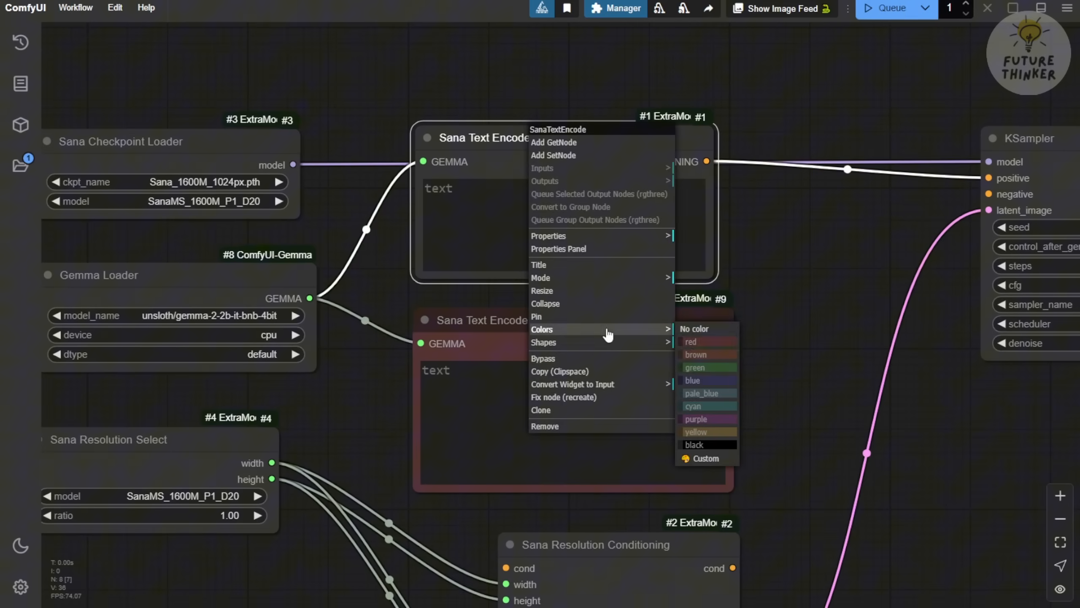
pyautogui.click(695, 367)
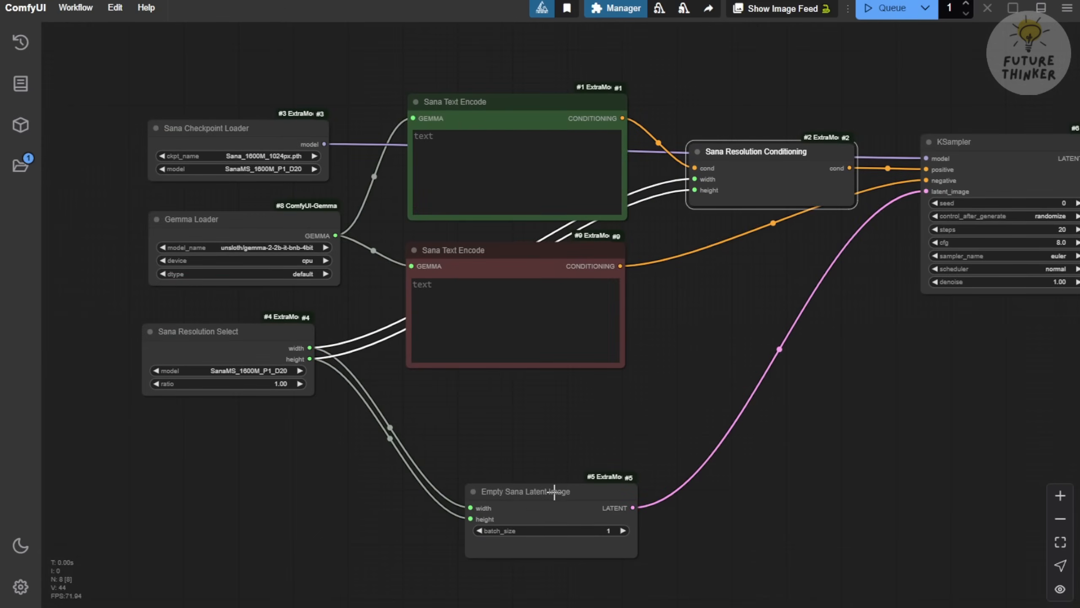
pyautogui.scroll(3)
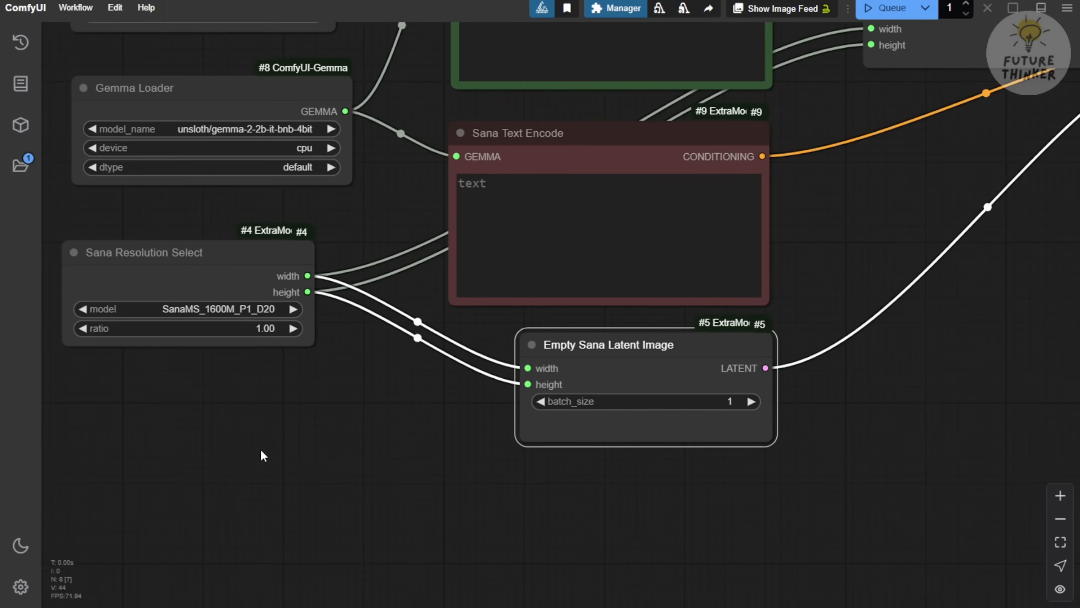
pyautogui.moveTo(366, 300)
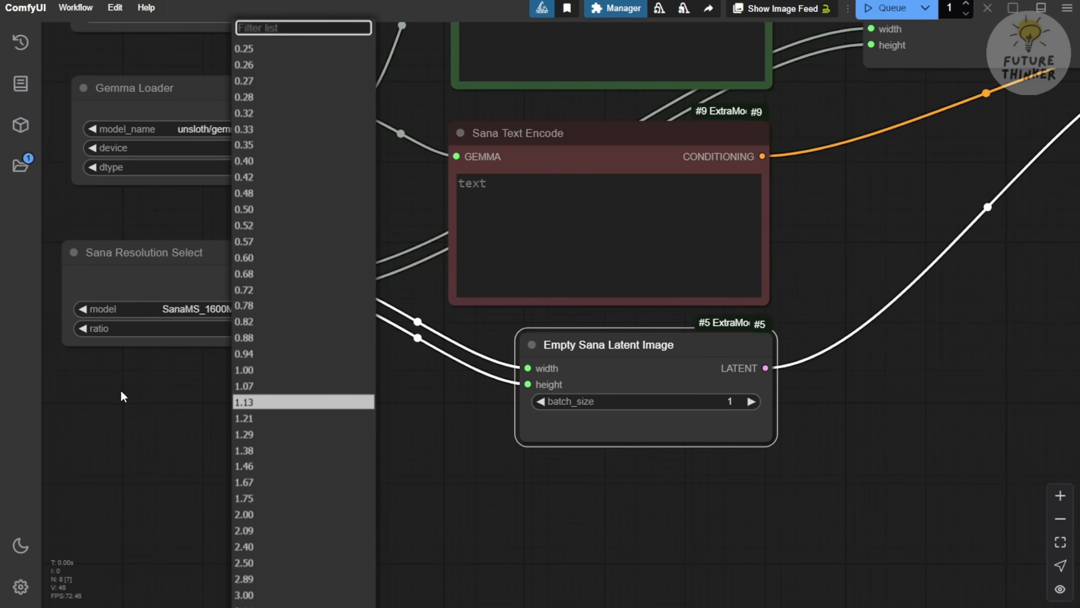
# Choose the 1.00 ratio on the Sana Resolution Select node
pyautogui.click(244, 371)
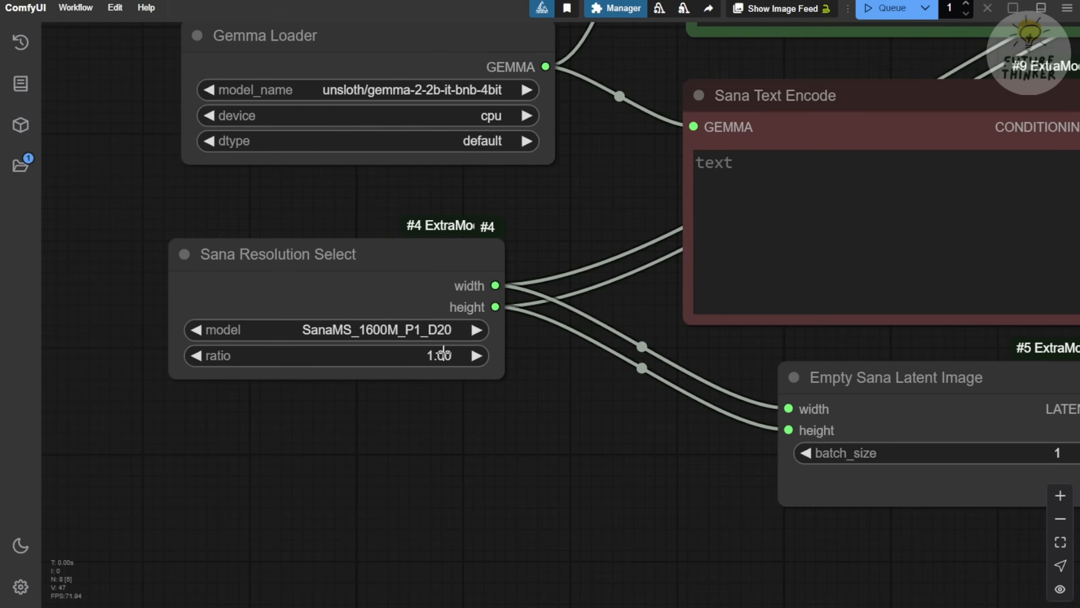
pyautogui.moveTo(472, 371)
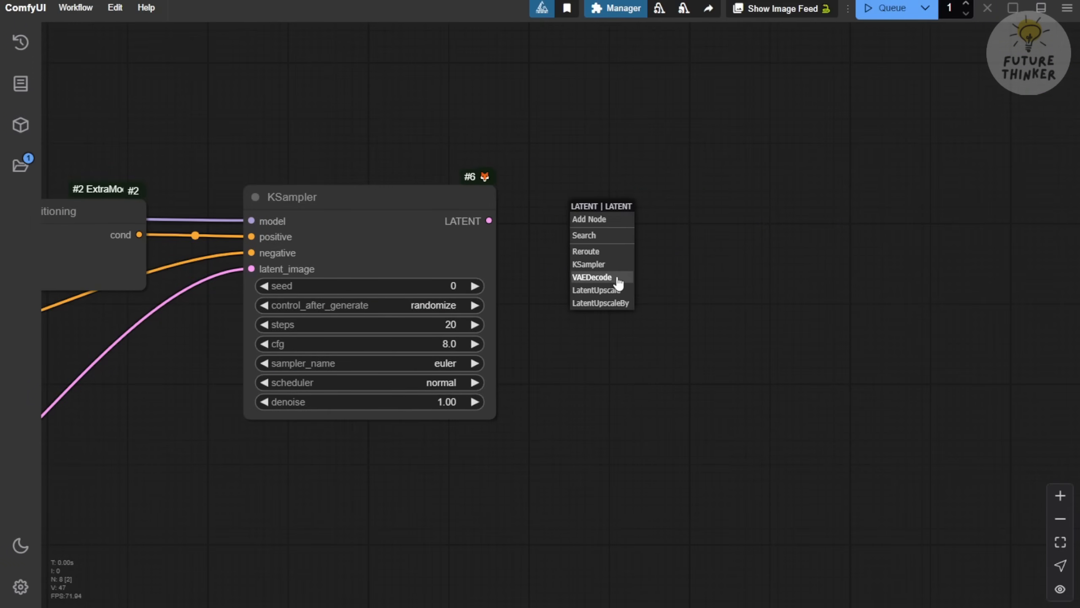
# Add a VAE Decode for the KSampler latent using Sana_1600M_1024px VAE in FP16
pyautogui.click(591, 276)
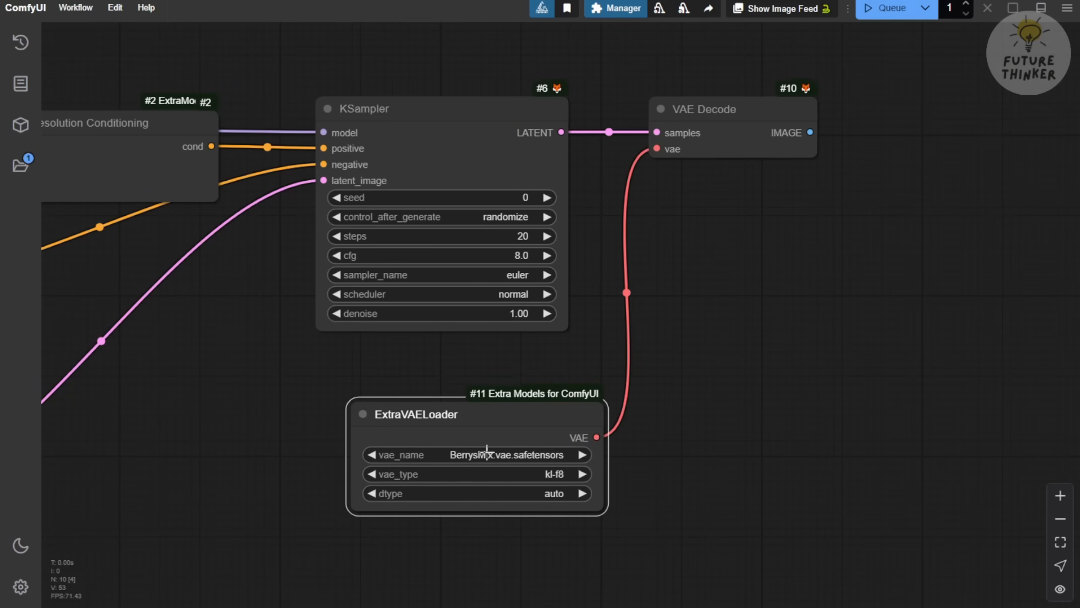
pyautogui.click(475, 455)
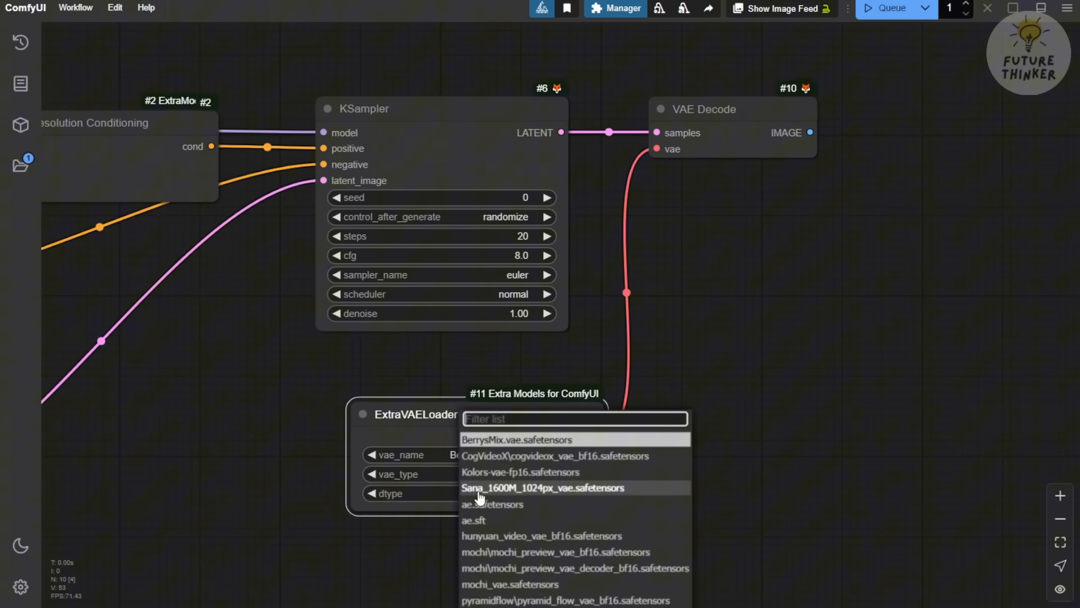
pyautogui.click(543, 488)
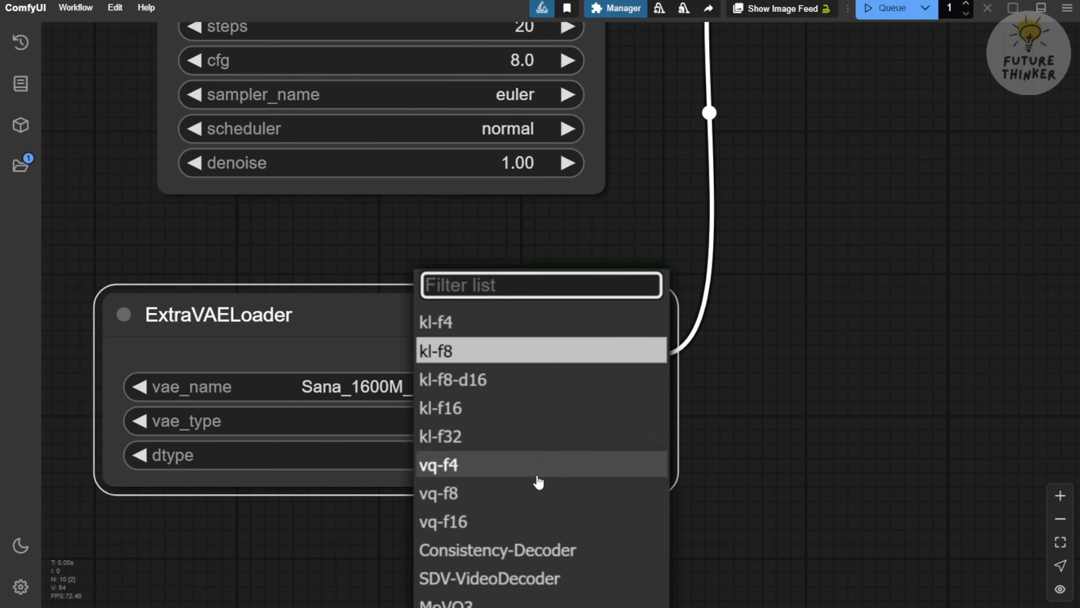
pyautogui.scroll(3)
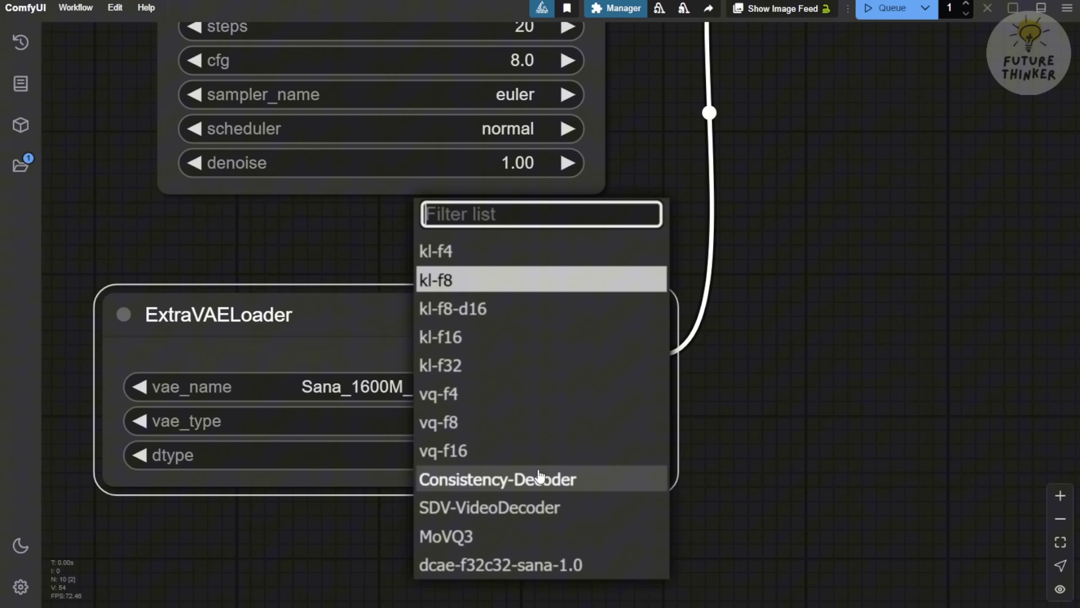
pyautogui.moveTo(539, 479)
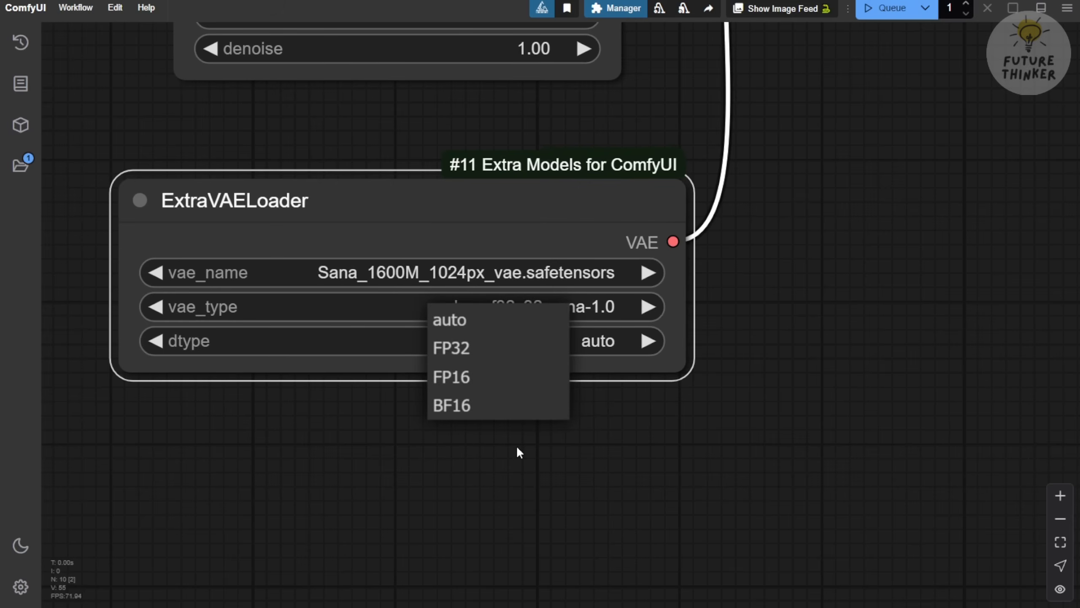
pyautogui.moveTo(476, 384)
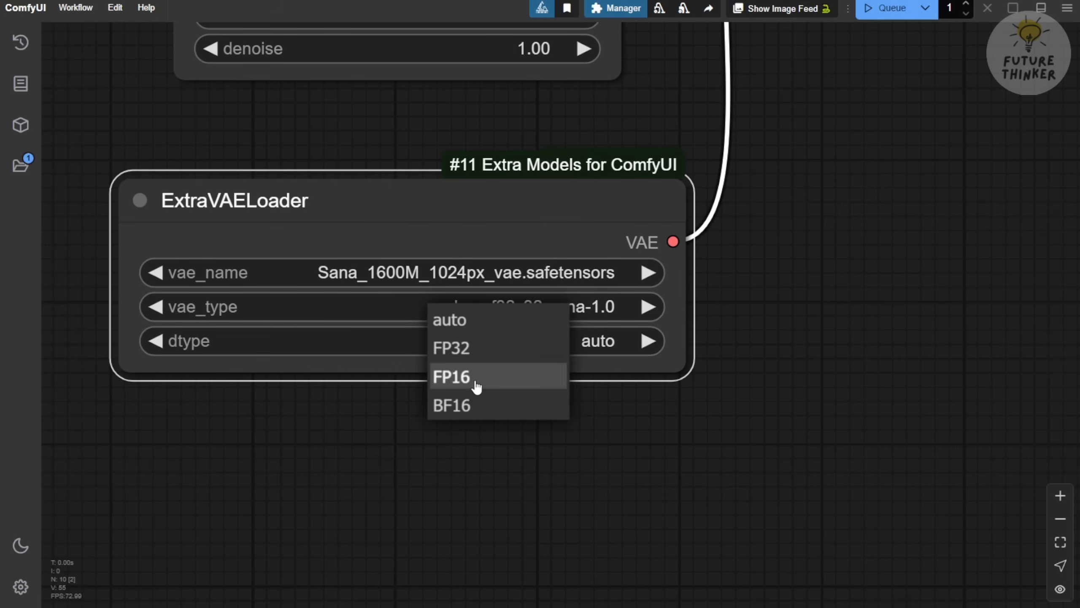
pyautogui.click(451, 377)
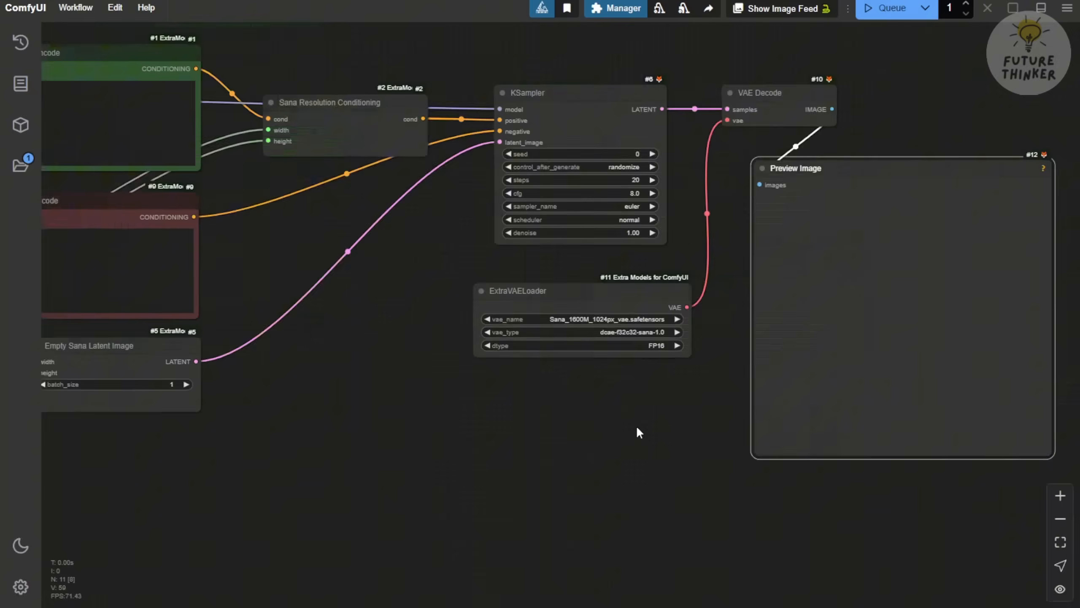
pyautogui.scroll(-3)
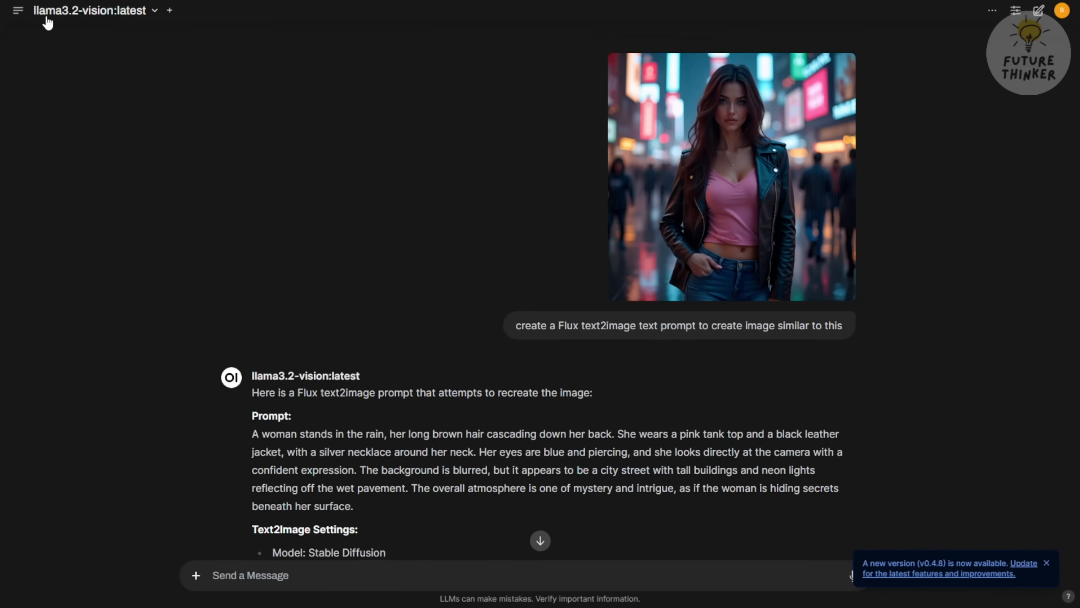
pyautogui.moveTo(87, 19)
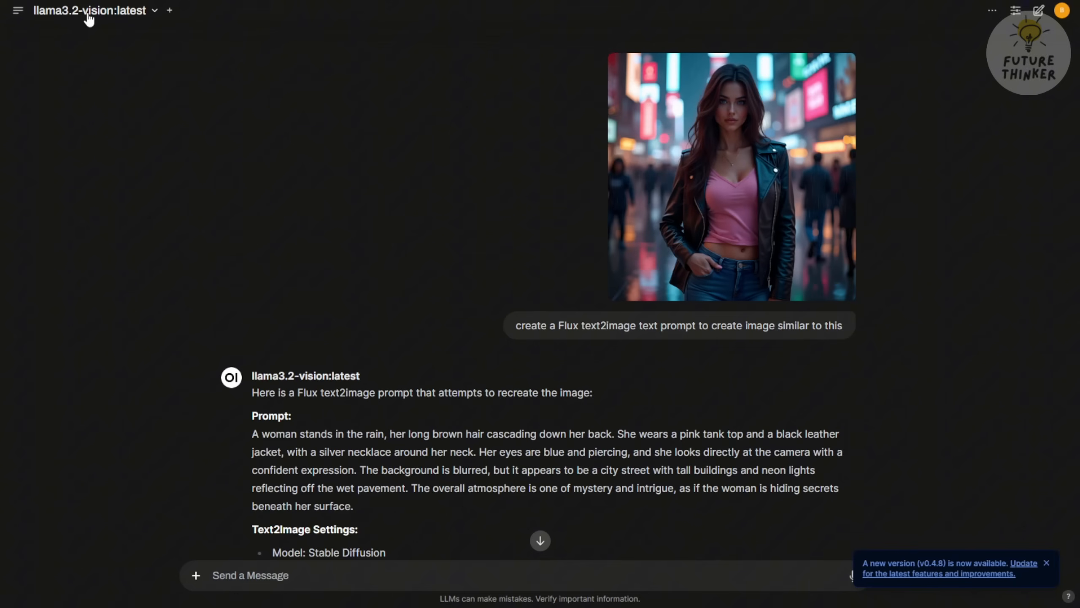
pyautogui.moveTo(100, 23)
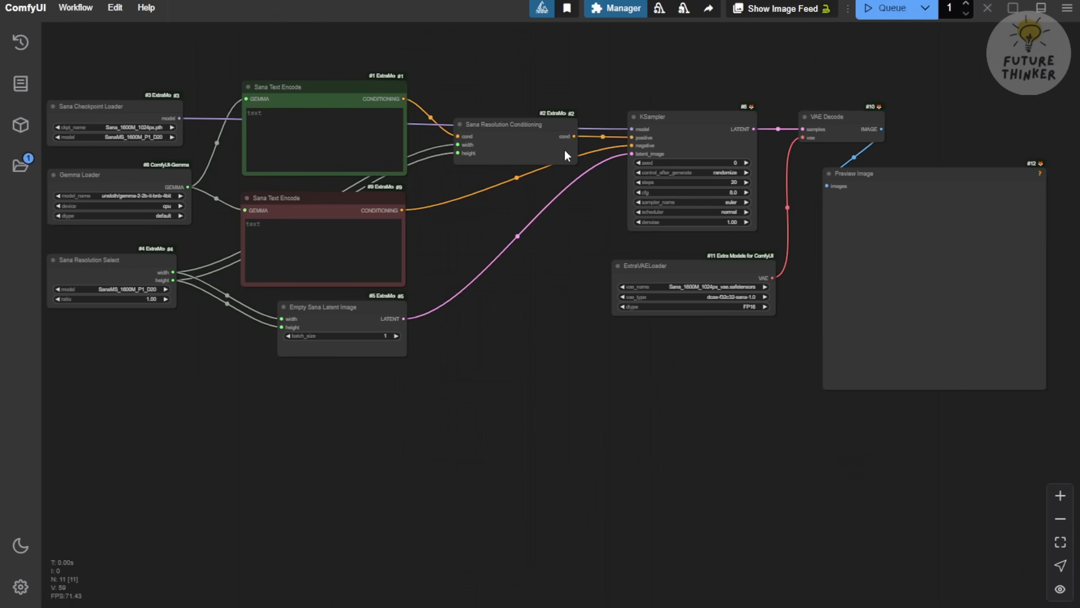
# Add 'extra hands, extra fingers' to the red negative prompt
pyautogui.scroll(3)
pyautogui.write('blurry, low quality, 3D , cartnoon ,')
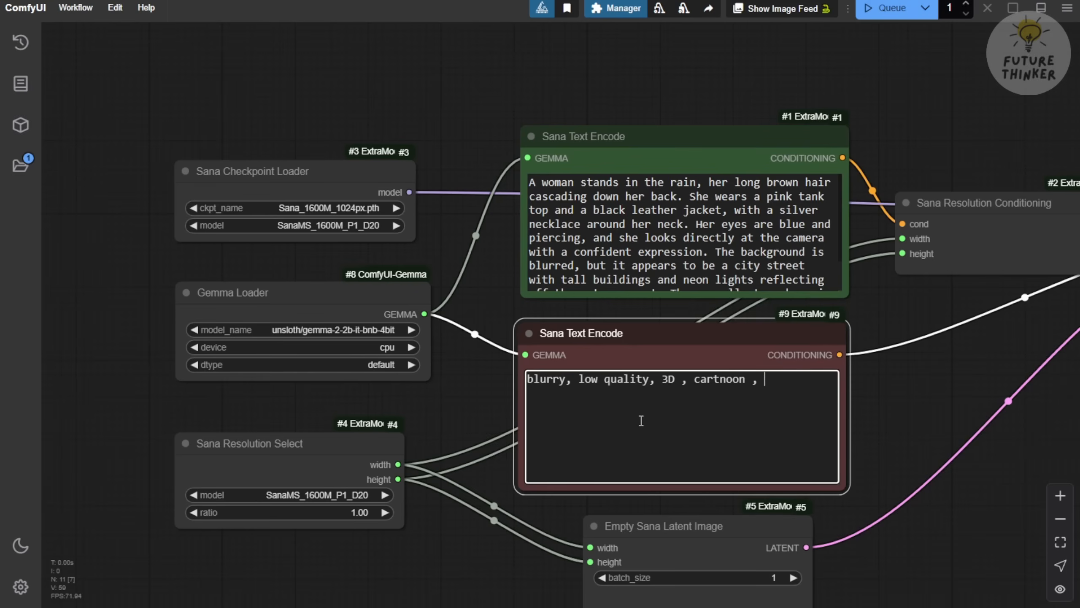
pyautogui.write('extra')
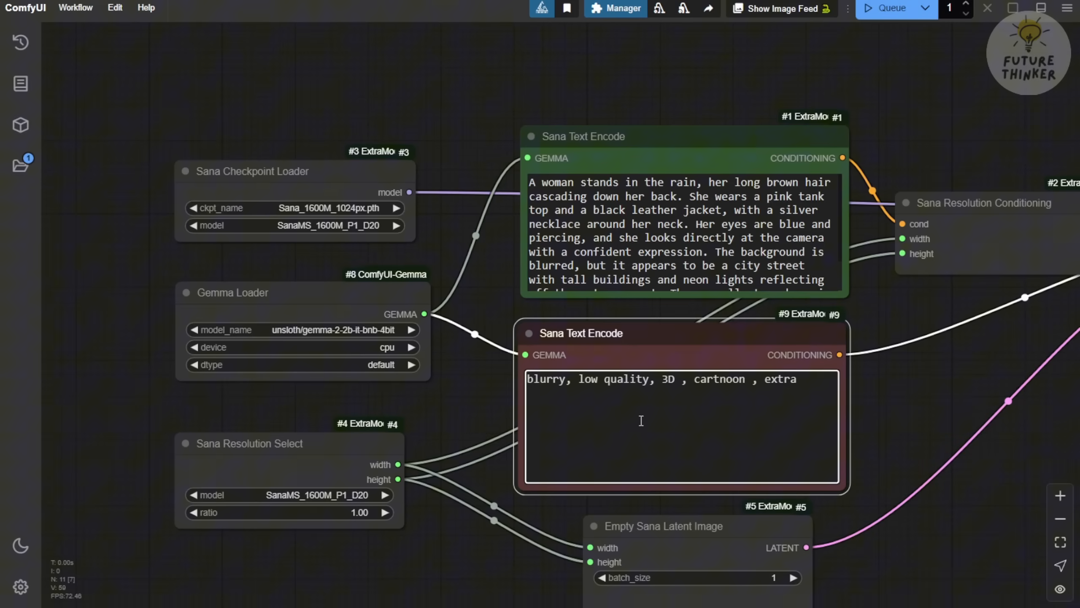
pyautogui.write('hands, extra fi')
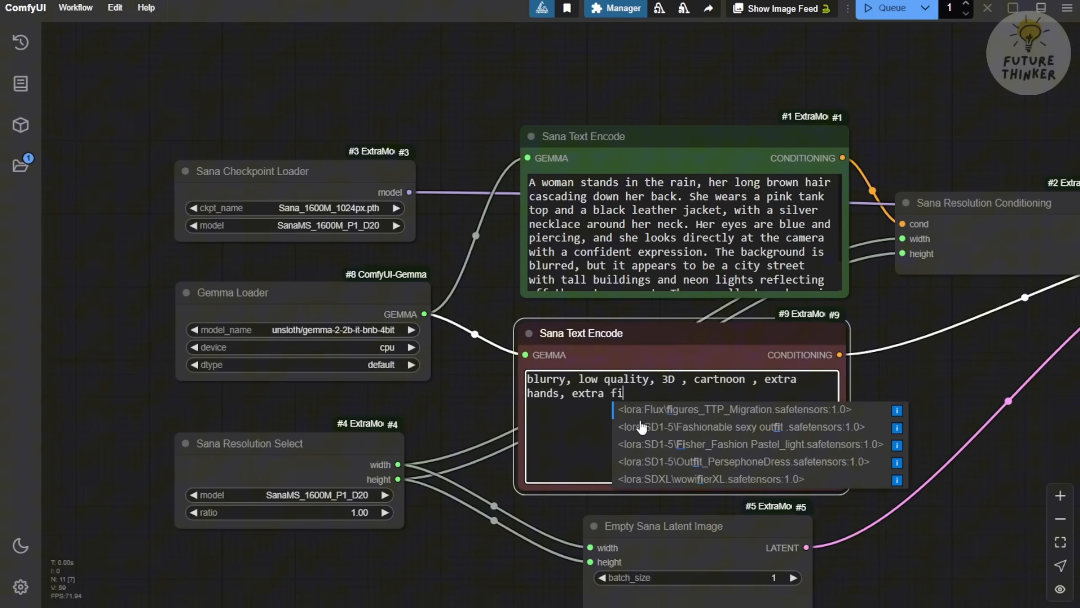
pyautogui.write('ngers')
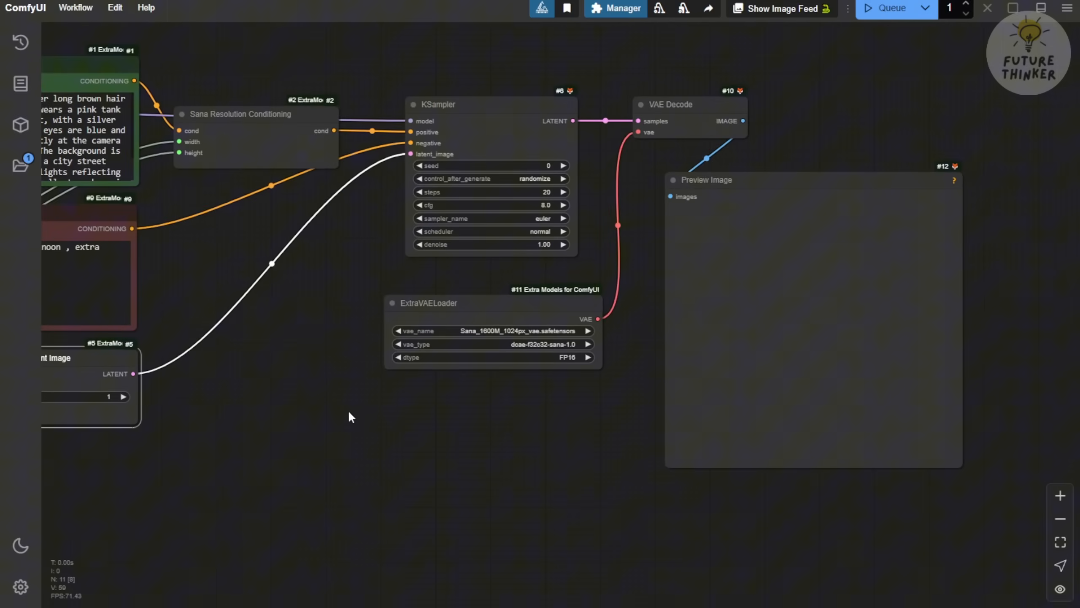
pyautogui.moveTo(876, 15)
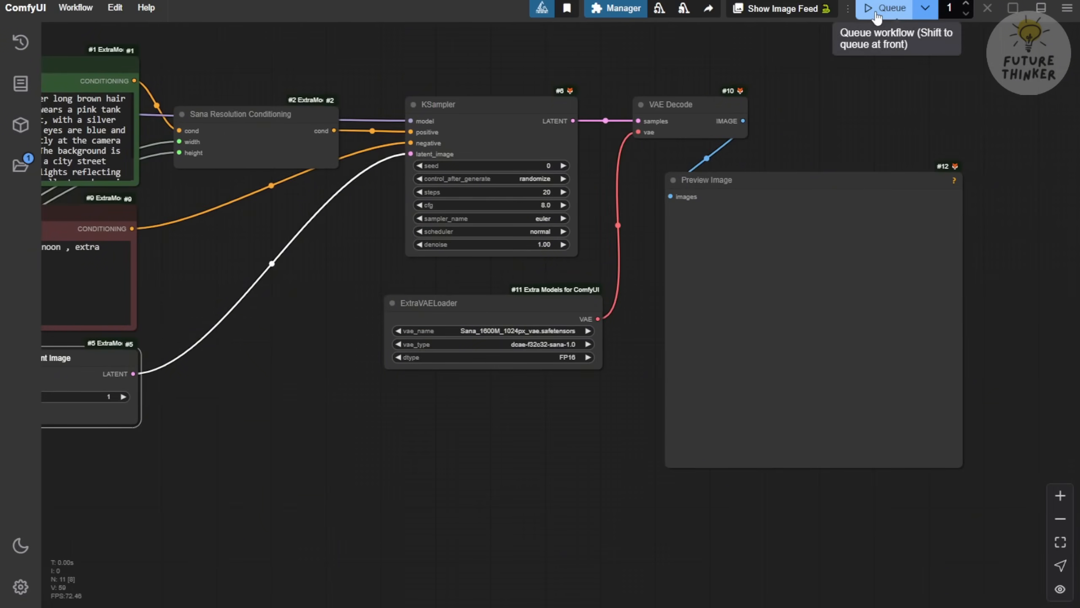
# Queue the Sana workflow to generate with a fresh random seed
pyautogui.click(891, 8)
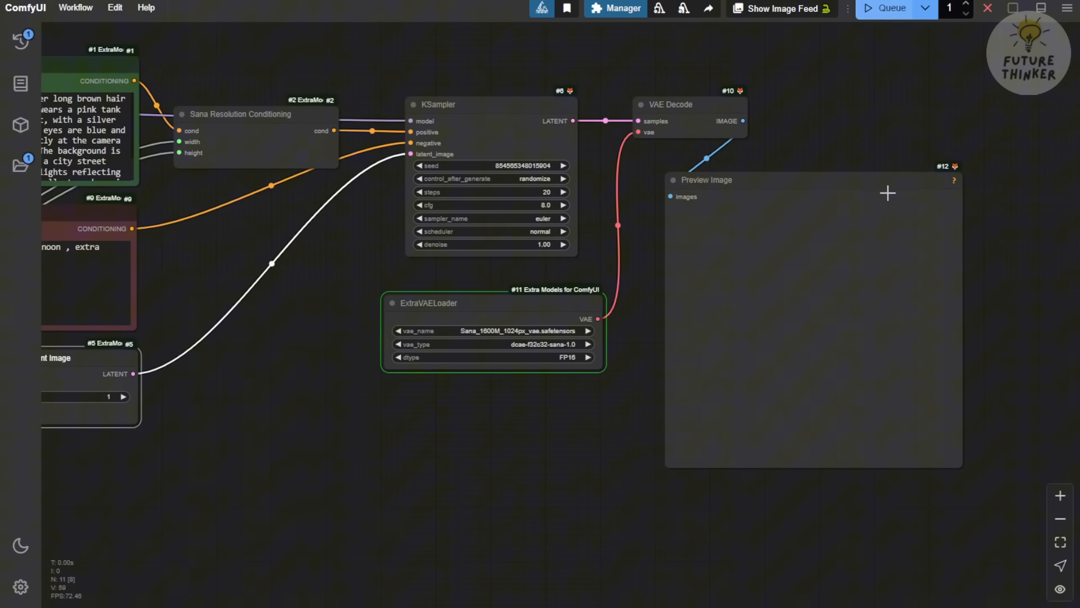
pyautogui.click(435, 424)
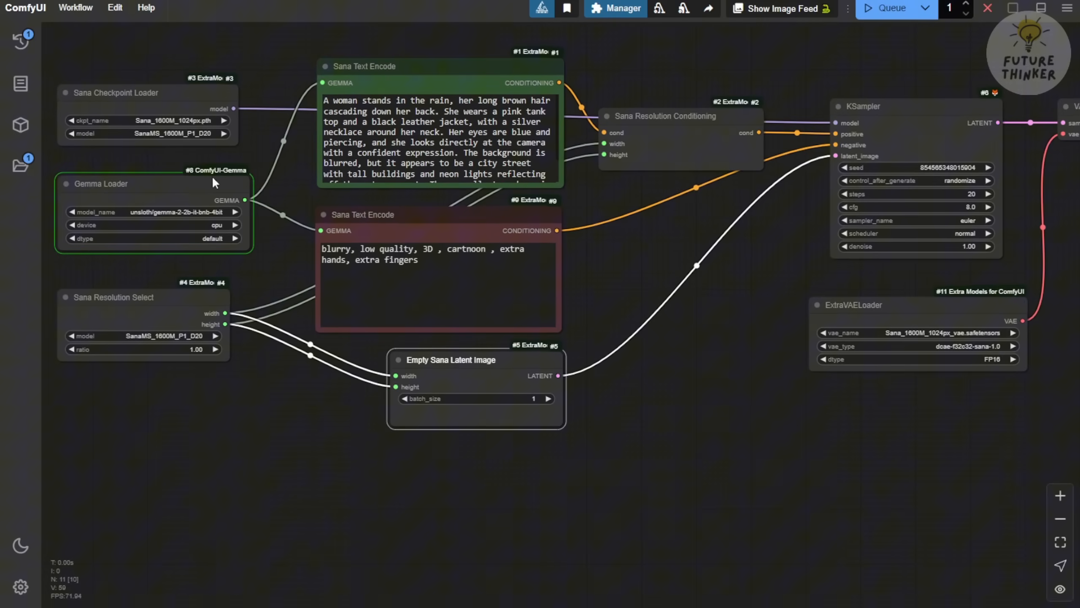
pyautogui.moveTo(210, 269)
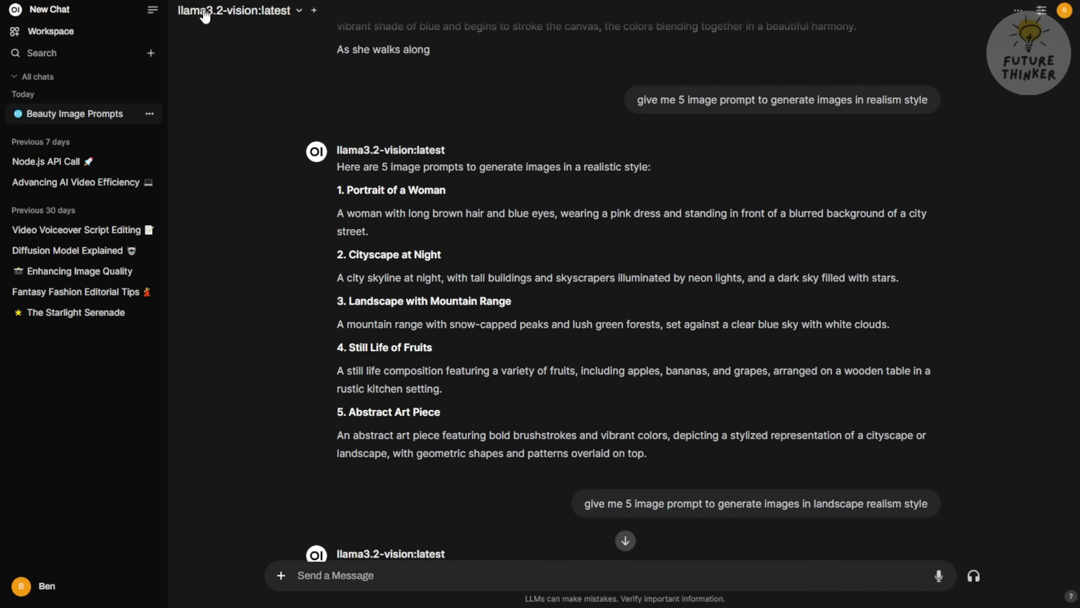
pyautogui.moveTo(241, 26)
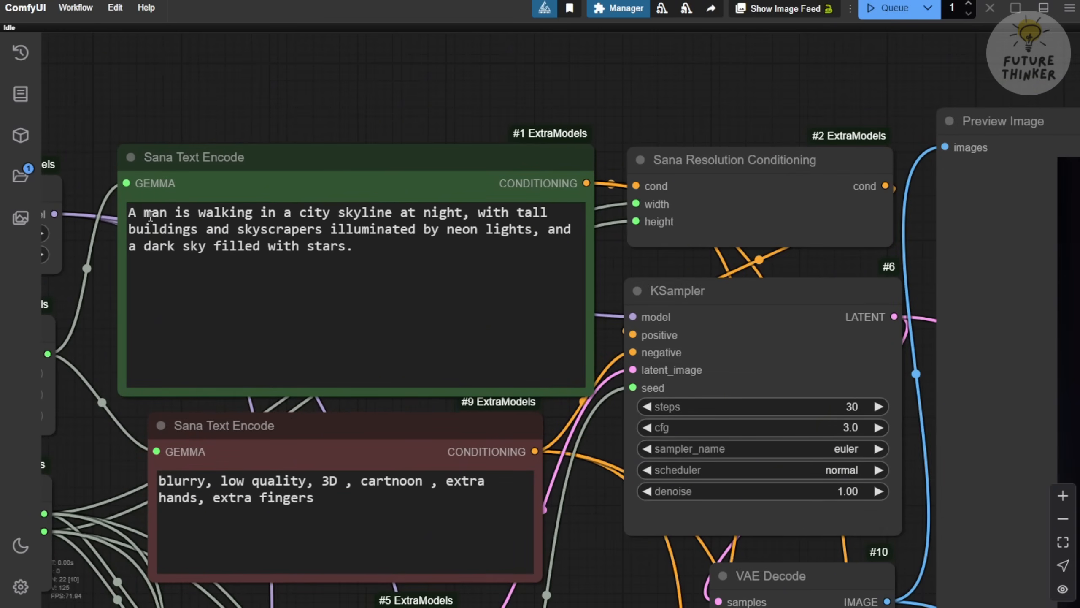
# Queue the neon-lit night-city prompt to generate two images
pyautogui.click(895, 9)
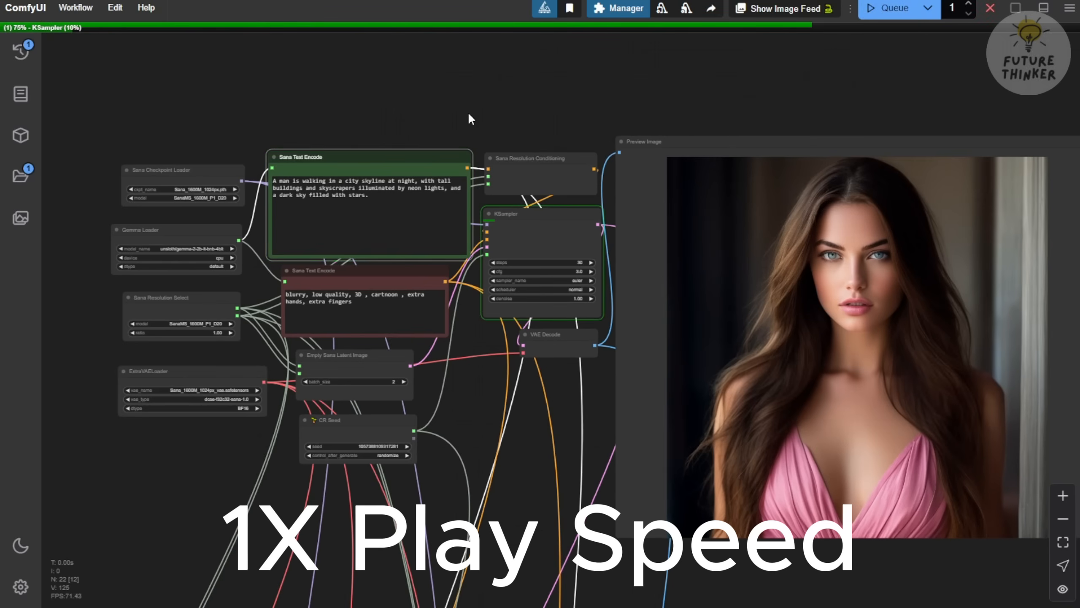
pyautogui.moveTo(223, 103)
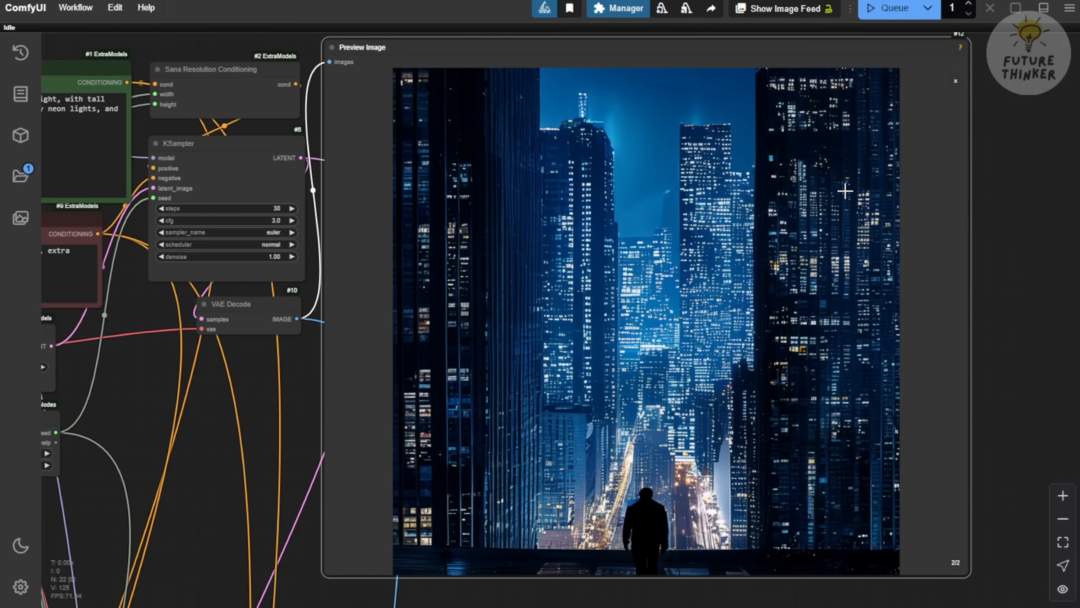
pyautogui.moveTo(862, 327)
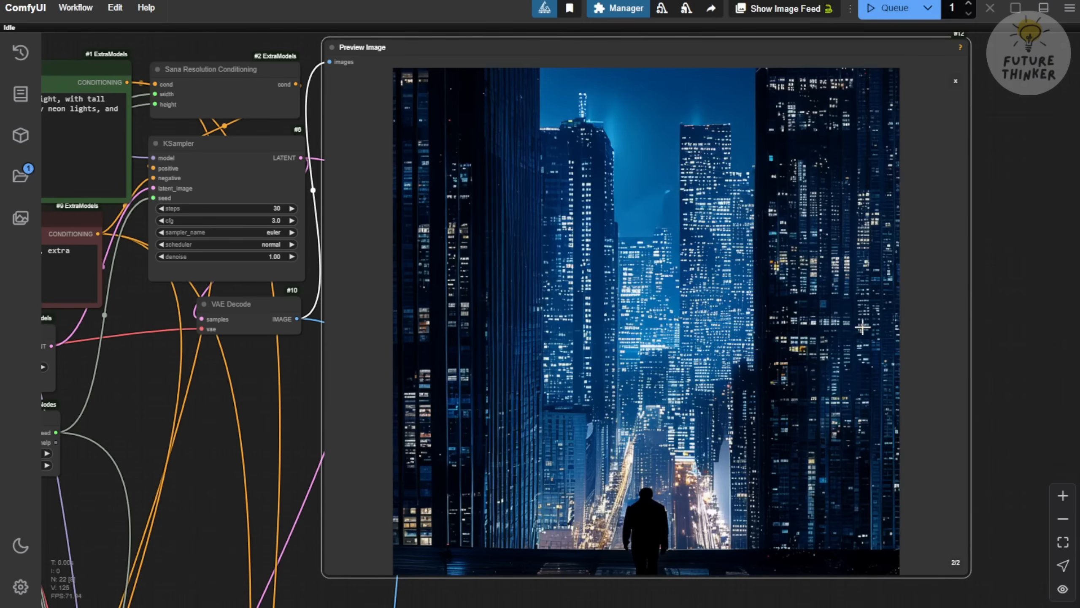
pyautogui.moveTo(880, 301)
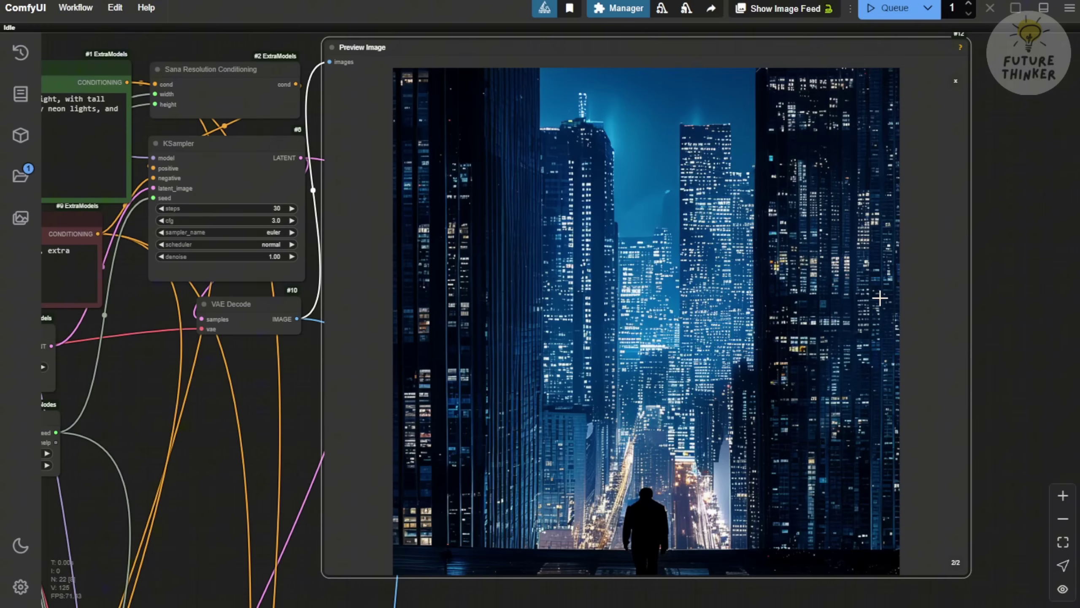
pyautogui.moveTo(269, 424)
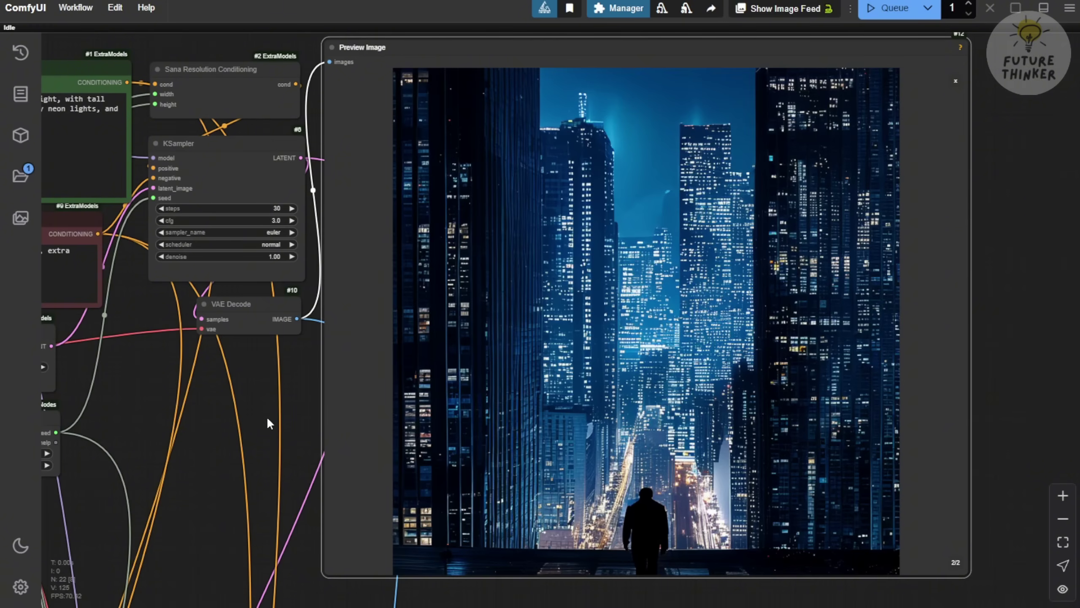
pyautogui.moveTo(738, 237)
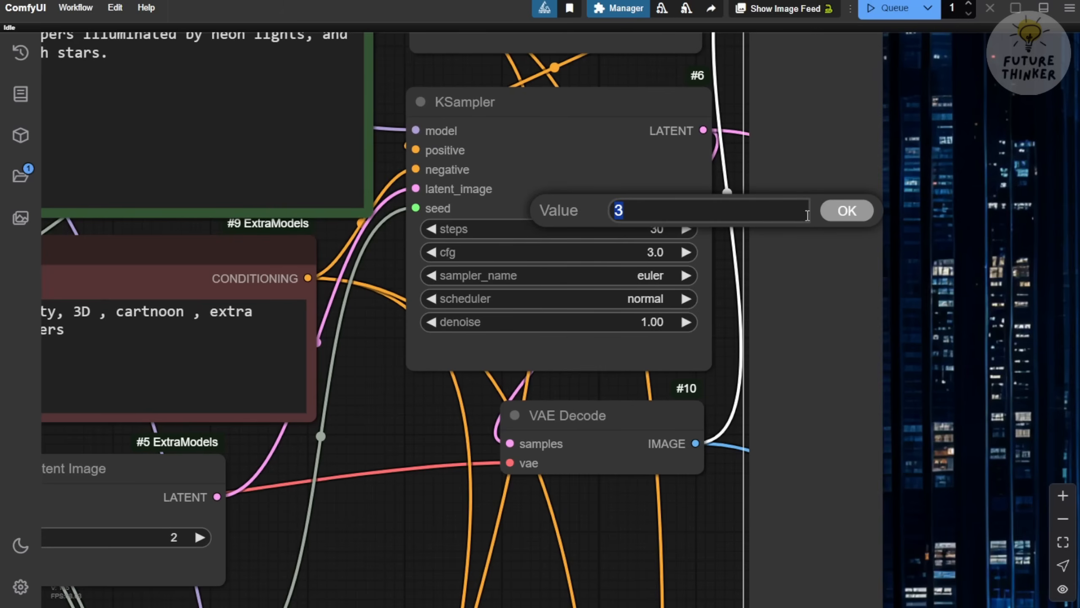
# Set KSampler cfg to 7.0 and requeue the night-city images
pyautogui.click(847, 211)
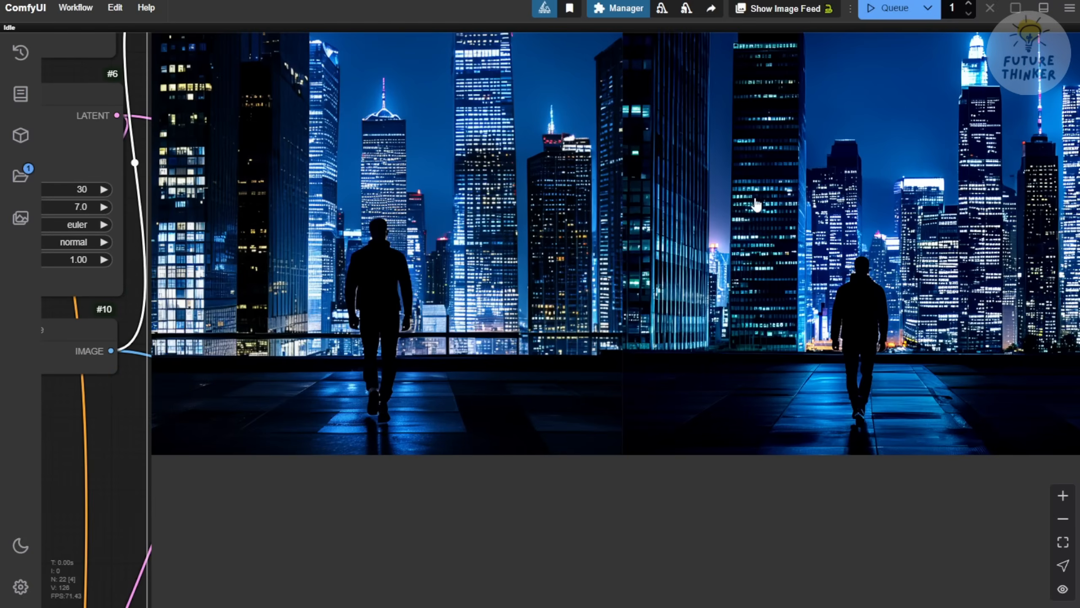
pyautogui.moveTo(946, 262)
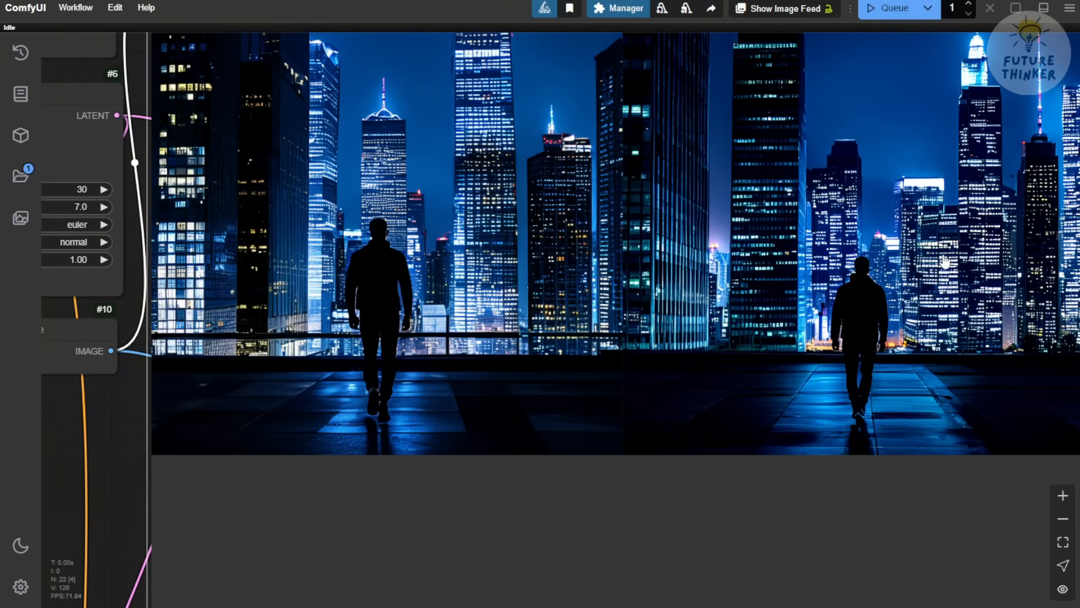
pyautogui.click(895, 8)
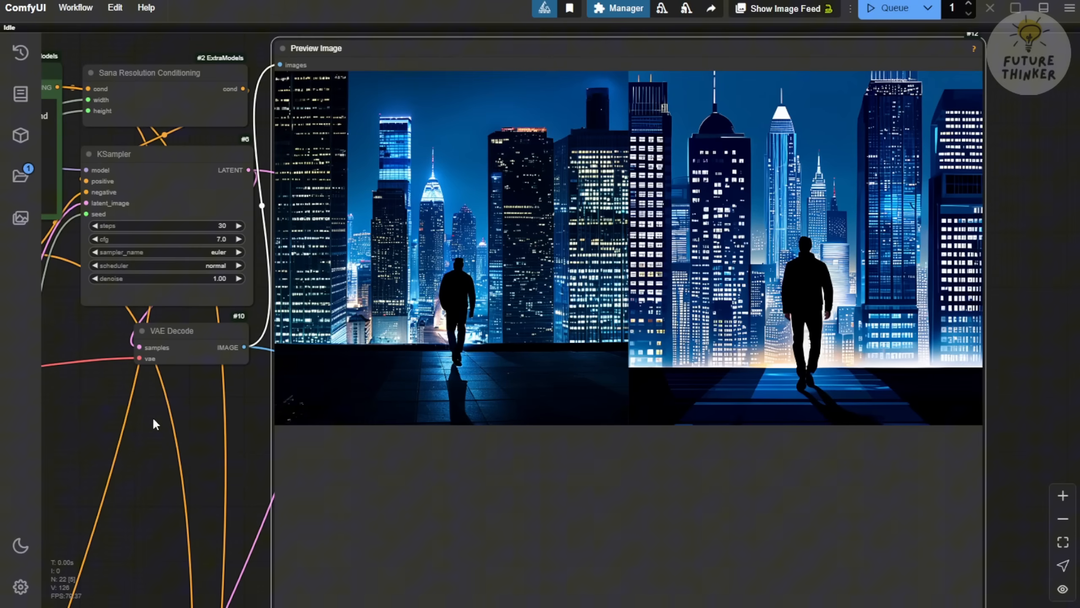
pyautogui.moveTo(207, 220)
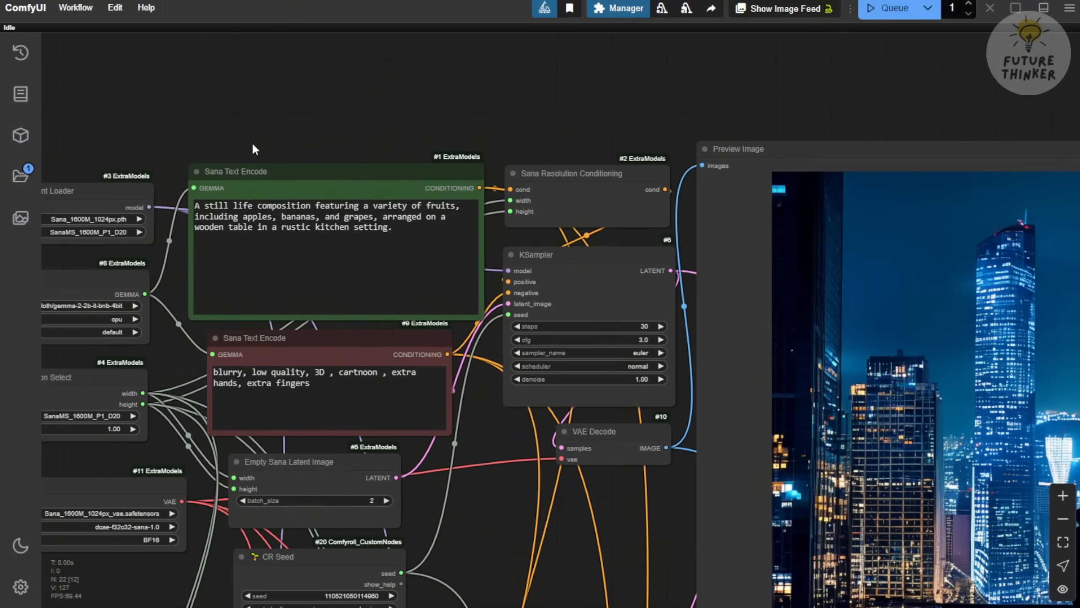
pyautogui.moveTo(460, 365)
pyautogui.write('7')
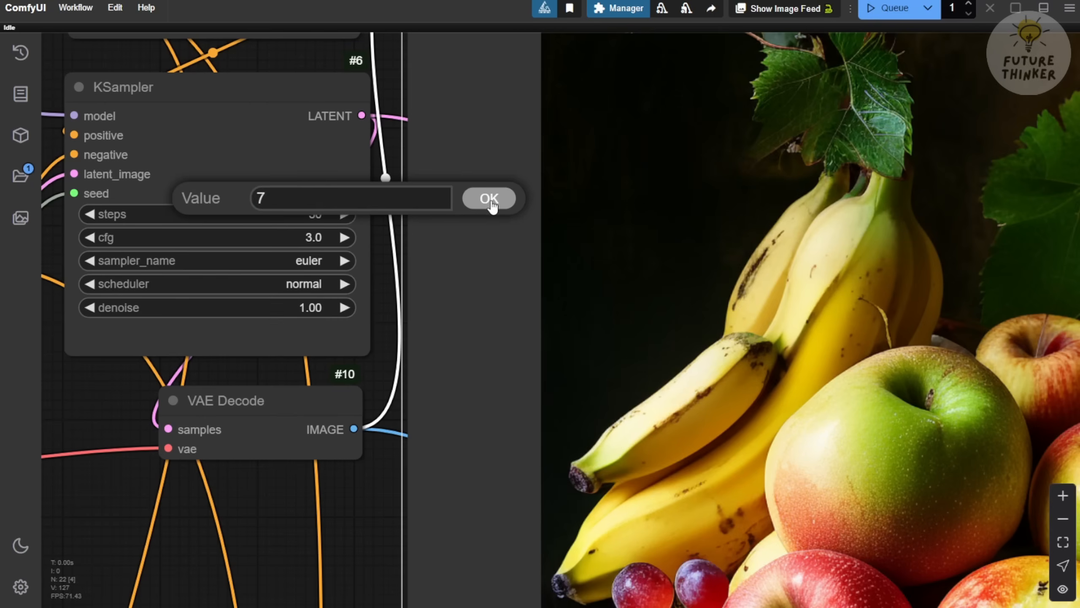
# Confirm CFG 7, regenerate the fruit still life, and bring up the prompt for the lake scene
pyautogui.click(489, 198)
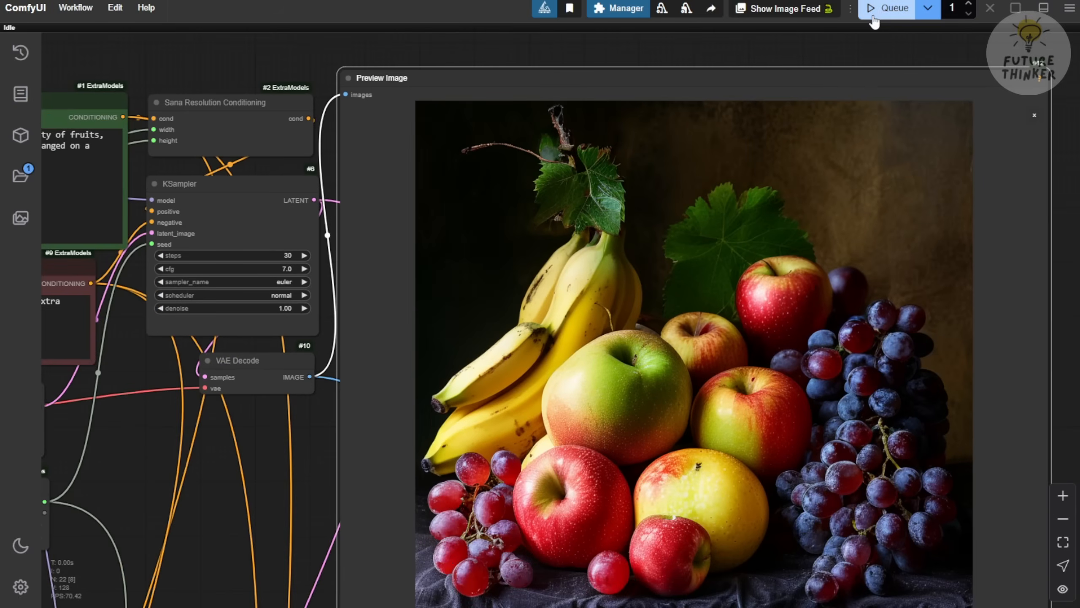
pyautogui.click(894, 9)
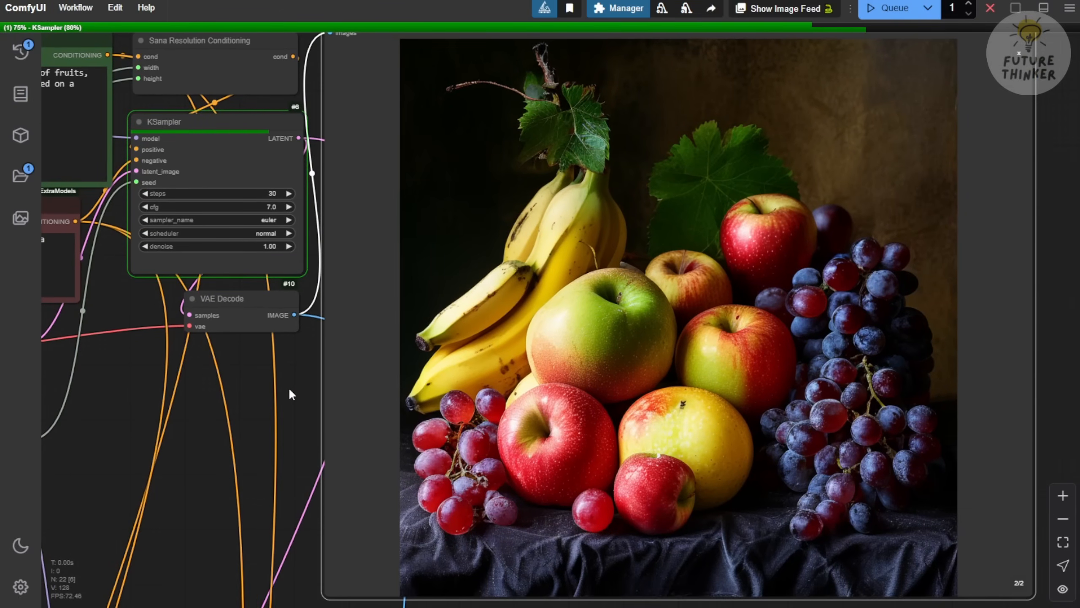
pyautogui.click(892, 9)
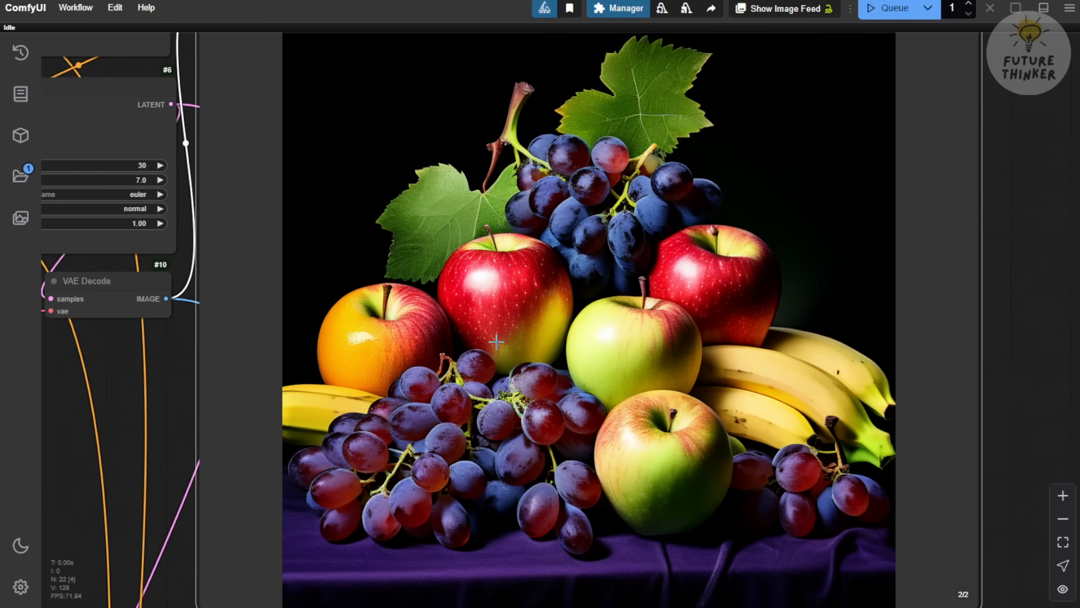
pyautogui.moveTo(596, 278)
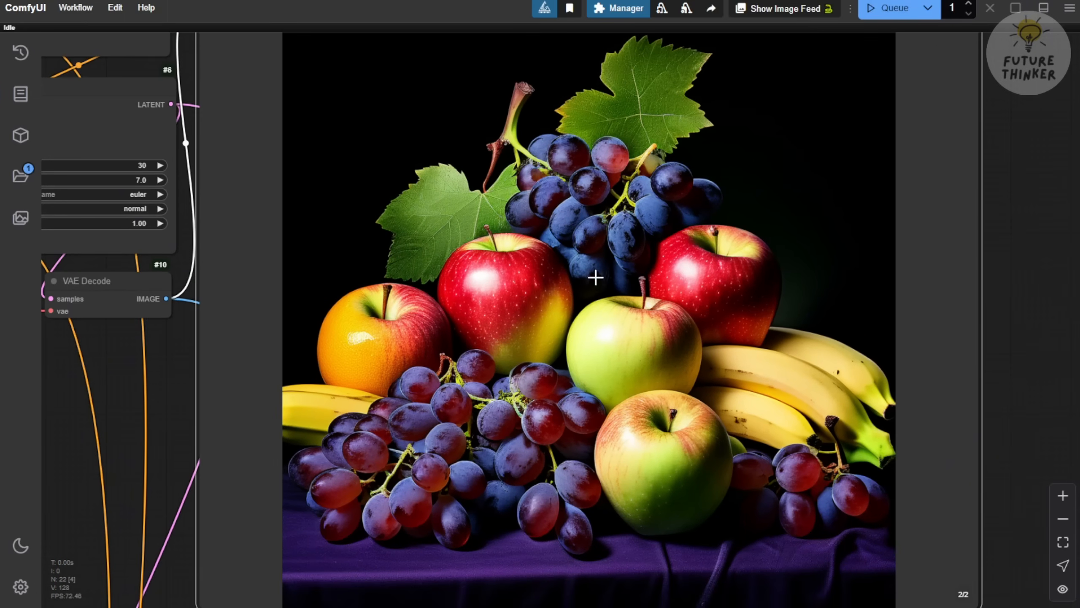
pyautogui.moveTo(698, 296)
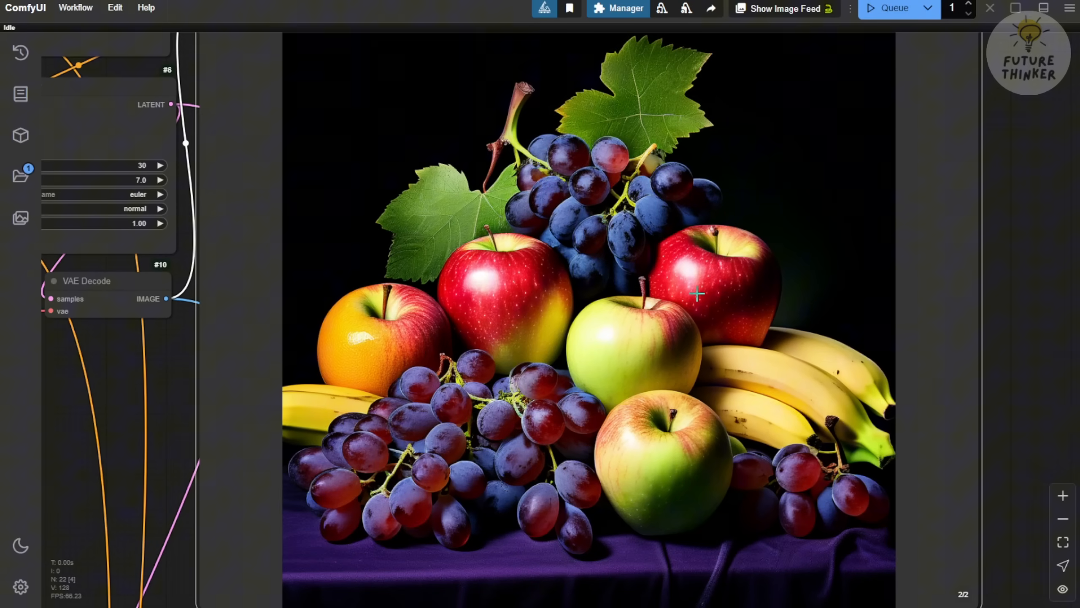
pyautogui.scroll(3)
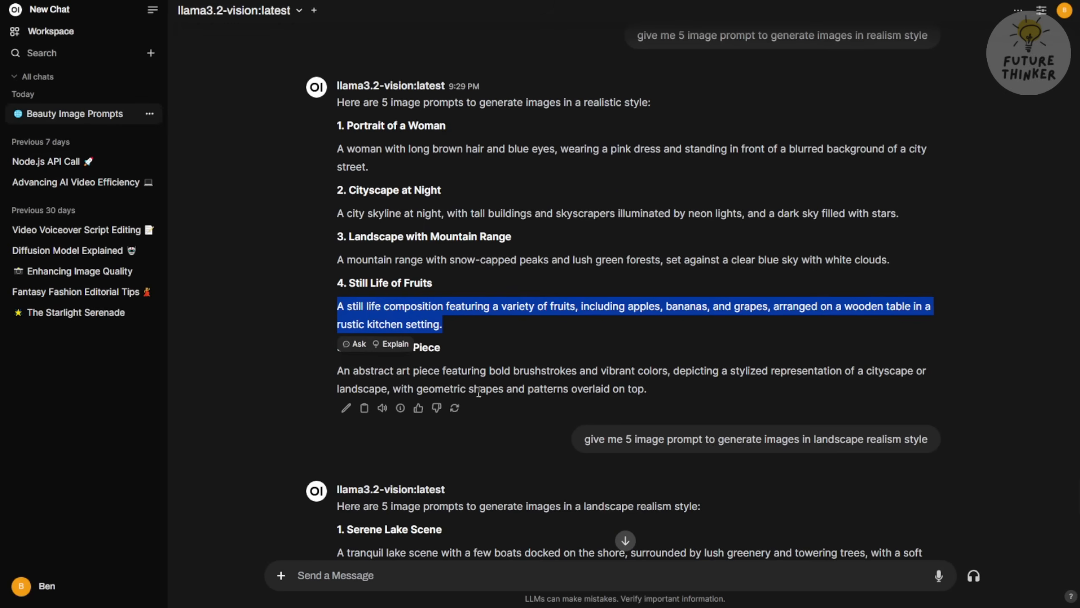
pyautogui.scroll(-3)
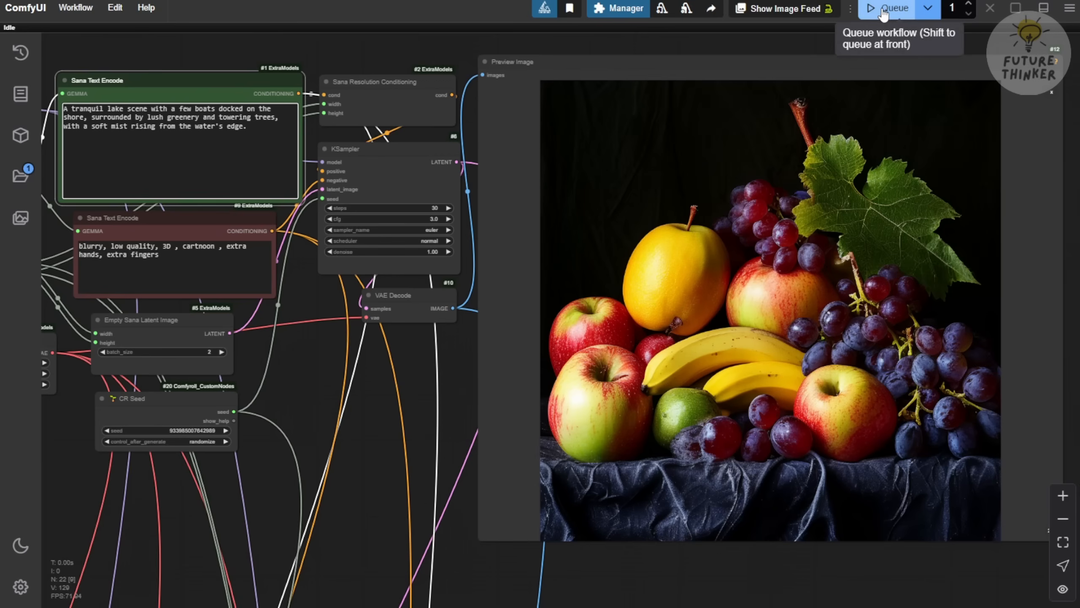
# Queue the lake prompt to generate lake-with-boats images at CFG 3
pyautogui.click(894, 8)
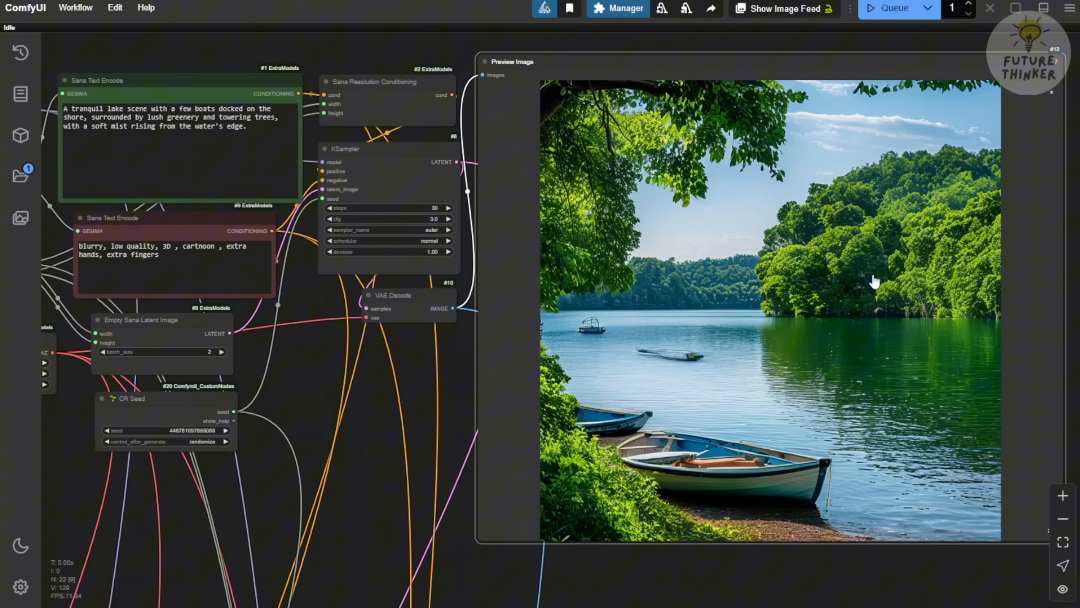
pyautogui.moveTo(427, 459)
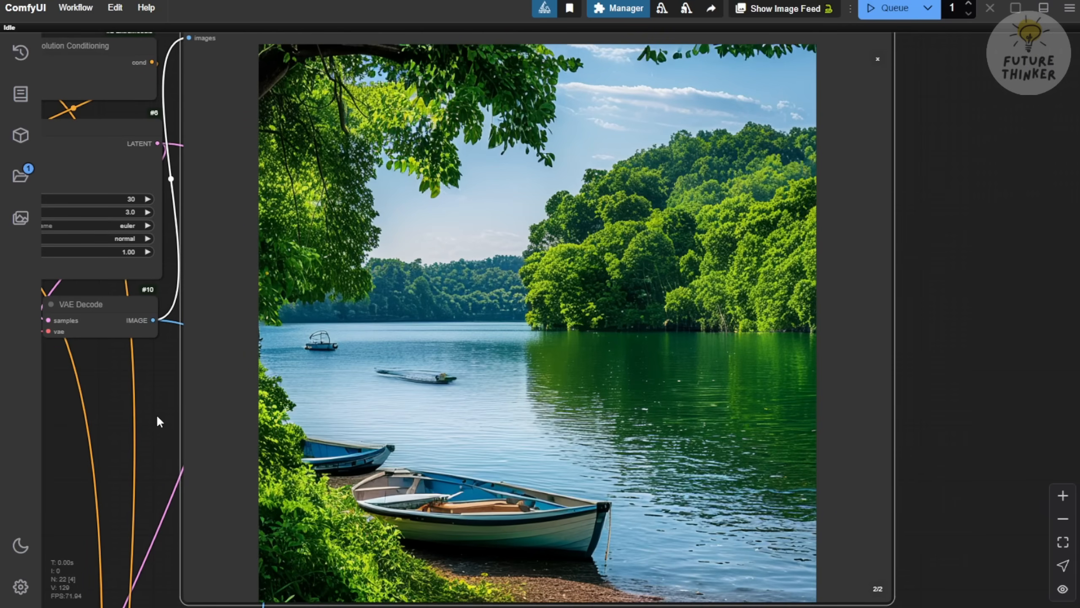
pyautogui.moveTo(173, 417)
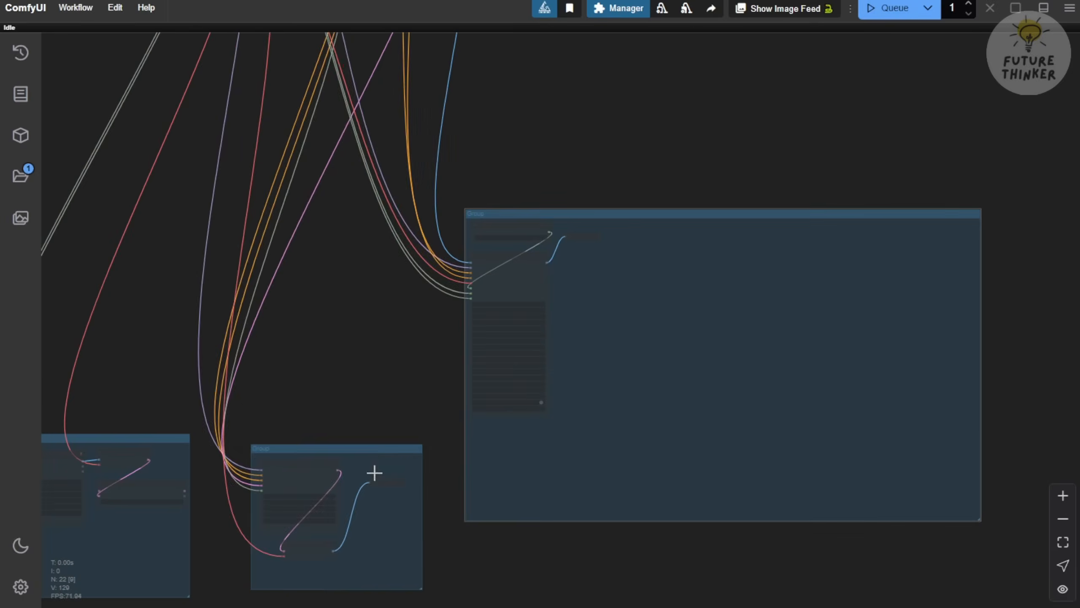
# Lower the second-pass KSampler CFG to 1.0 and rerun for painterly lake output
pyautogui.scroll(3)
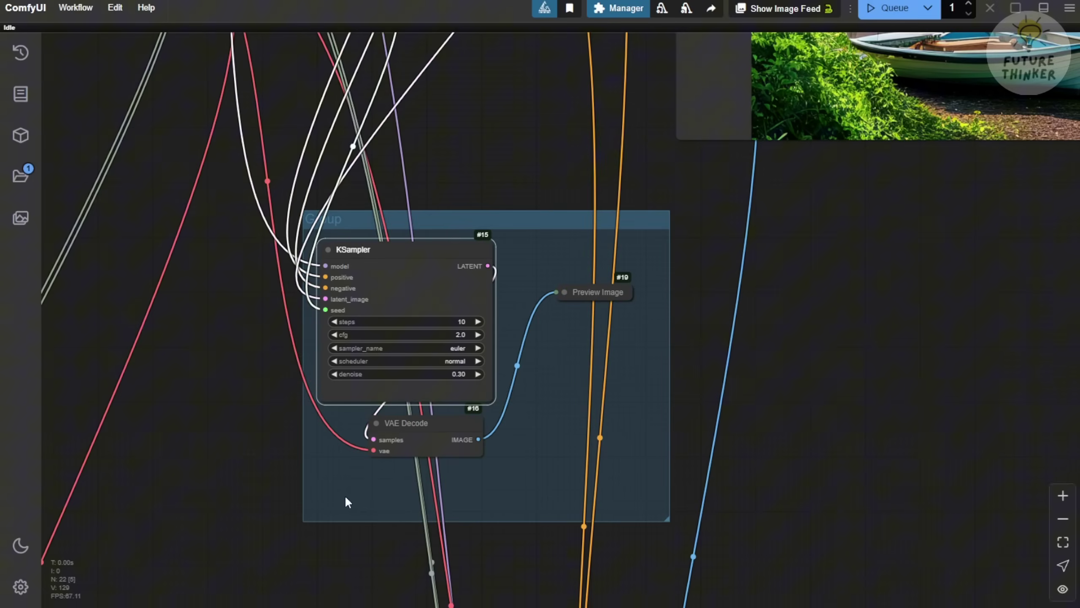
pyautogui.click(336, 335)
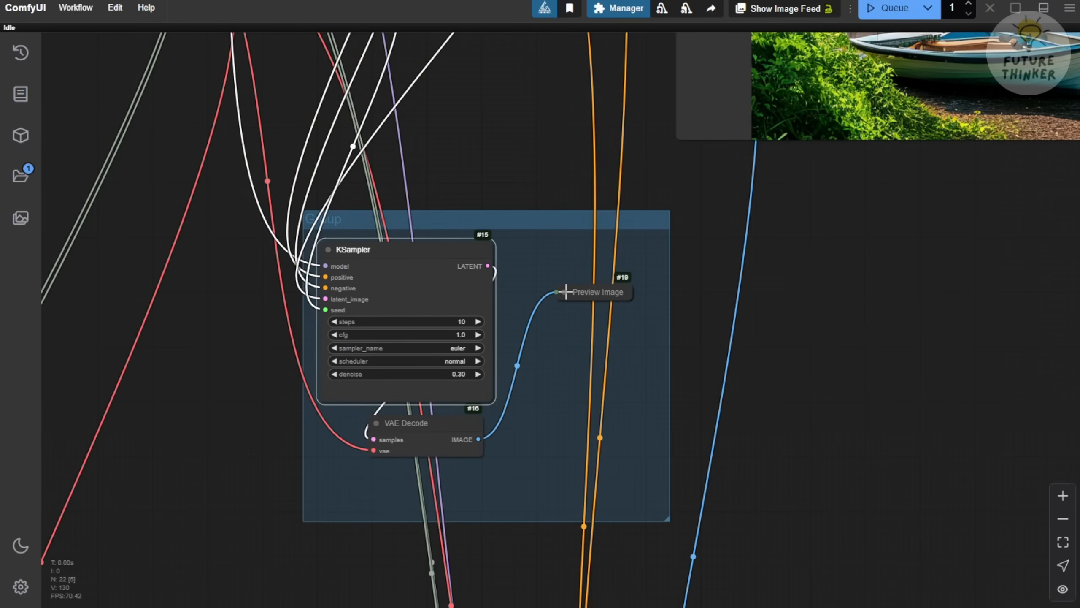
pyautogui.click(890, 9)
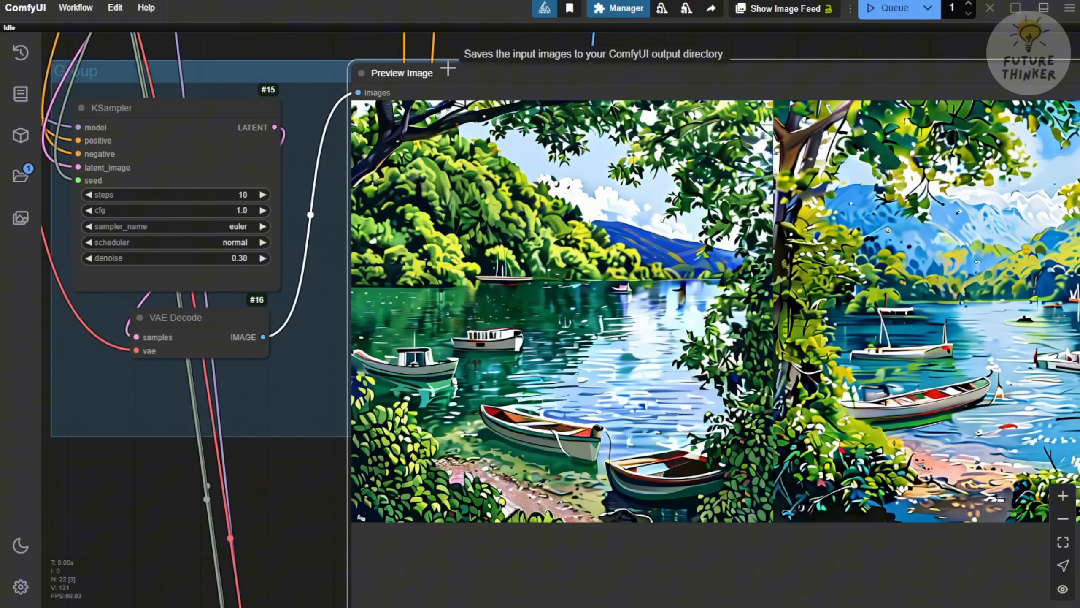
pyautogui.moveTo(277, 484)
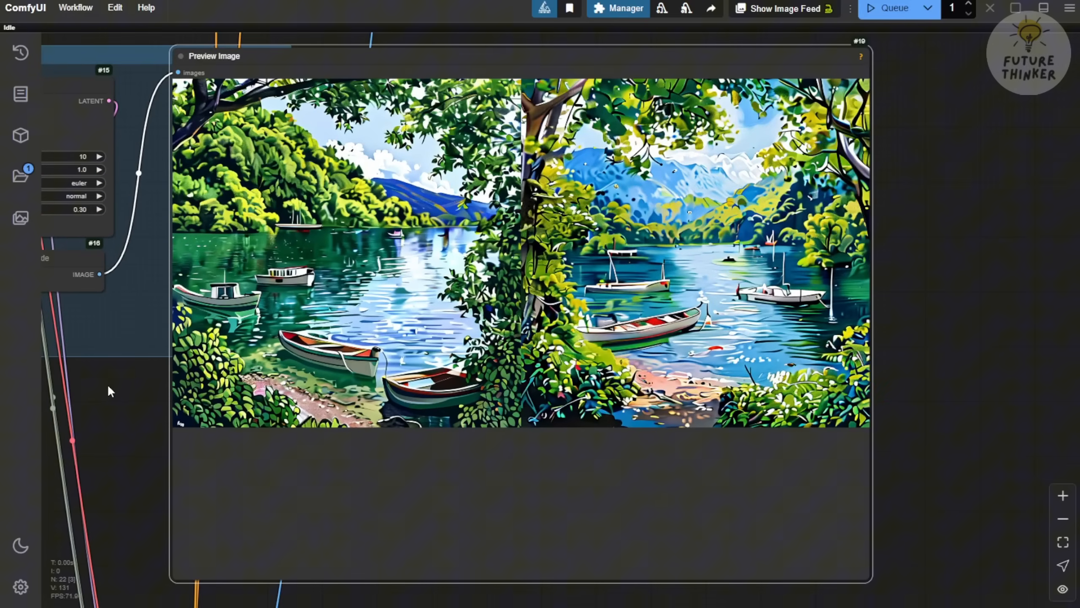
pyautogui.moveTo(104, 443)
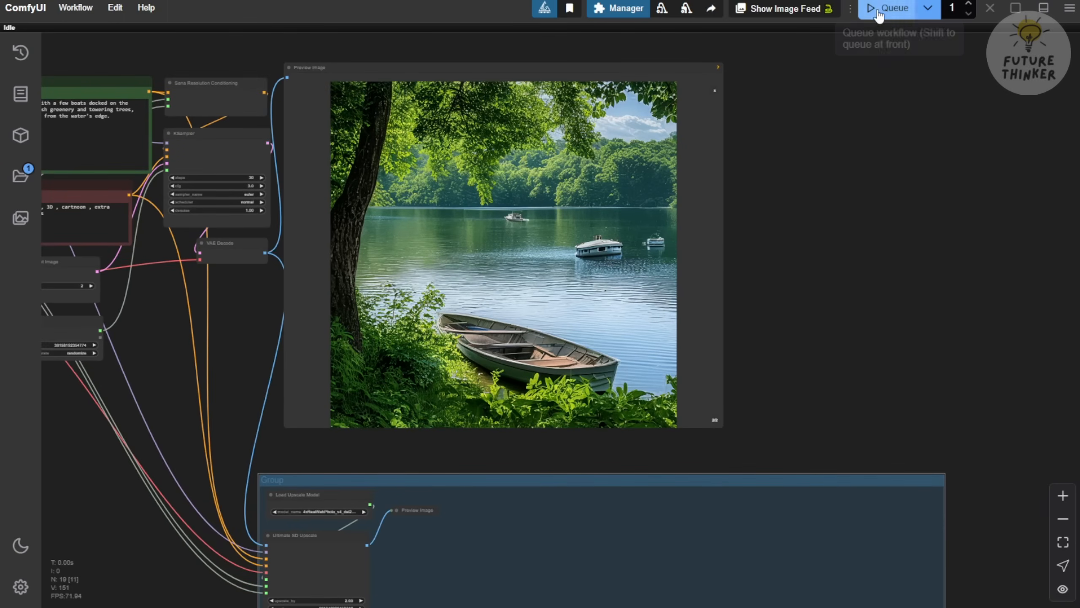
pyautogui.click(894, 9)
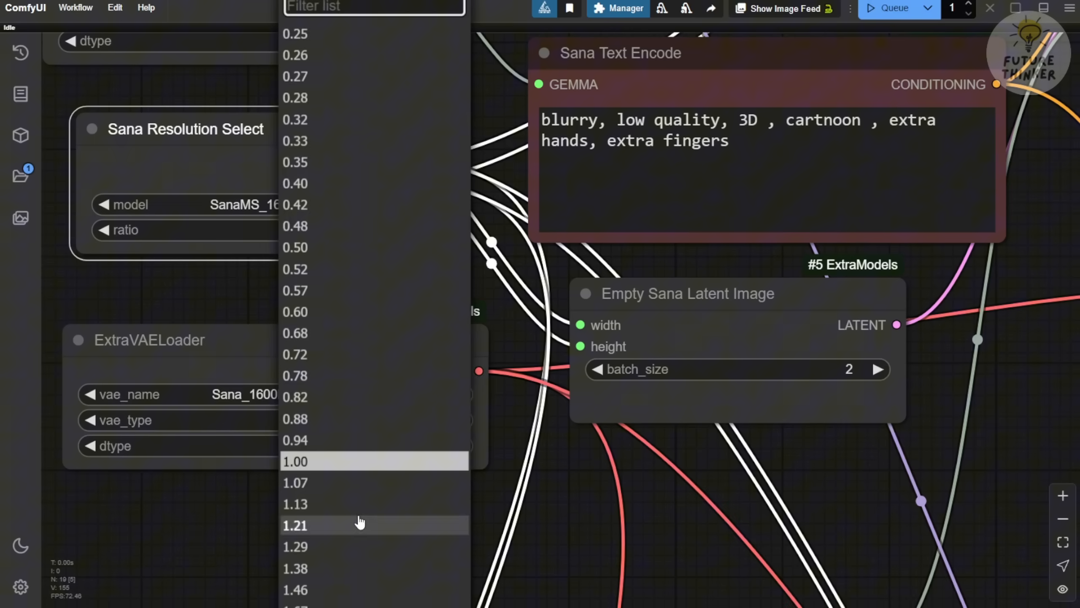
# Pick the 4.00 aspect ratio and queue a 2048x512 ultra-wide panorama run
pyautogui.scroll(-3)
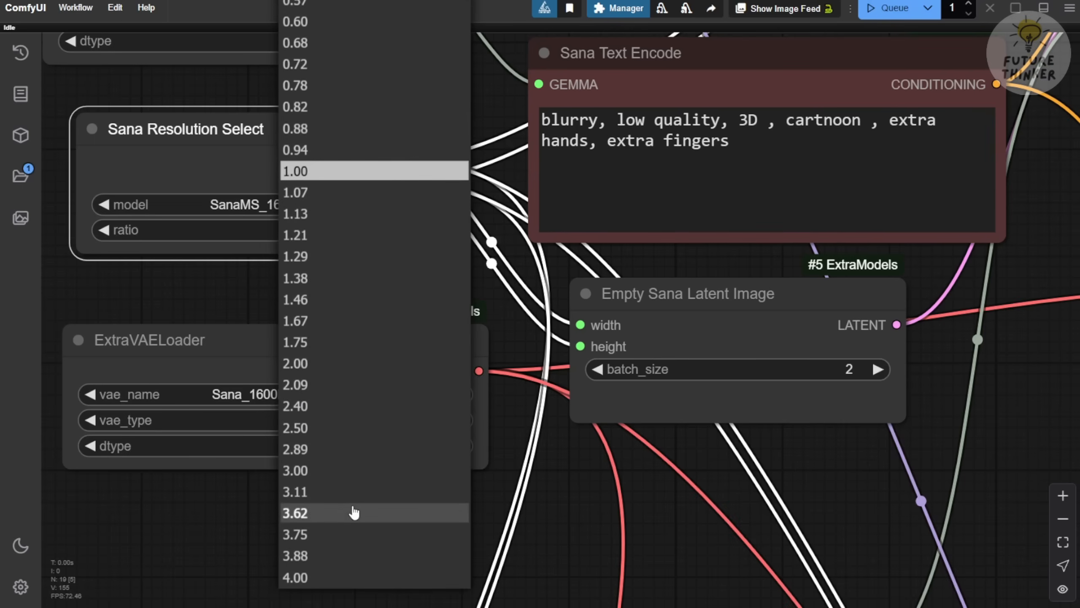
pyautogui.moveTo(295, 577)
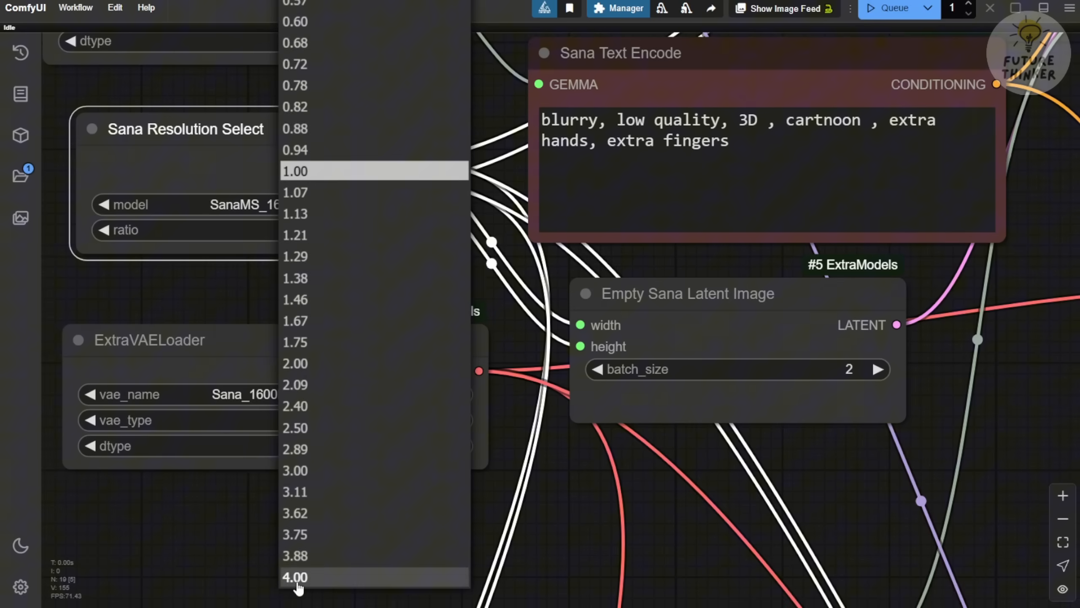
pyautogui.moveTo(425, 571)
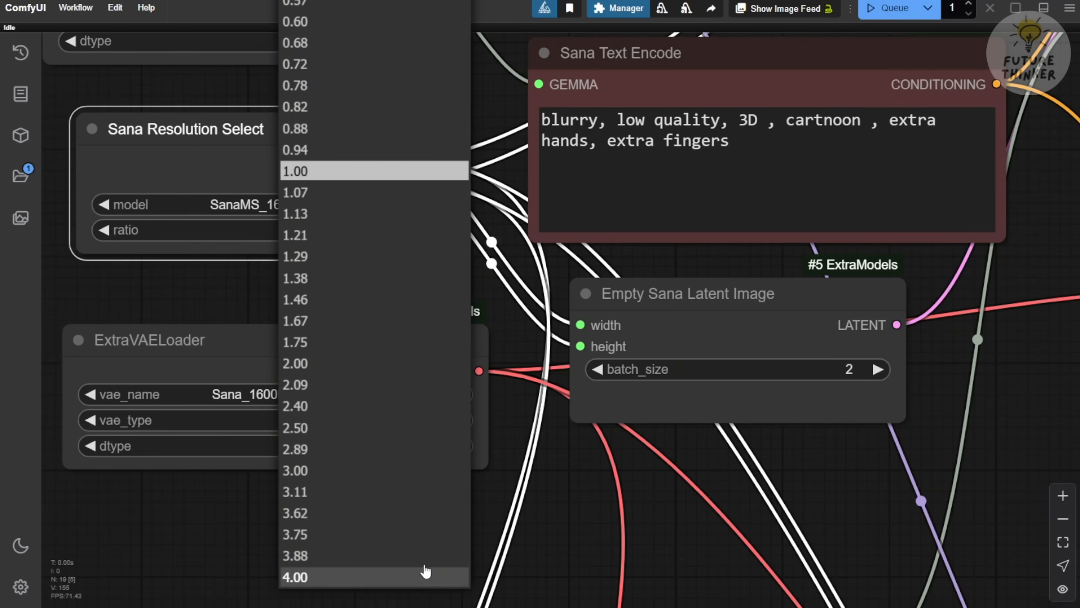
pyautogui.click(295, 577)
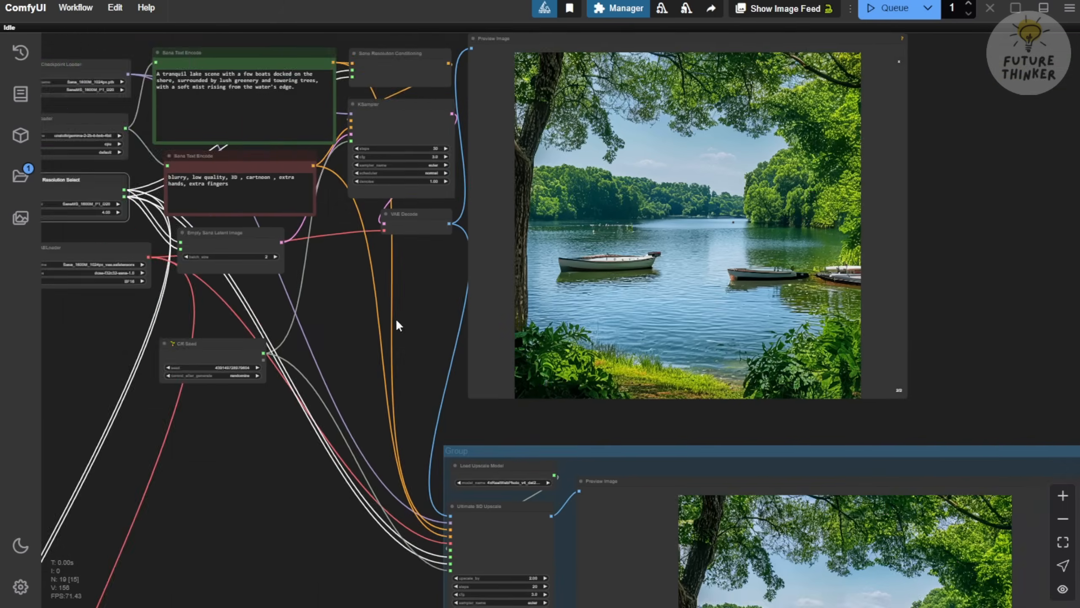
pyautogui.click(894, 8)
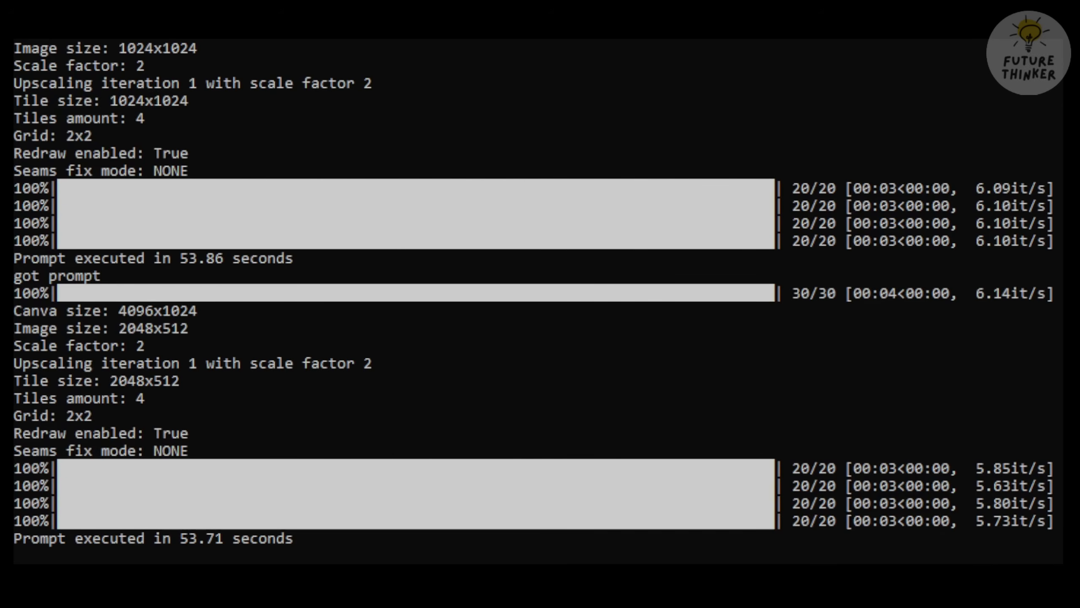
# Scroll the console log to confirm the 53.71-second upscaling run finished
pyautogui.scroll(-3)
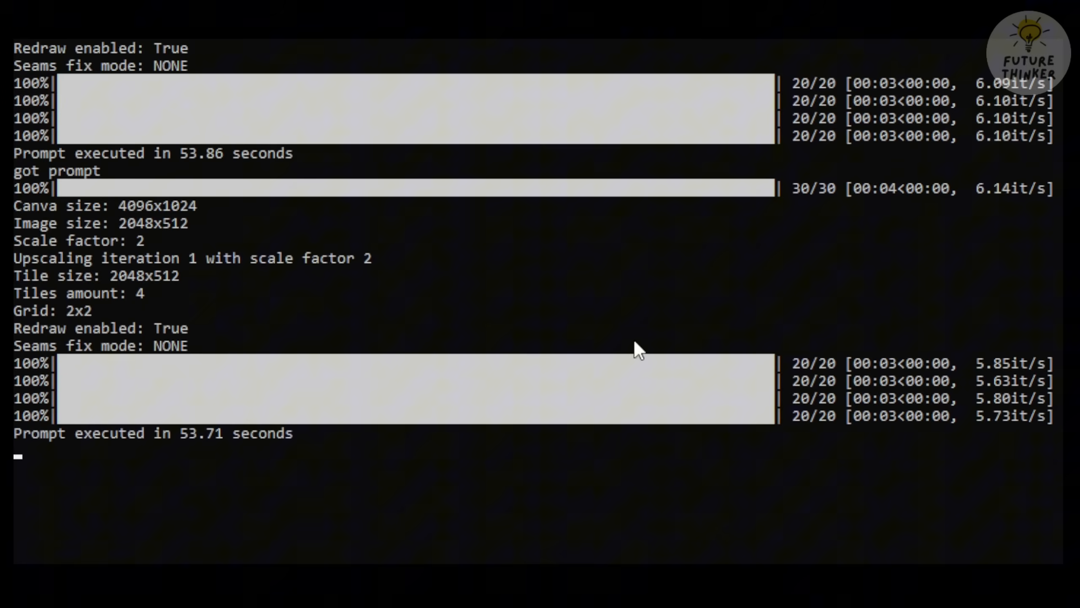
pyautogui.scroll(3)
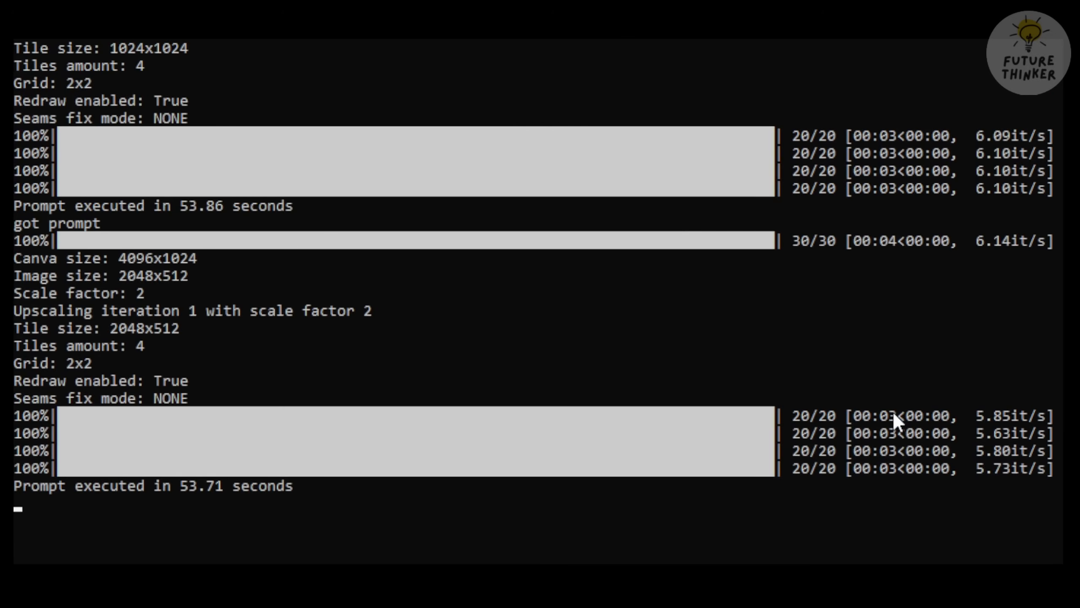
pyautogui.moveTo(906, 462)
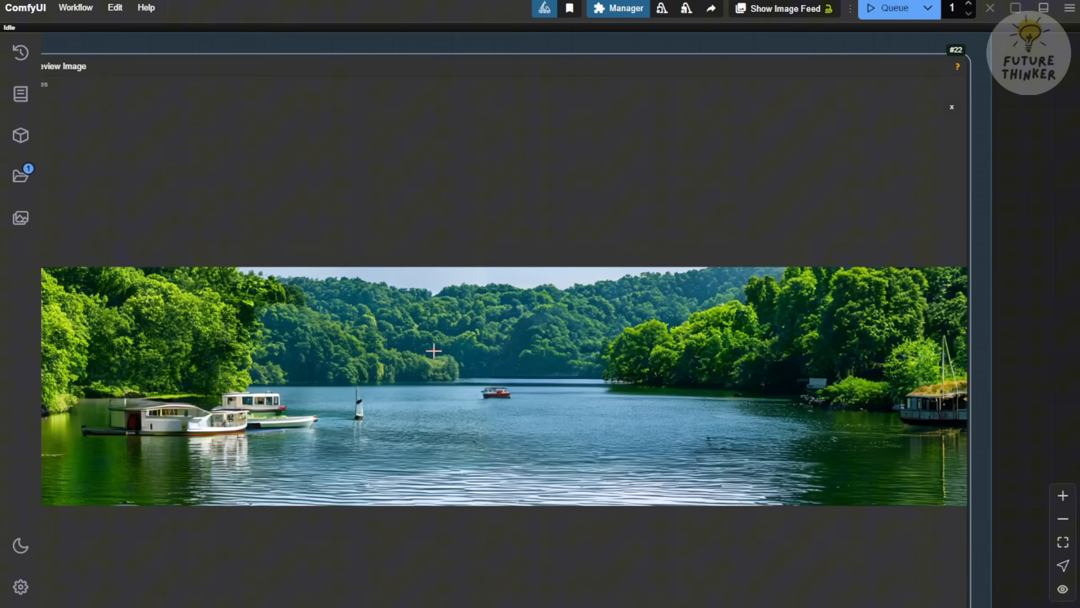
# Open the lake panorama from the Preview Image node's context menu via Open Image
pyautogui.rightClick(432, 351)
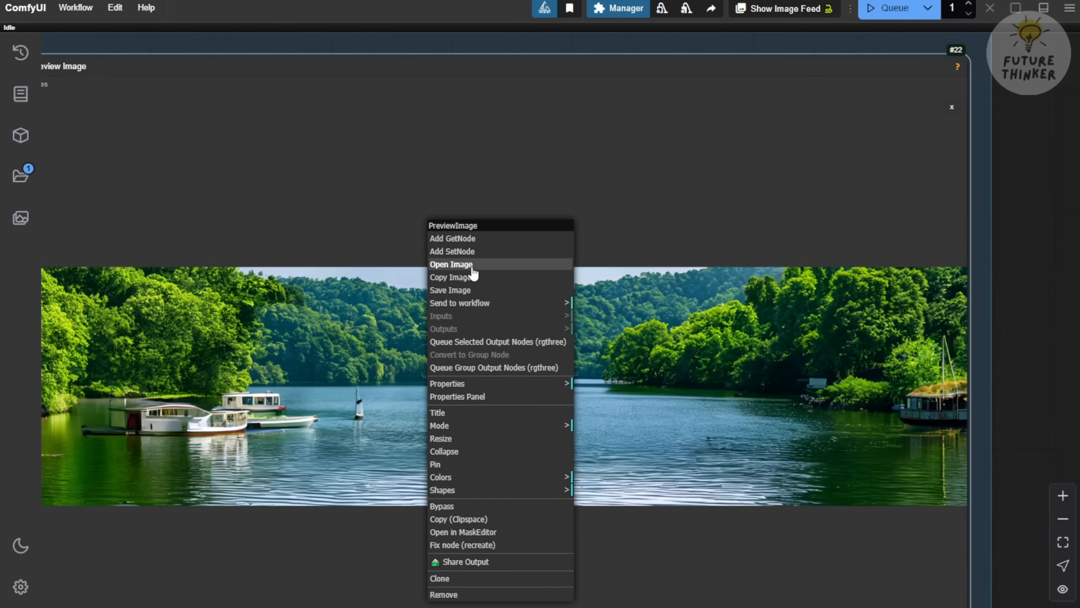
pyautogui.click(451, 263)
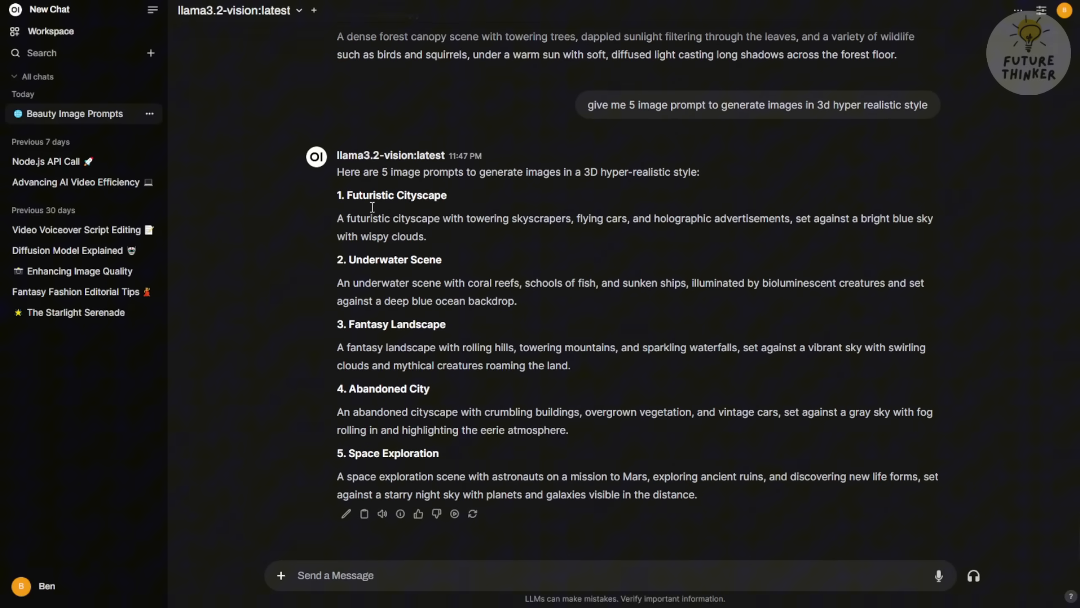
pyautogui.moveTo(368, 224)
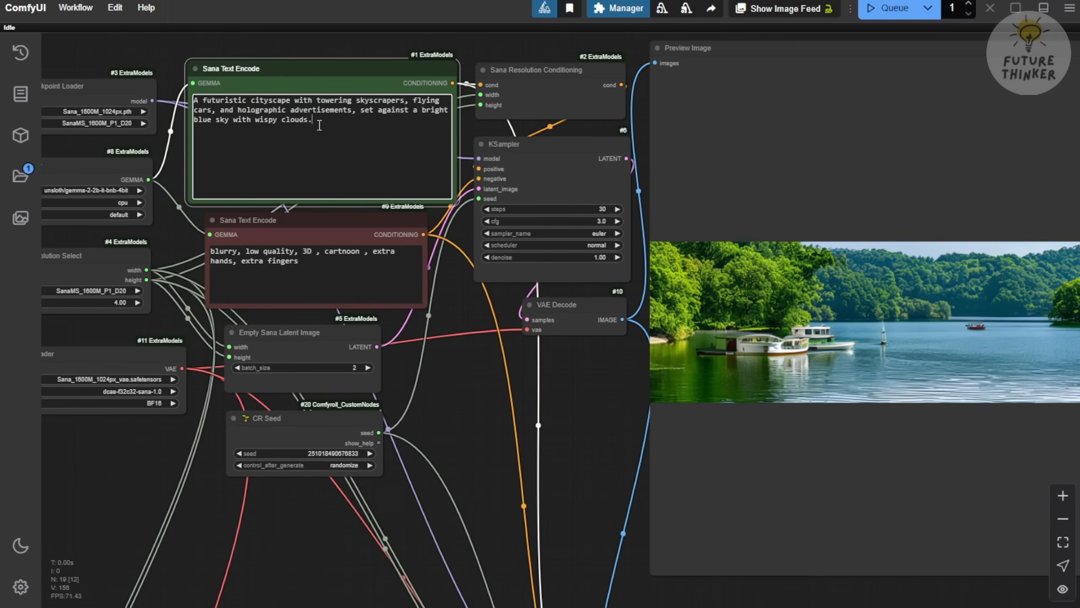
pyautogui.moveTo(387, 115)
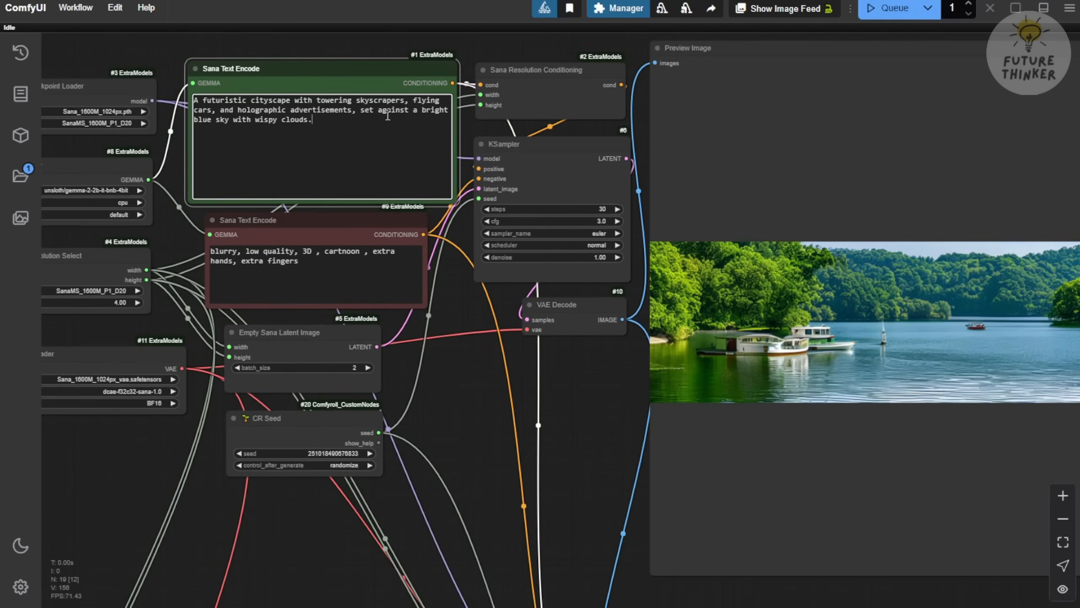
pyautogui.moveTo(893, 9)
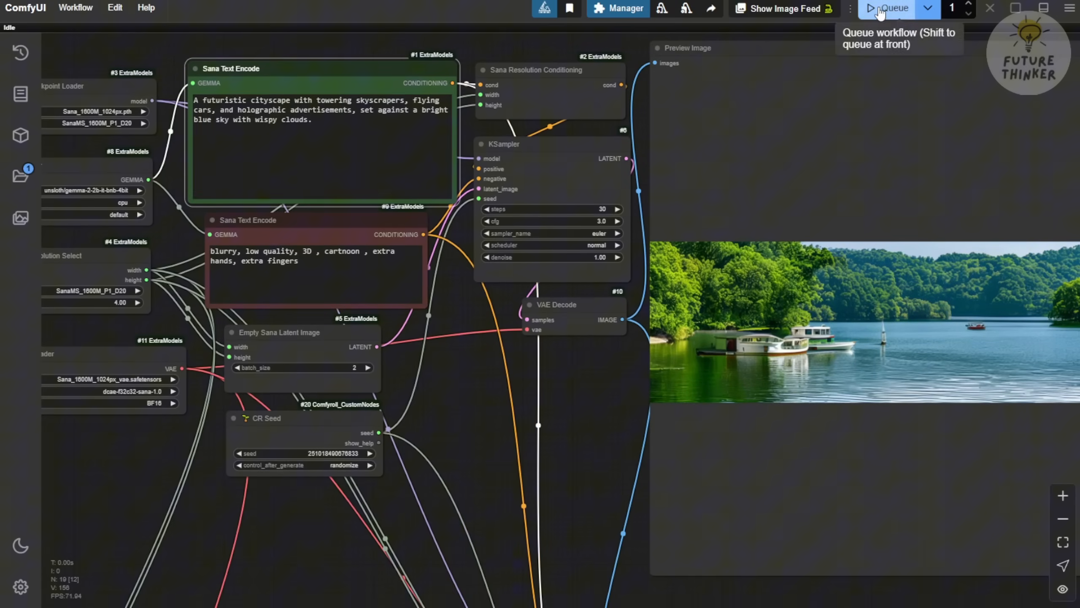
# Queue the futuristic cityscape prompt to render skyscraper and flying-car panoramas
pyautogui.click(892, 8)
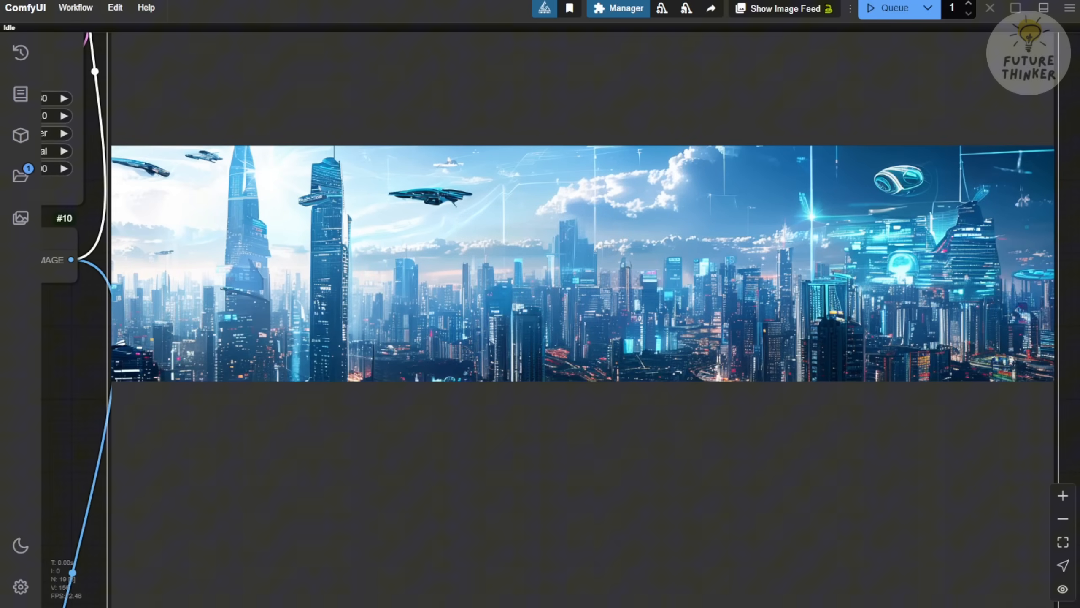
pyautogui.moveTo(1004, 127)
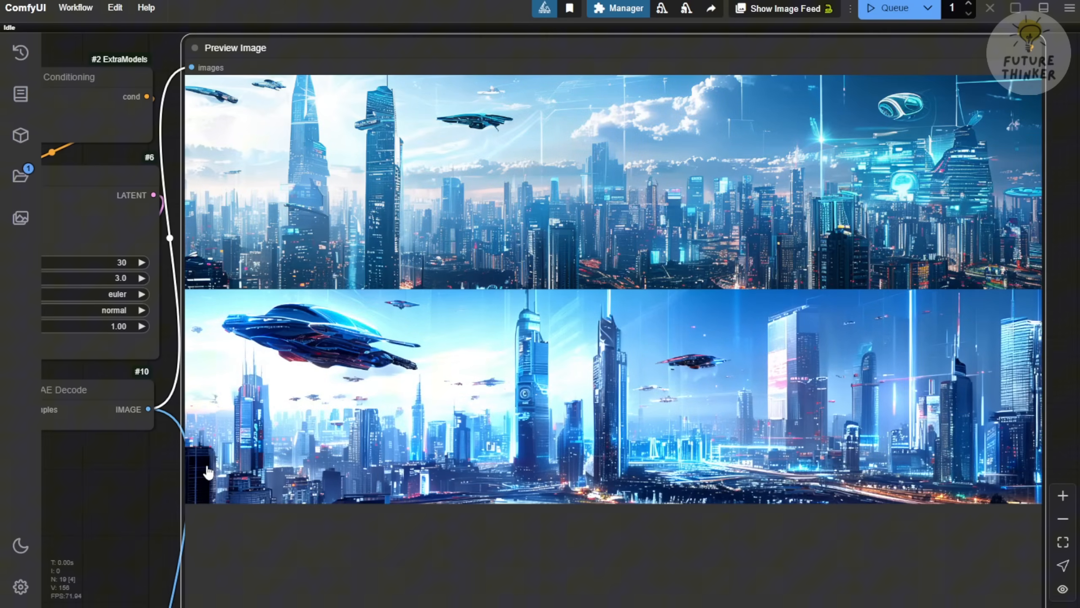
pyautogui.moveTo(212, 471)
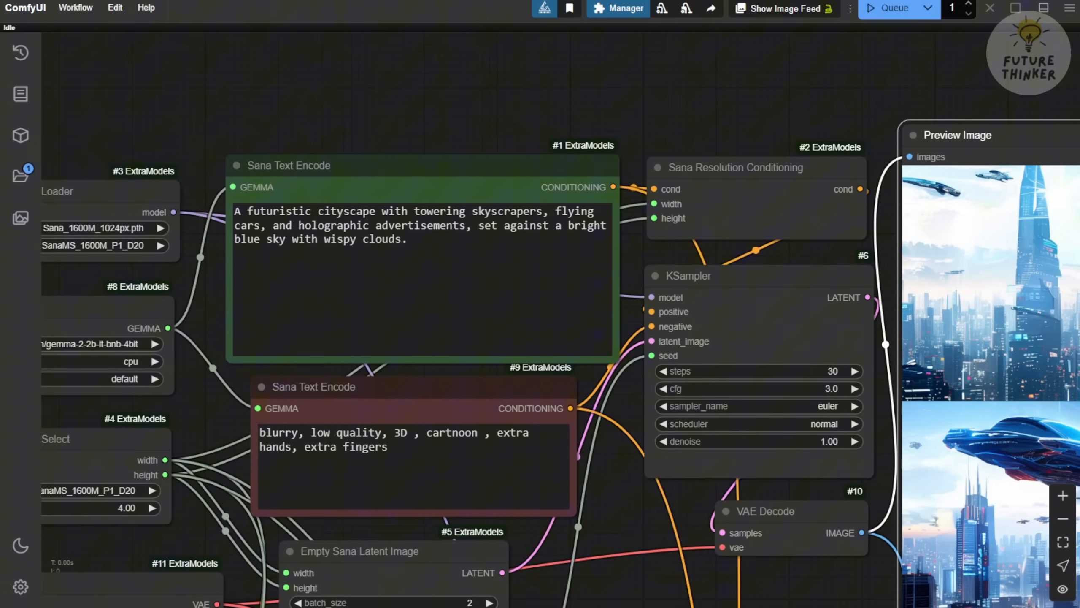
# Replace the positive Sana Text Encode prompt text and queue a new panorama run
pyautogui.write('An underwater scene with coral reefs, schools of fish, and sunken ships, illuminated by bioluminescent creatures and set against a deep blue ocean backdrop.')
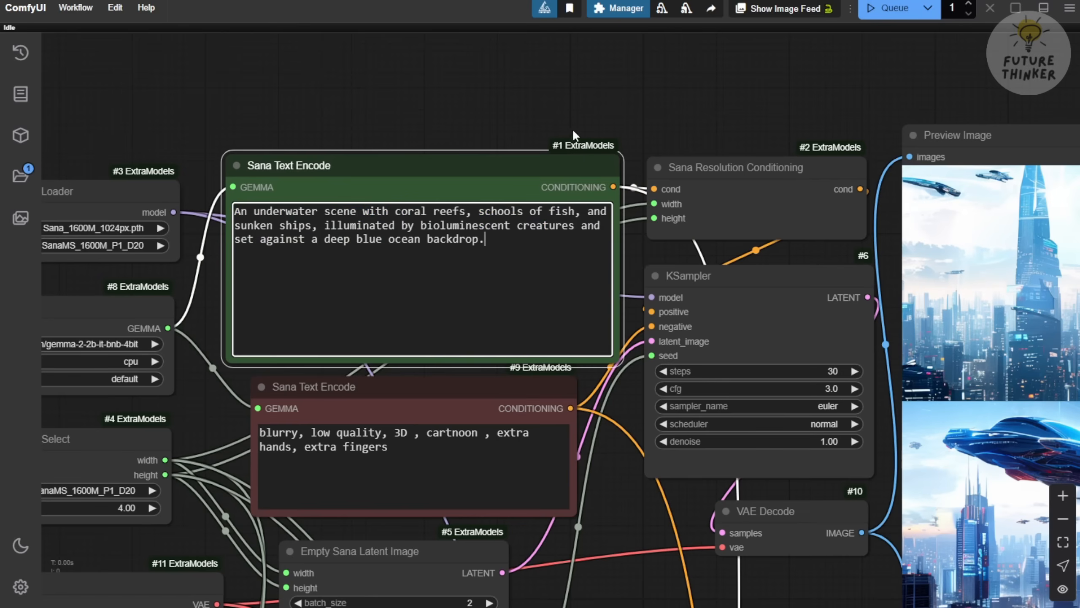
pyautogui.click(894, 8)
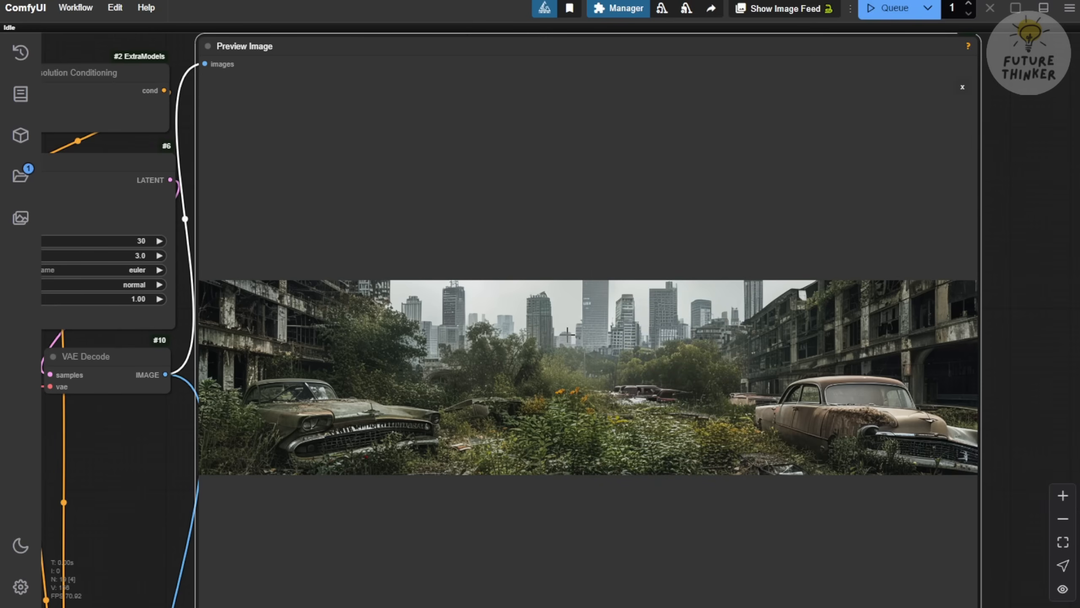
pyautogui.moveTo(1013, 566)
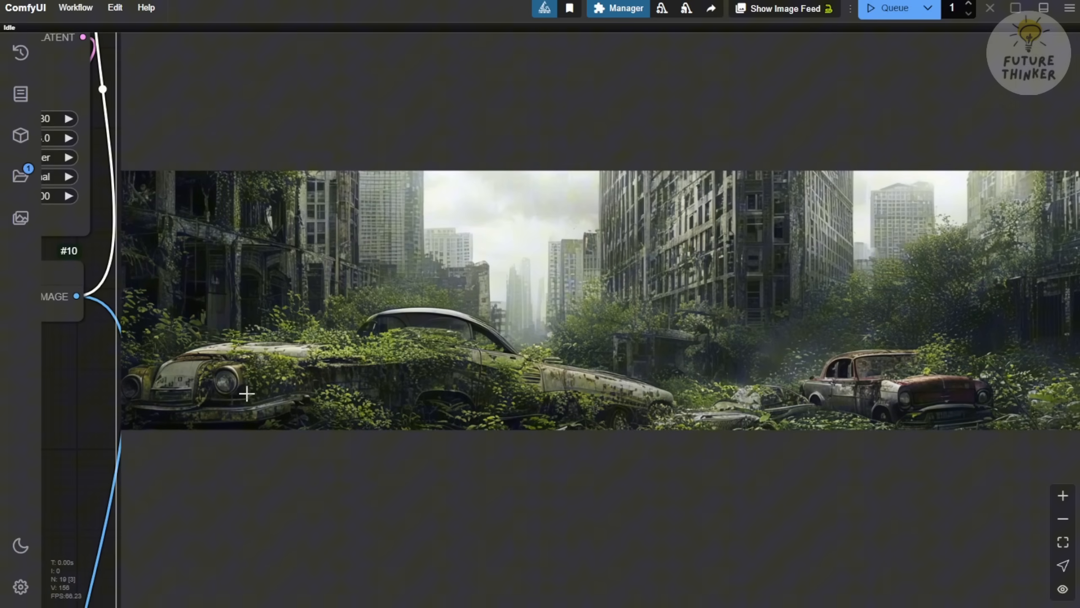
pyautogui.moveTo(600, 402)
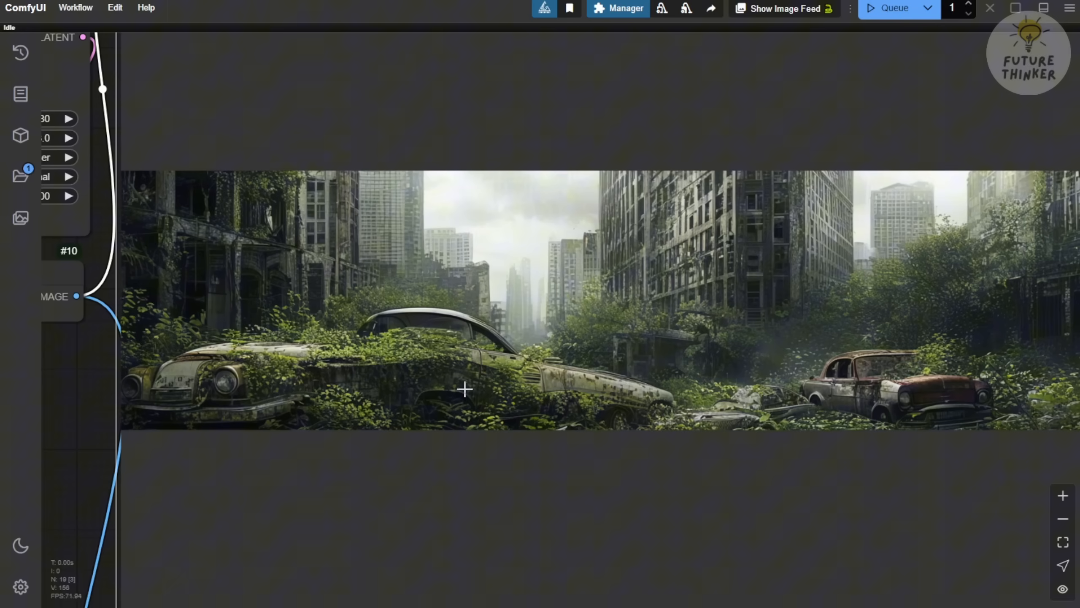
pyautogui.moveTo(710, 456)
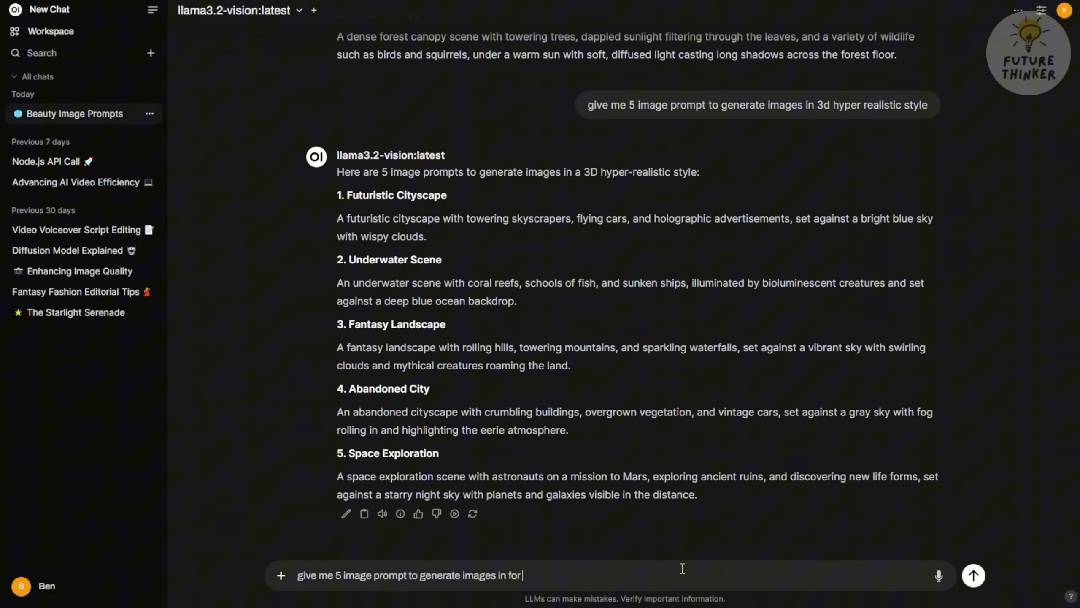
# Send llama3.2-vision the request 'aqua scaping platne' for aquascaping prompts
pyautogui.write('aqua scaping platne')
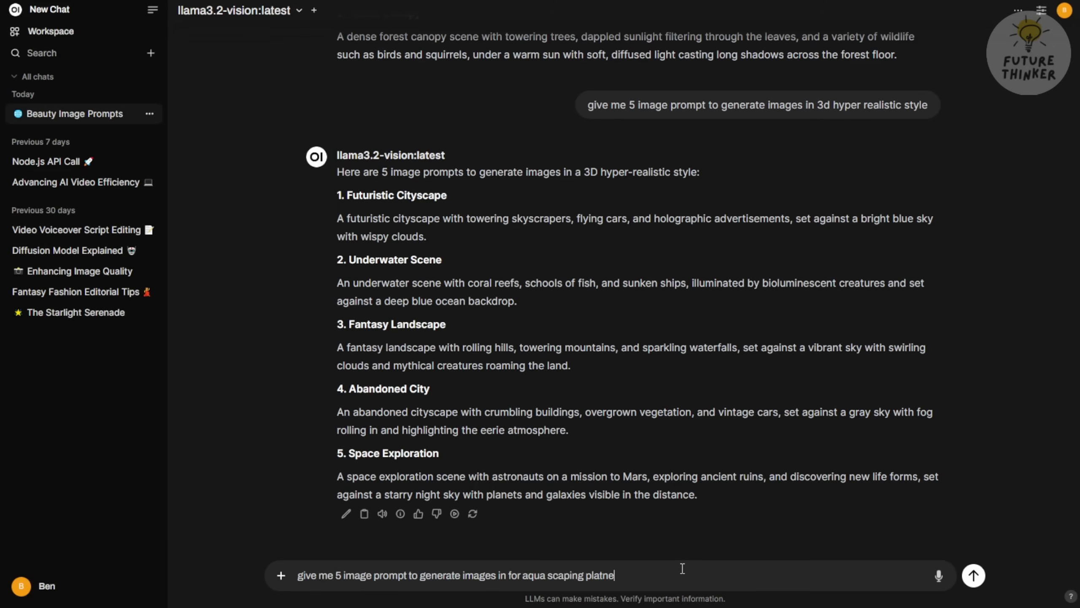
pyautogui.click(972, 575)
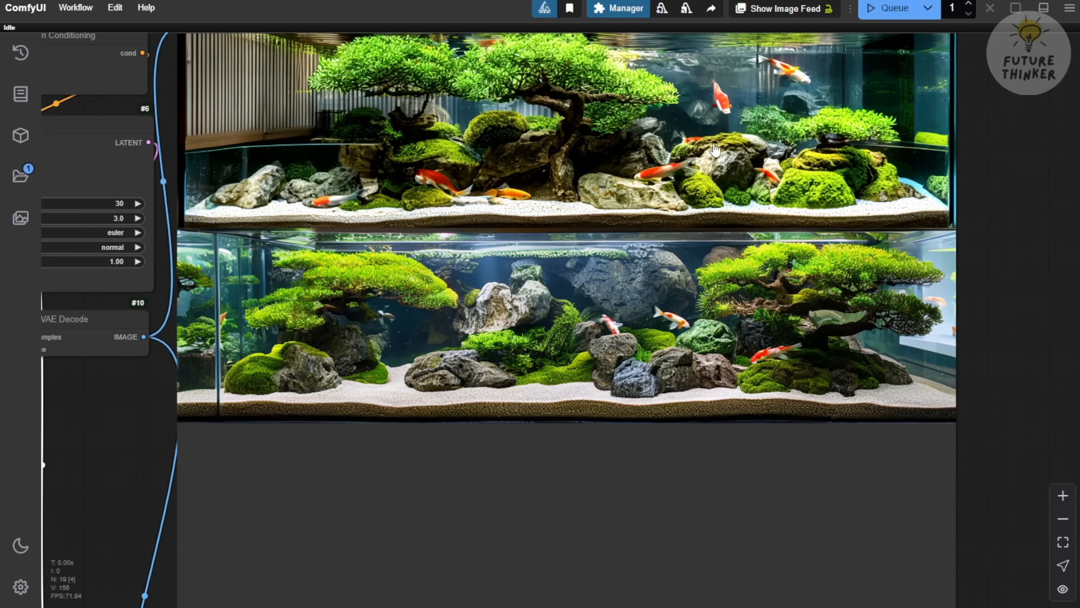
# Queue the bonsai, moss-covered rock and koi aquarium prompt for new panoramas
pyautogui.click(893, 8)
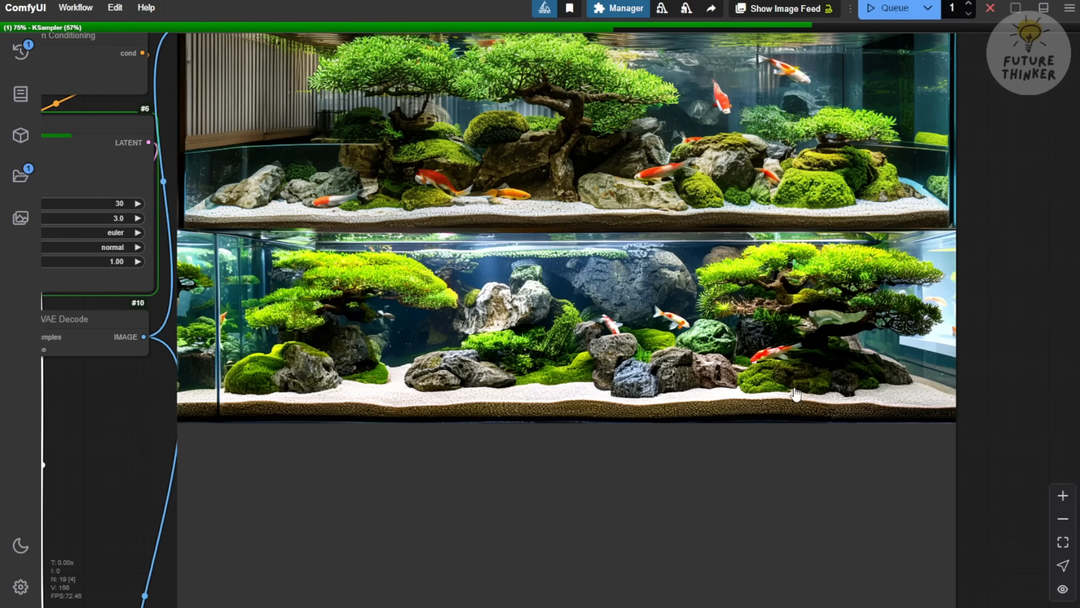
pyautogui.moveTo(768, 425)
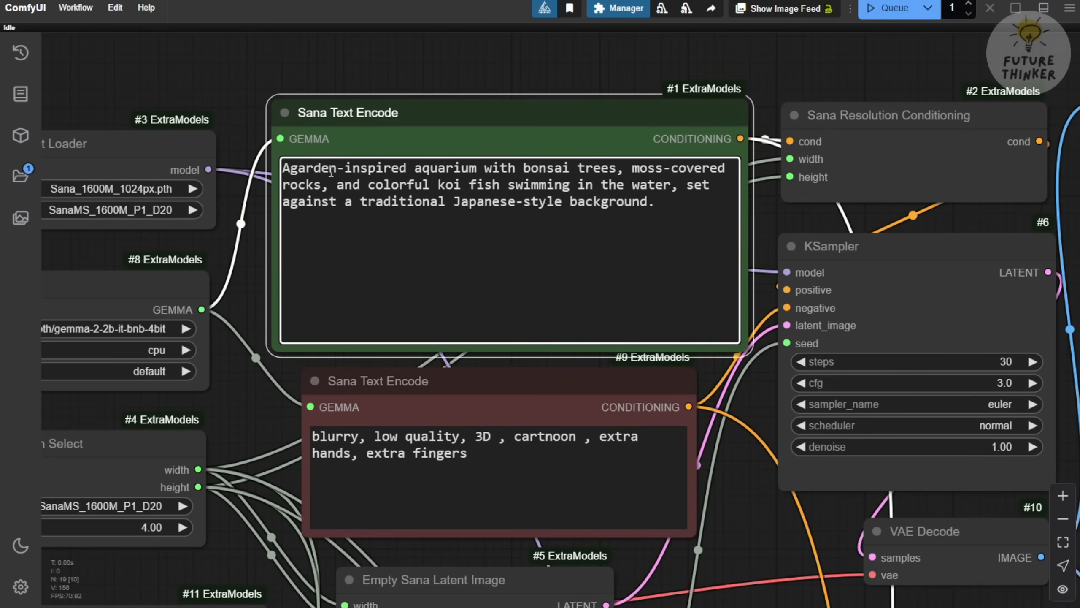
# Start the prompt with 'Amazon inspired' and queue planted-tank panoramas
pyautogui.write('Amazon inspired')
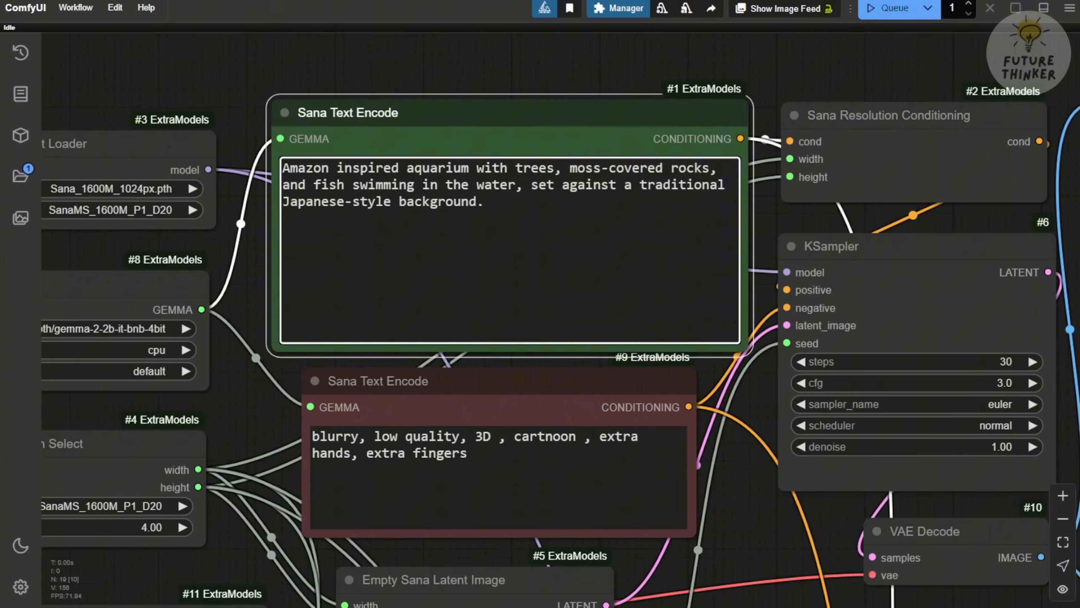
pyautogui.click(892, 8)
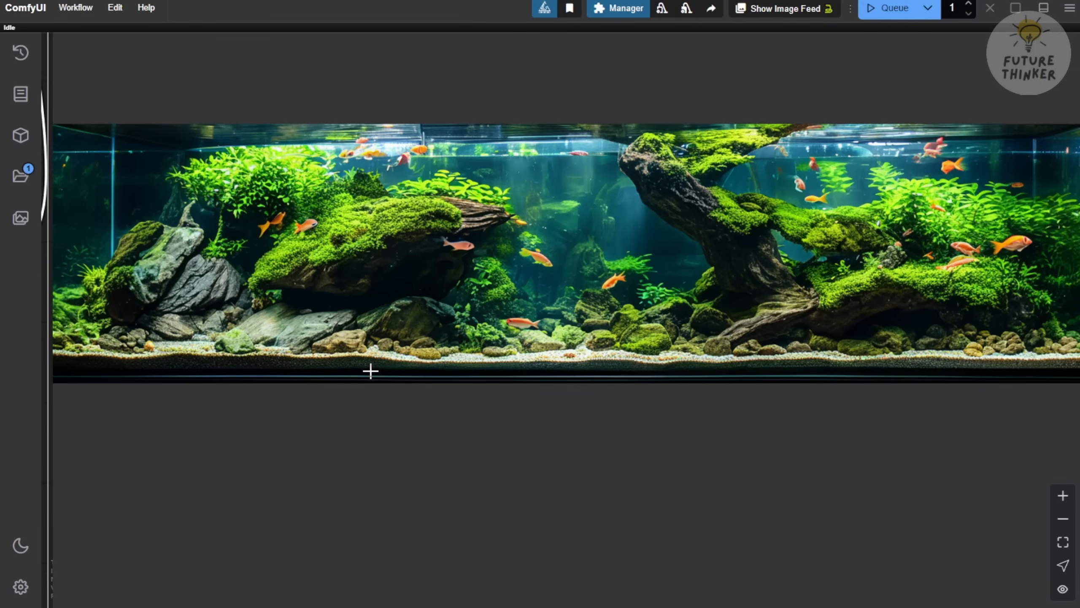
pyautogui.moveTo(720, 232)
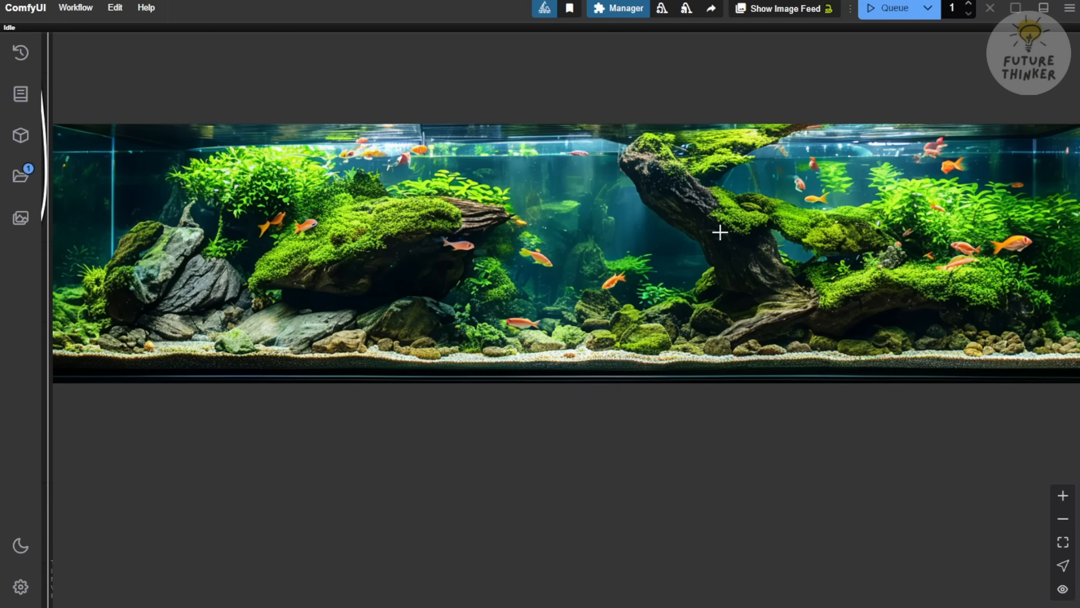
pyautogui.moveTo(953, 192)
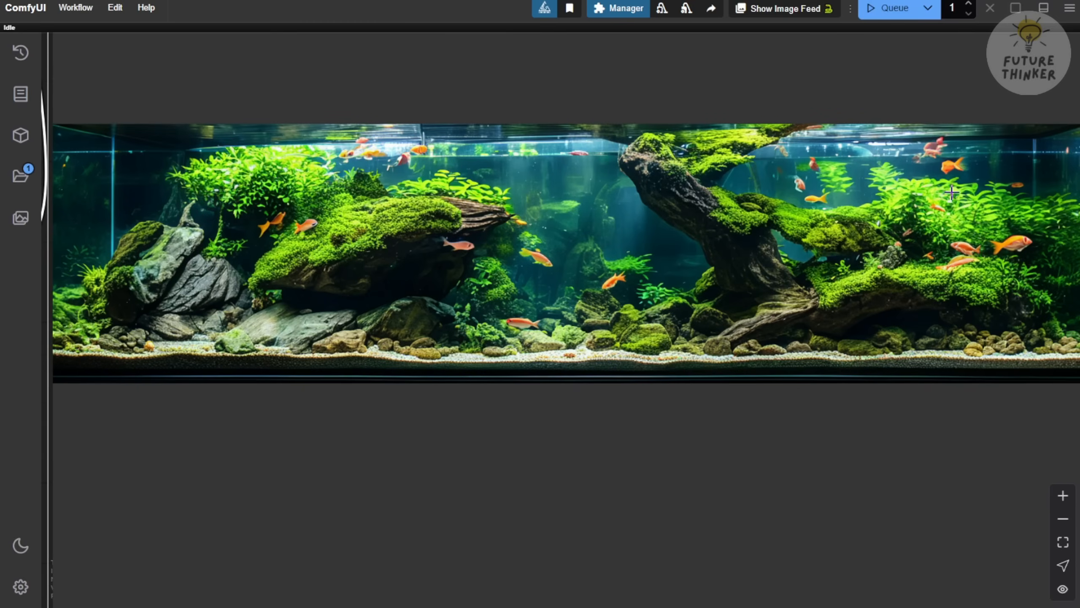
pyautogui.moveTo(357, 282)
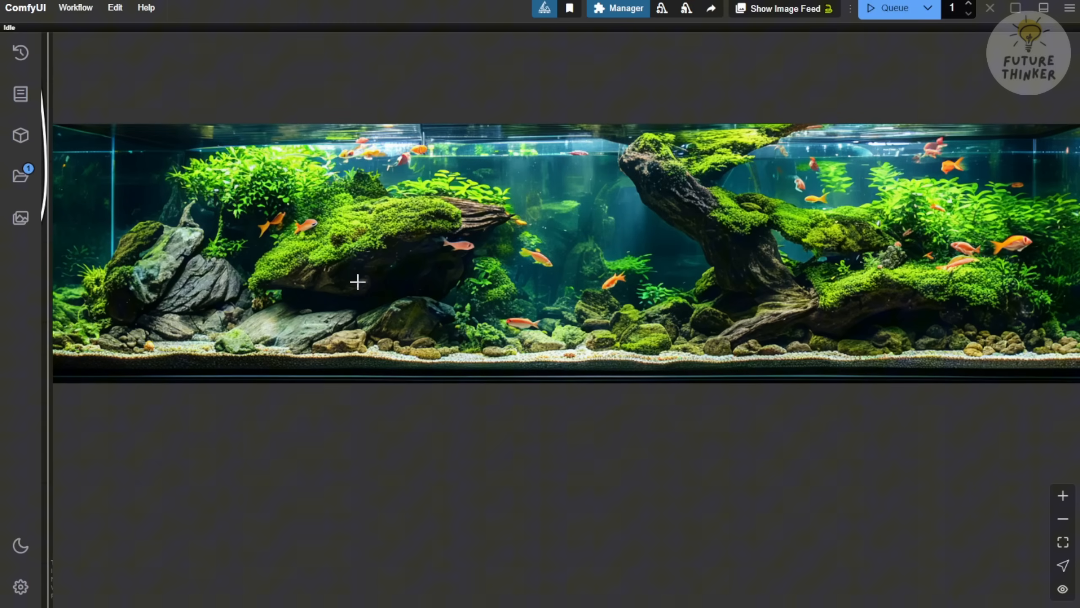
pyautogui.moveTo(978, 424)
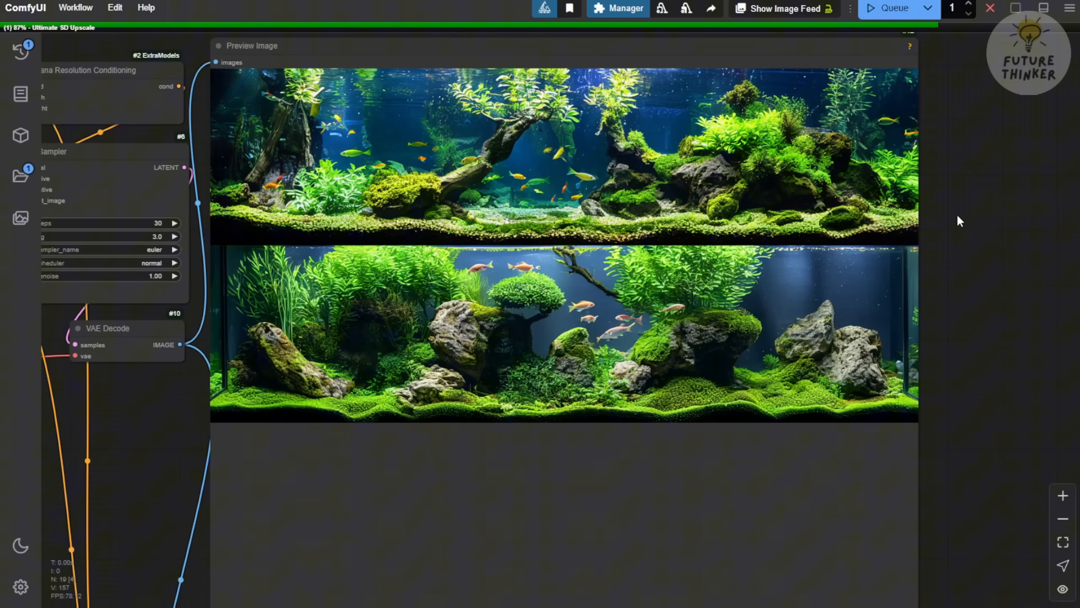
pyautogui.moveTo(979, 236)
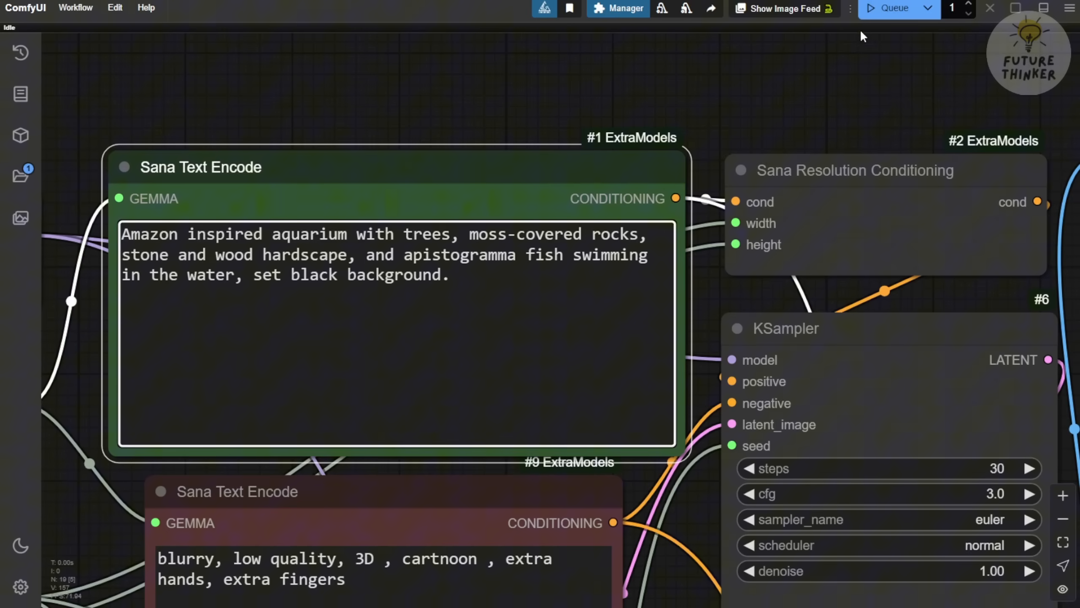
# Queue the stone-and-wood apistogramma aquarium prompt and zoom out to both Preview Image nodes
pyautogui.click(895, 8)
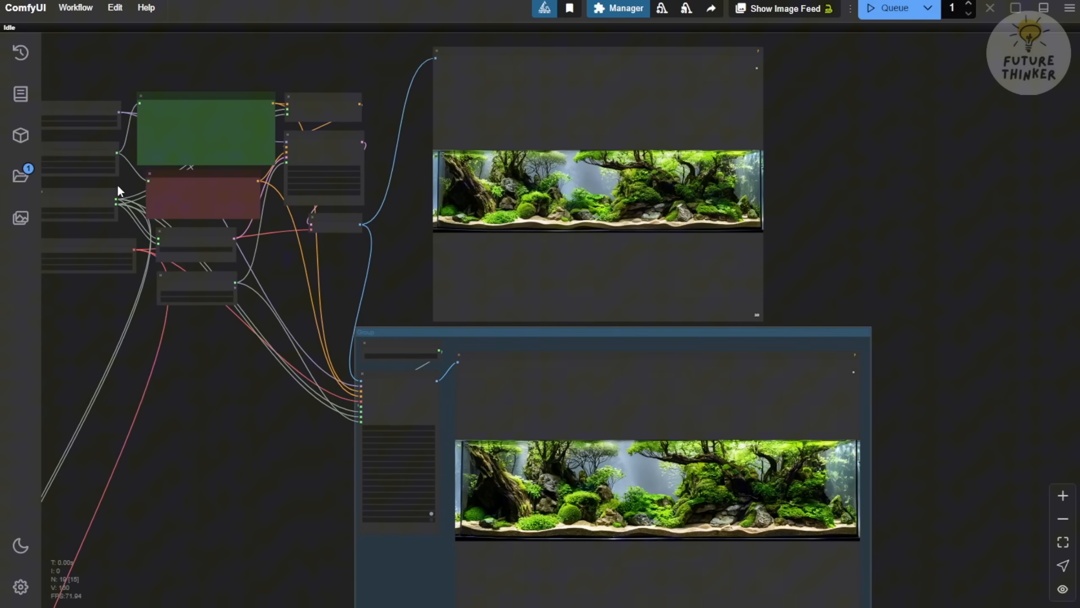
pyautogui.scroll(-3)
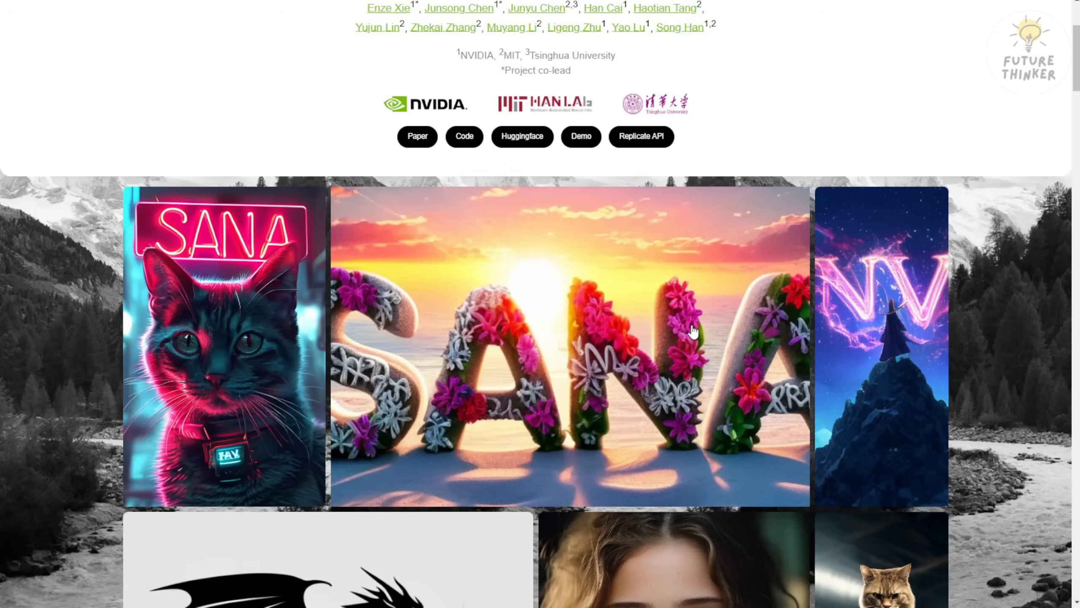
# Scroll the Sana project page back up to its title, authors and paper links
pyautogui.scroll(-3)
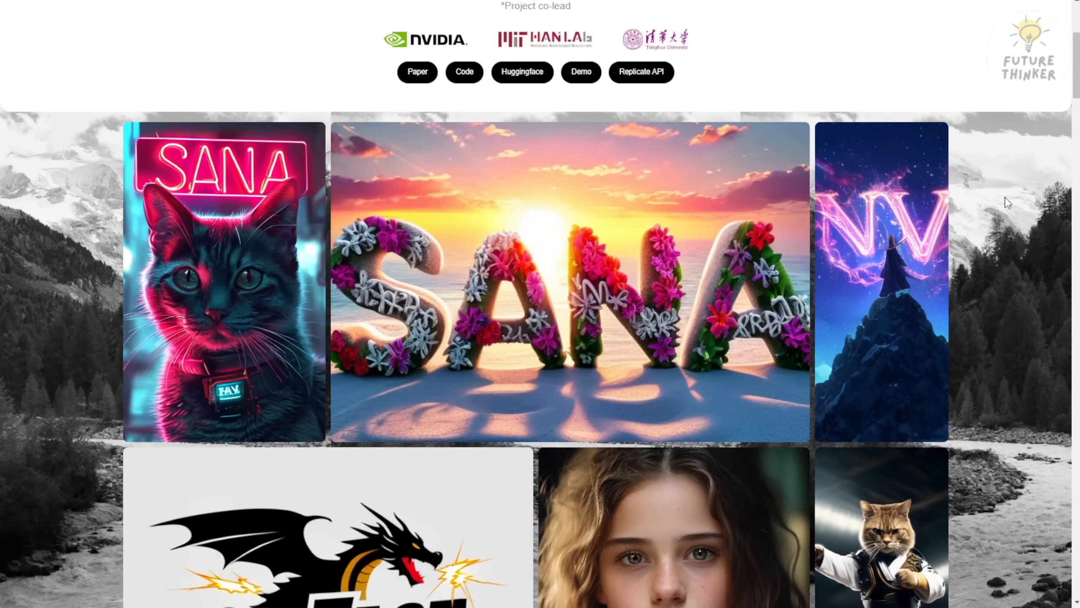
pyautogui.scroll(3)
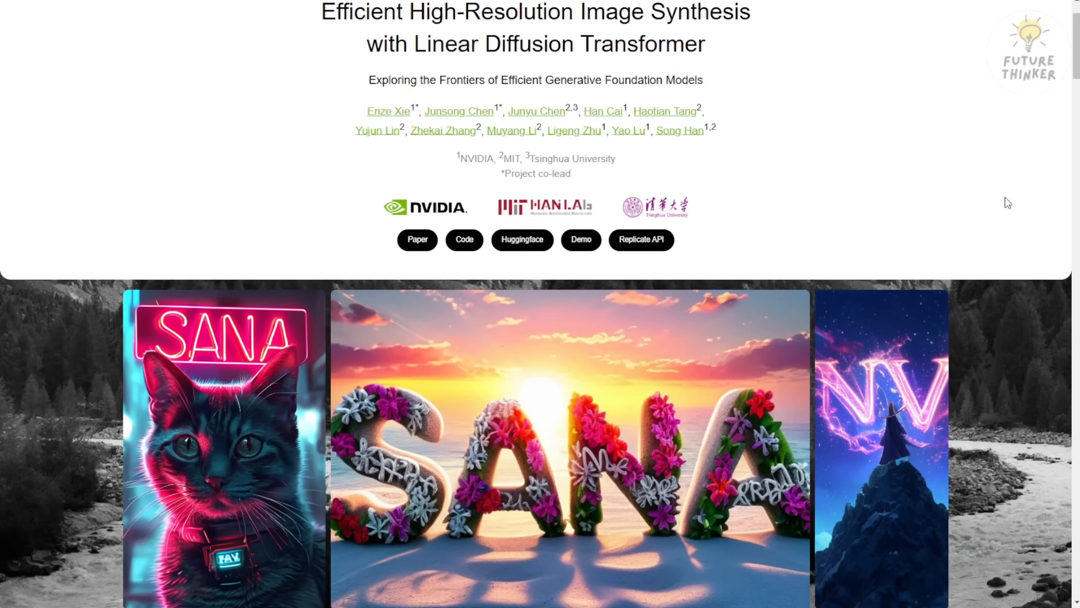
pyautogui.scroll(3)
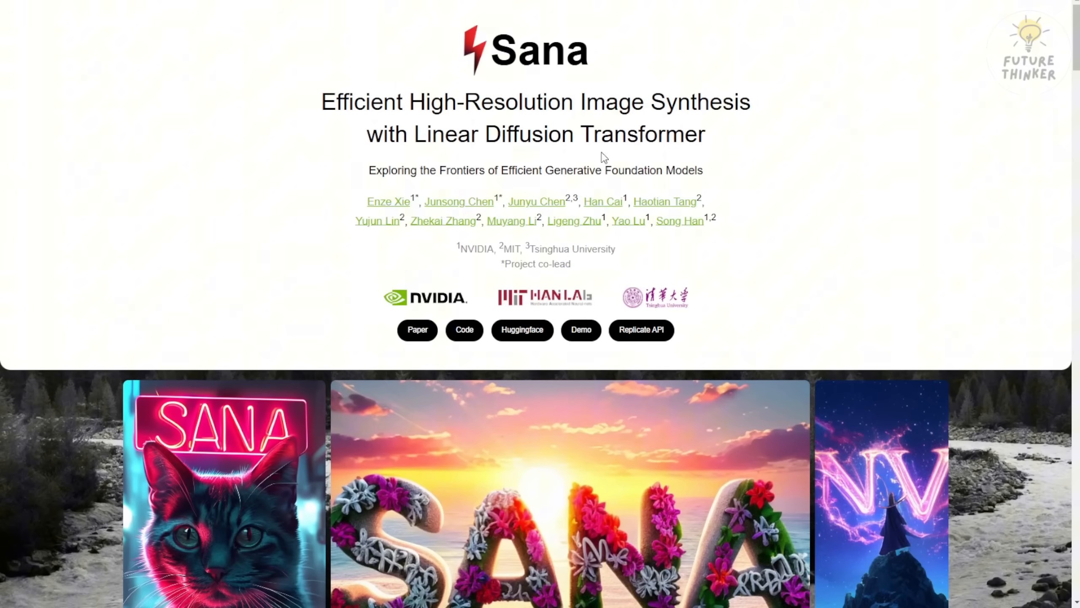
pyautogui.moveTo(983, 141)
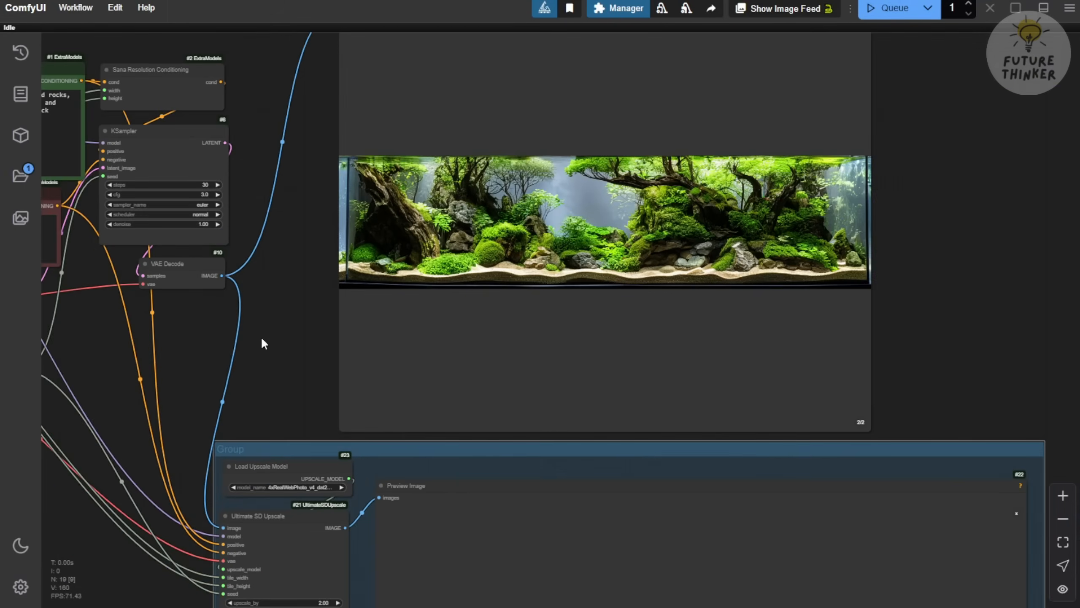
# Scroll the canvas down to the Ultimate SD Upscale group's upscaled aquarium panorama preview
pyautogui.scroll(-3)
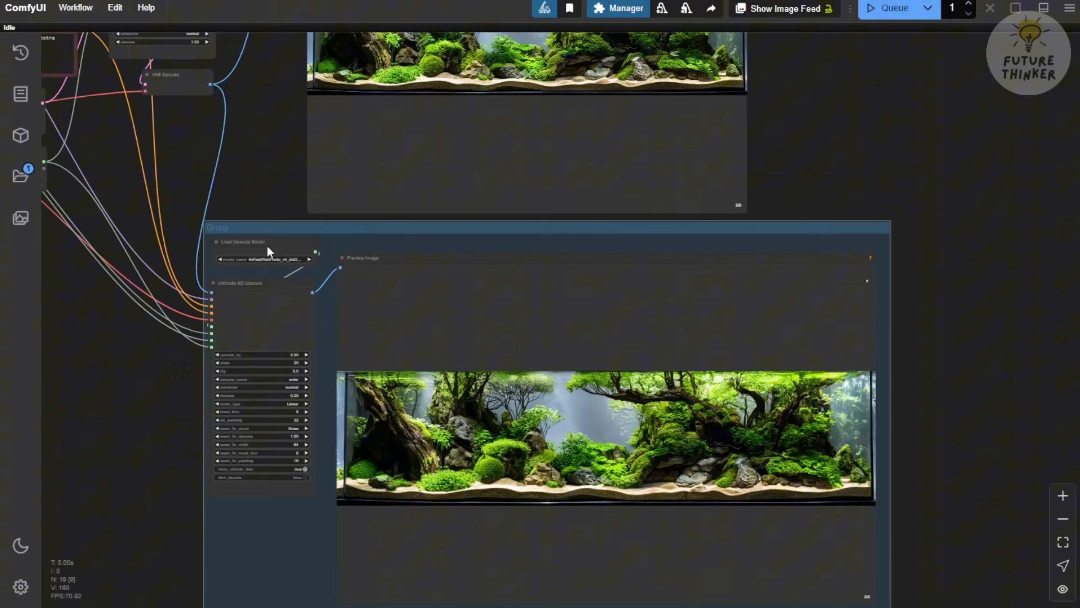